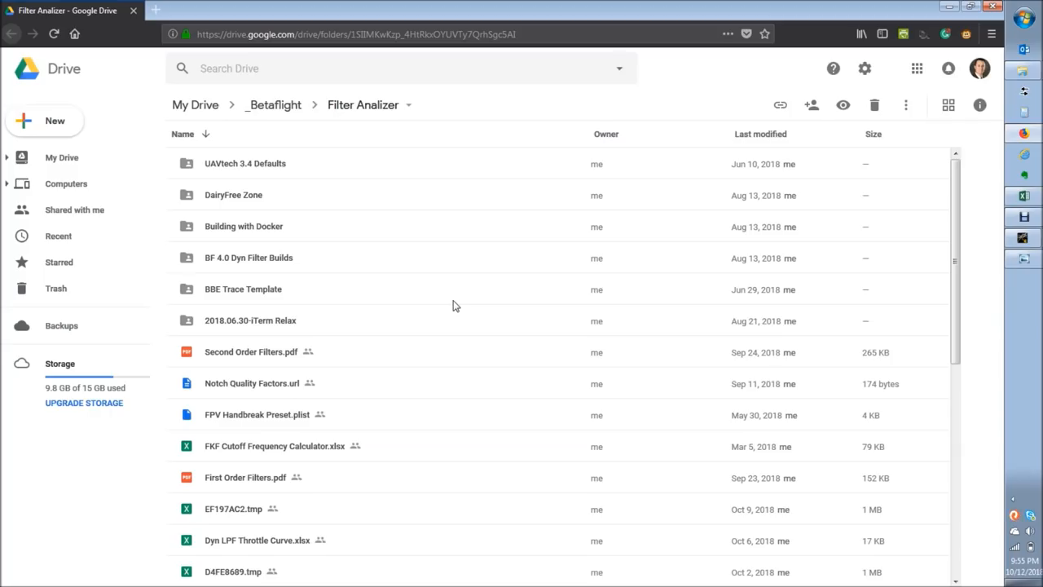
mouse_move(399, 255)
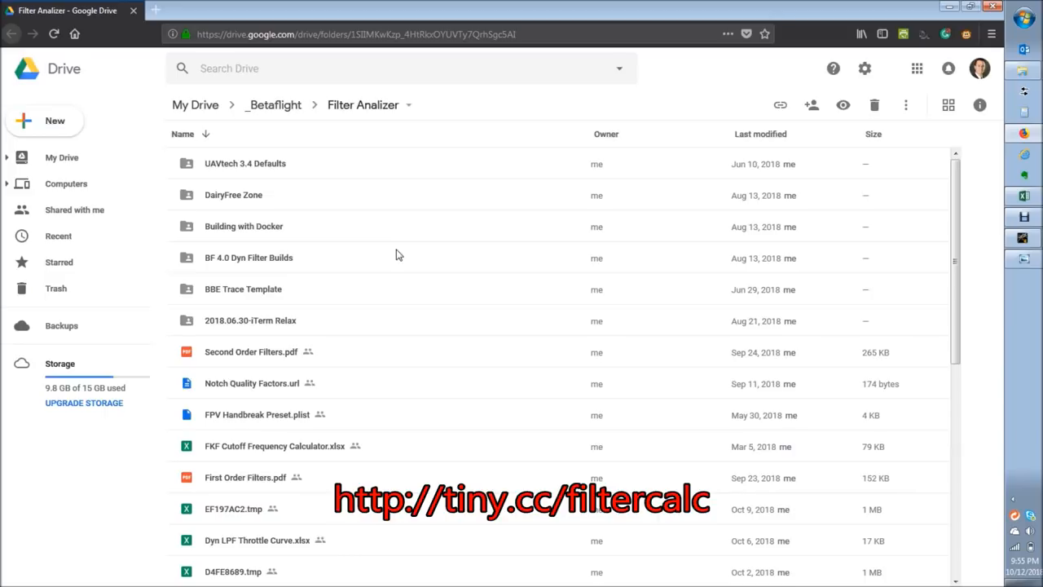
mouse_move(436, 271)
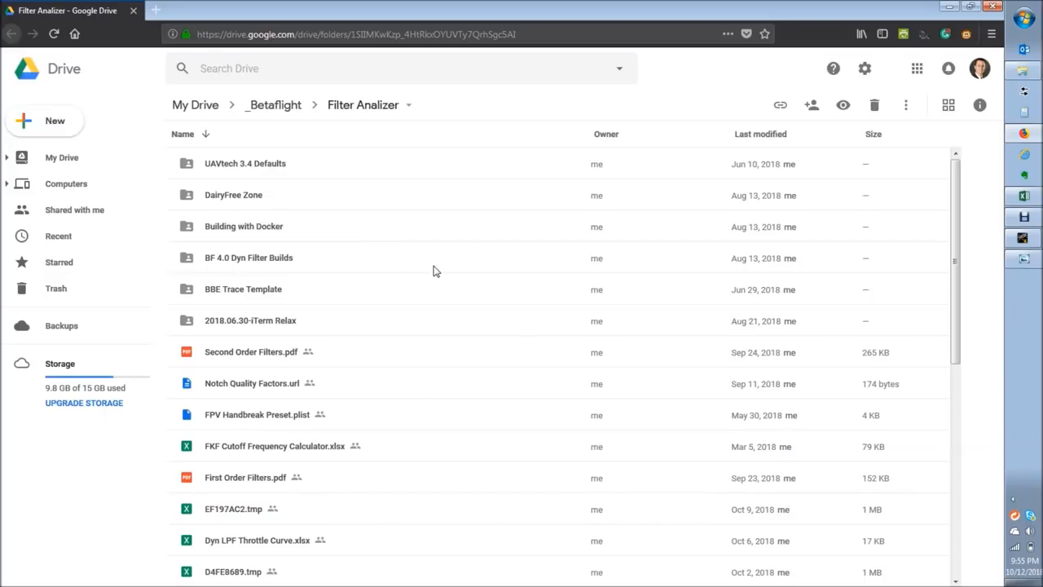
Scroll through the BF Filter Latency sheet's Total Filtering Delay and attenuation charts.
scroll("down", 3)
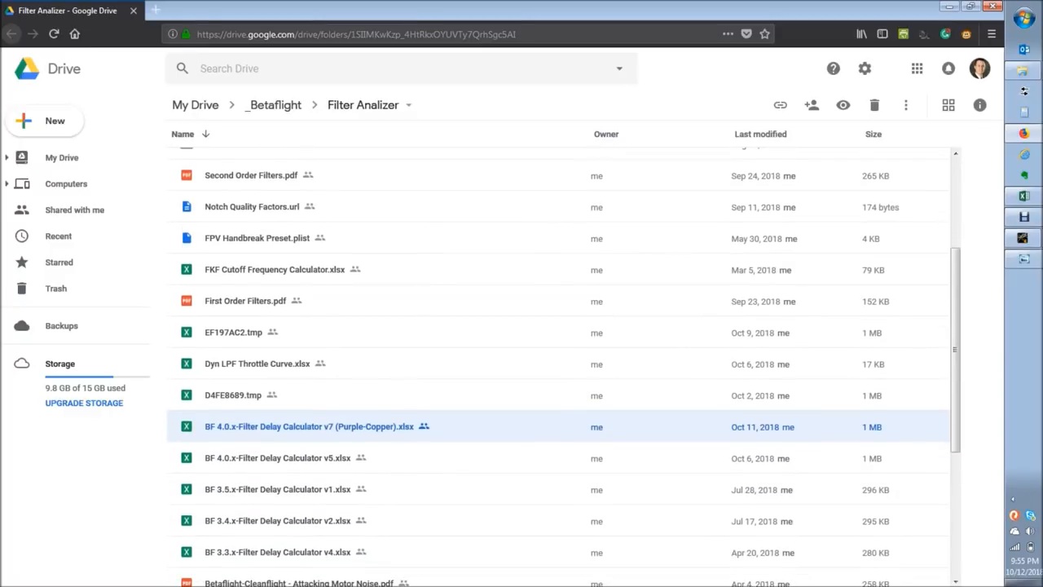
mouse_move(758, 562)
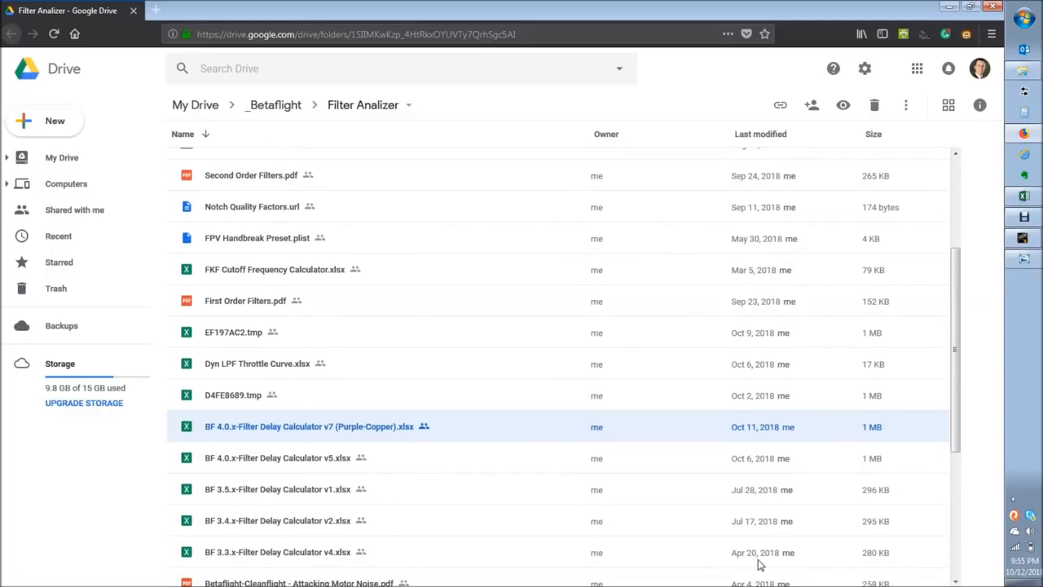
mouse_move(753, 553)
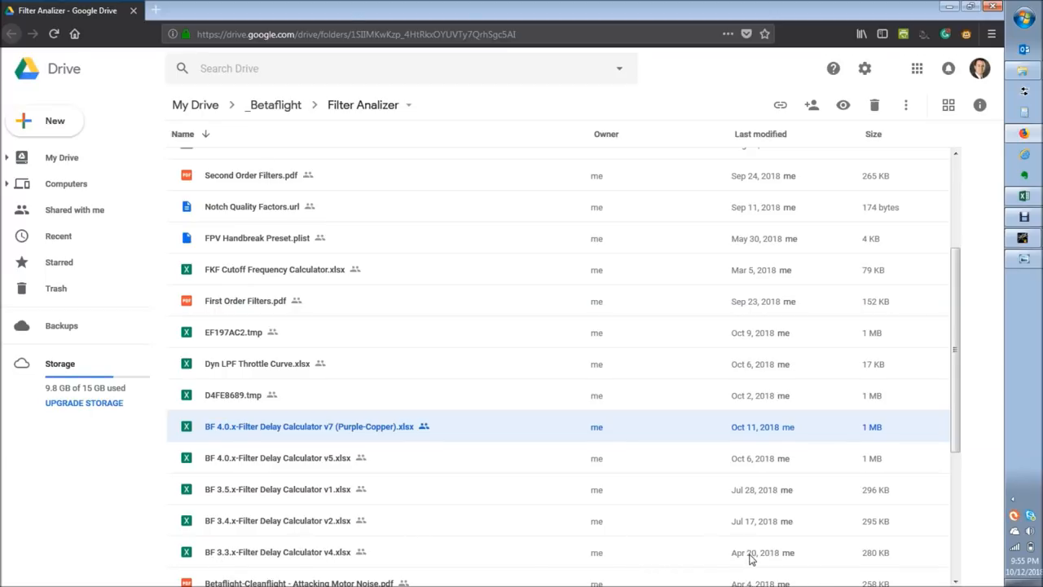
mouse_move(241, 528)
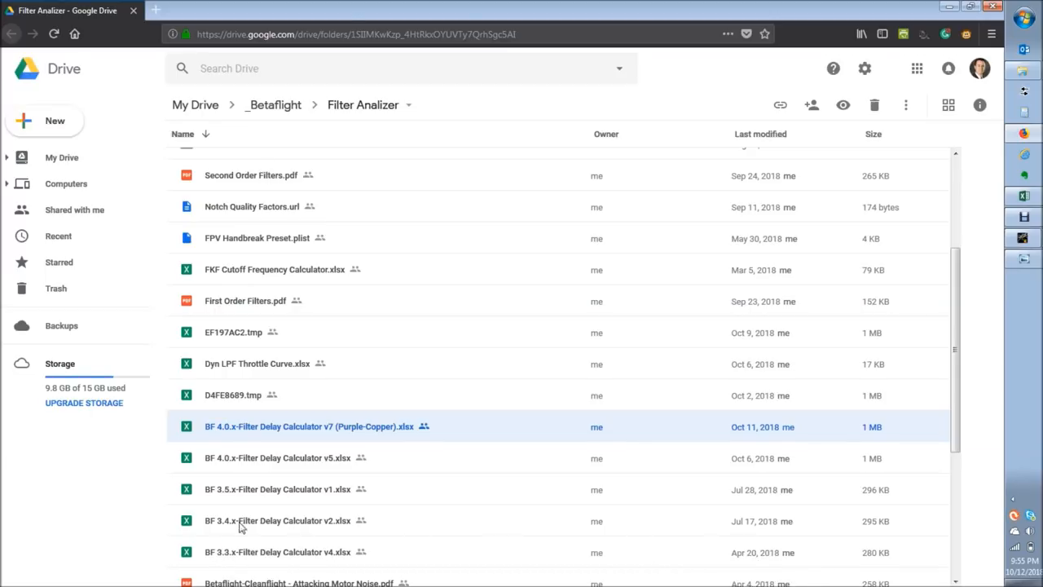
mouse_move(218, 433)
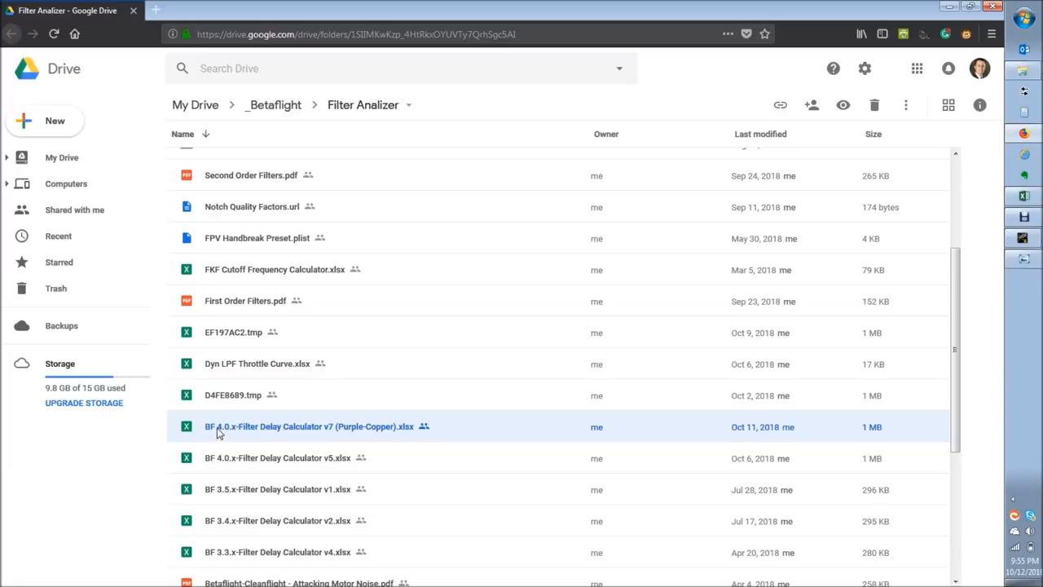
mouse_move(326, 446)
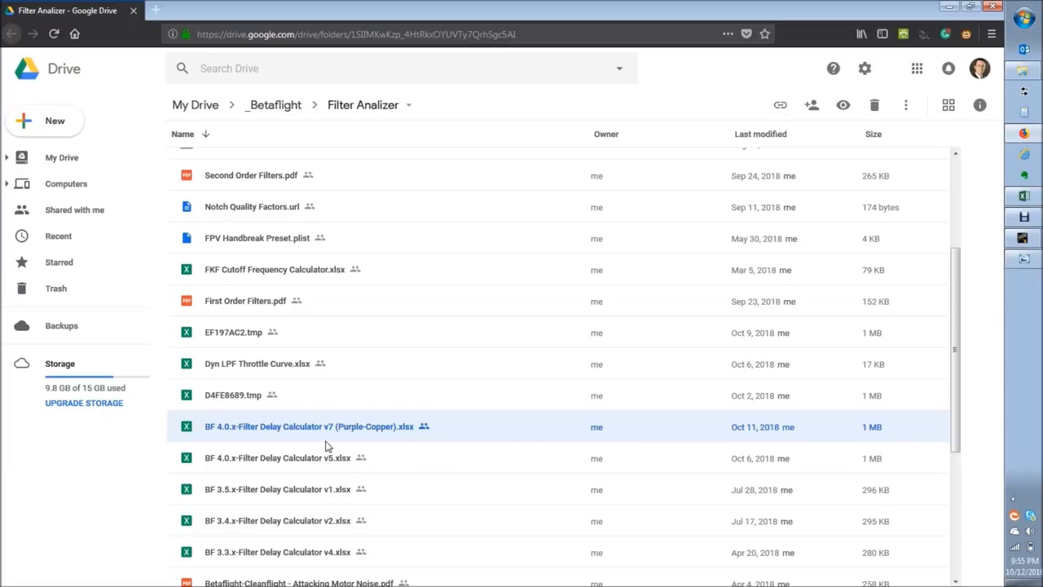
mouse_move(355, 437)
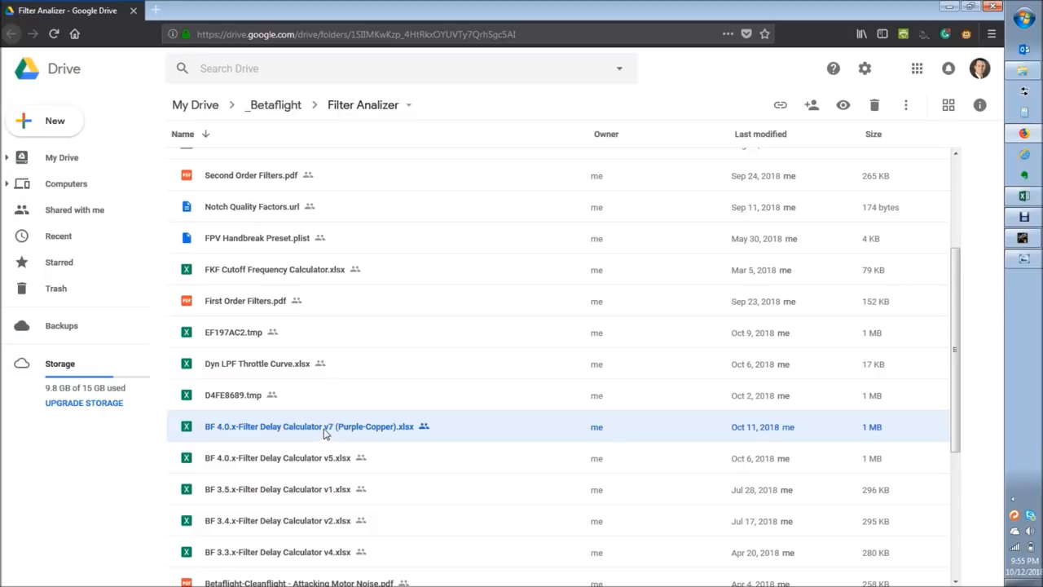
mouse_move(345, 431)
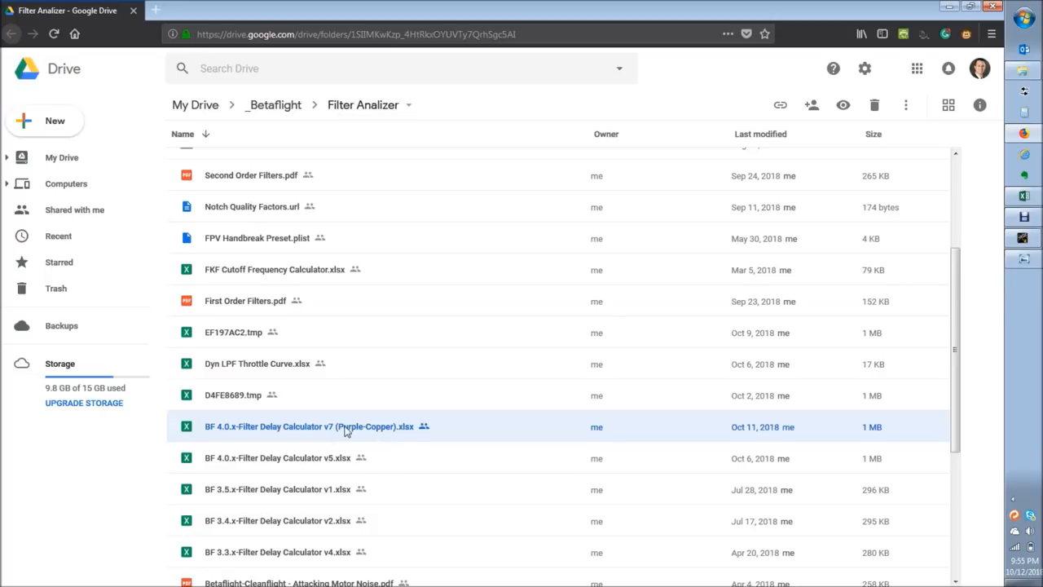
mouse_move(375, 437)
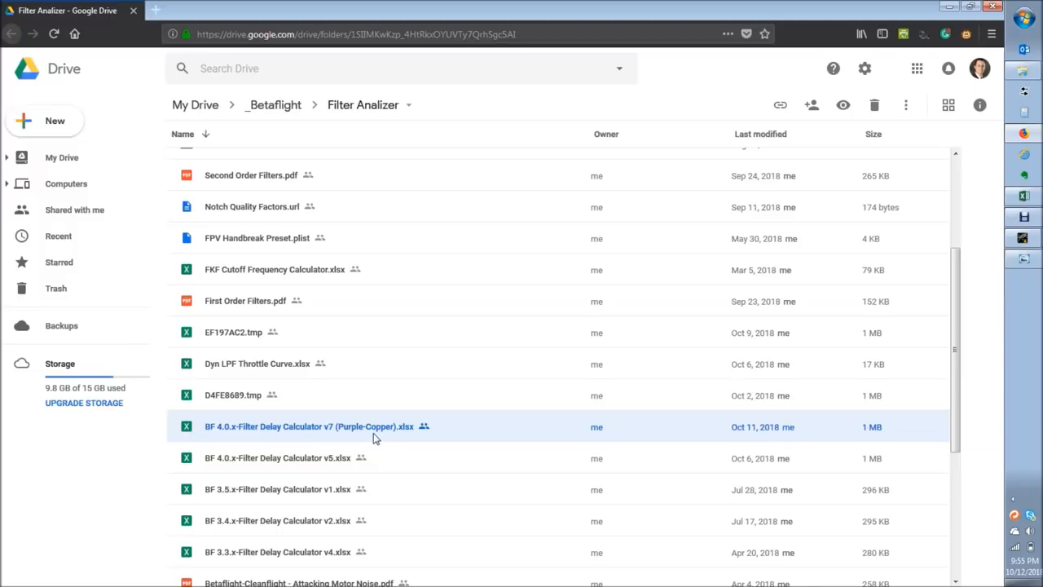
scroll("up", 3)
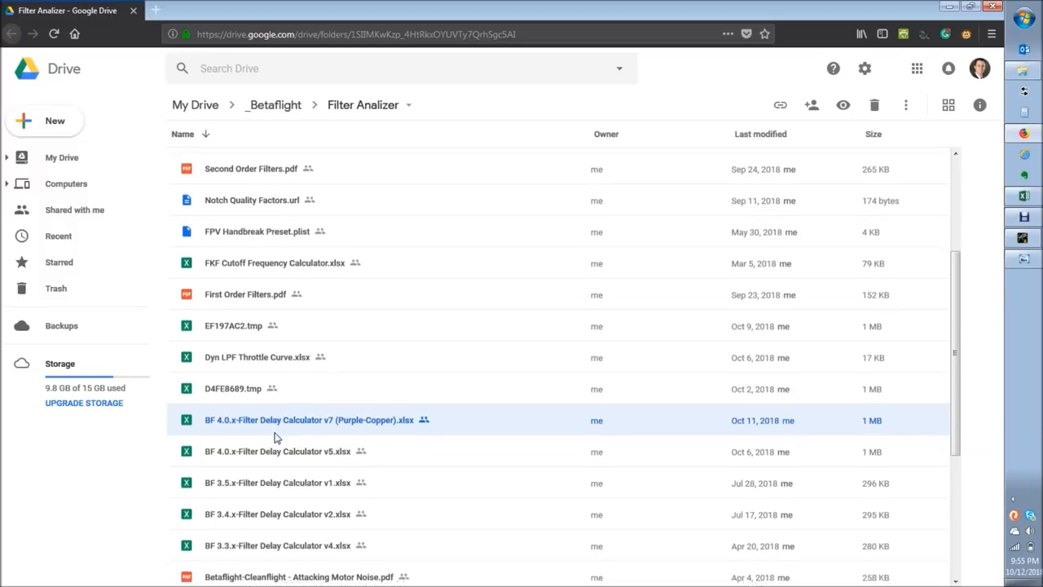
scroll("down", 3)
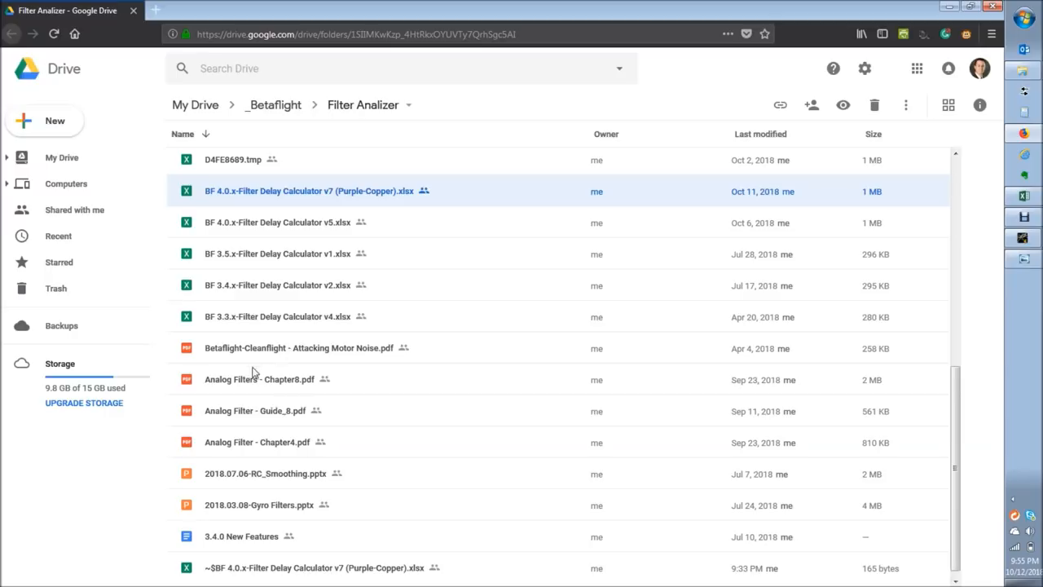
mouse_move(274, 403)
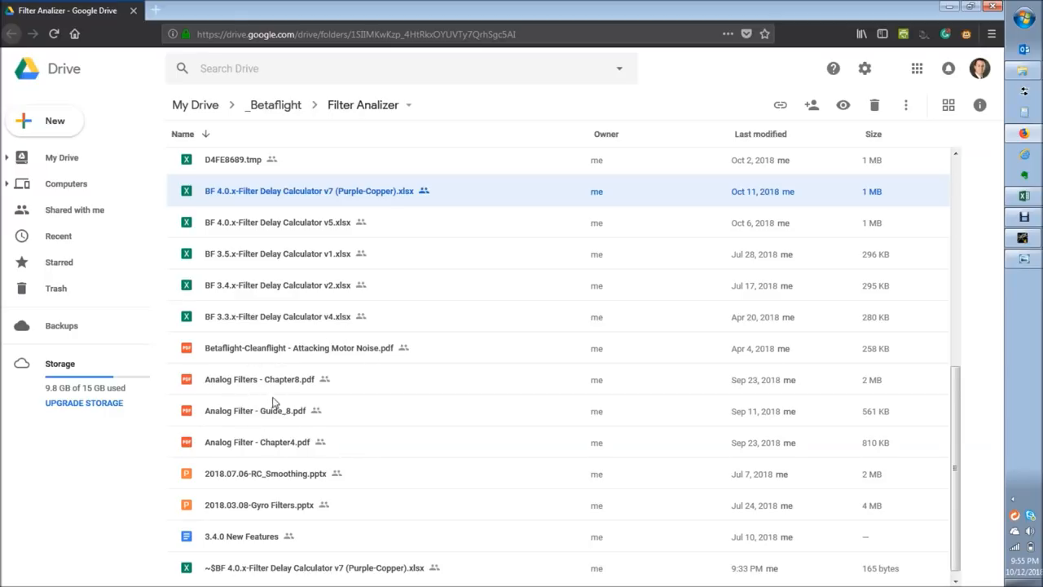
mouse_move(339, 456)
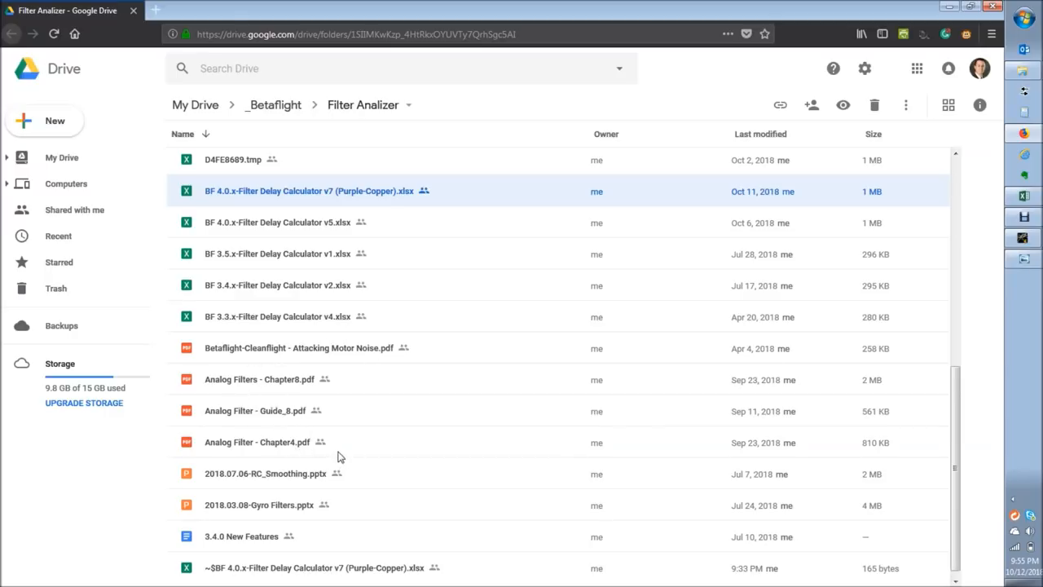
mouse_move(273, 466)
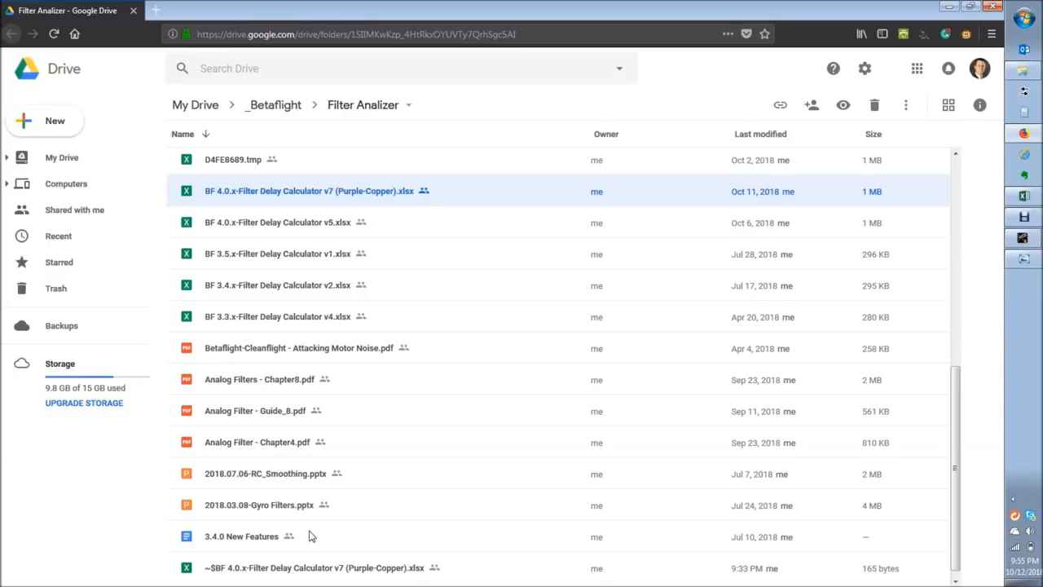
scroll("up", 3)
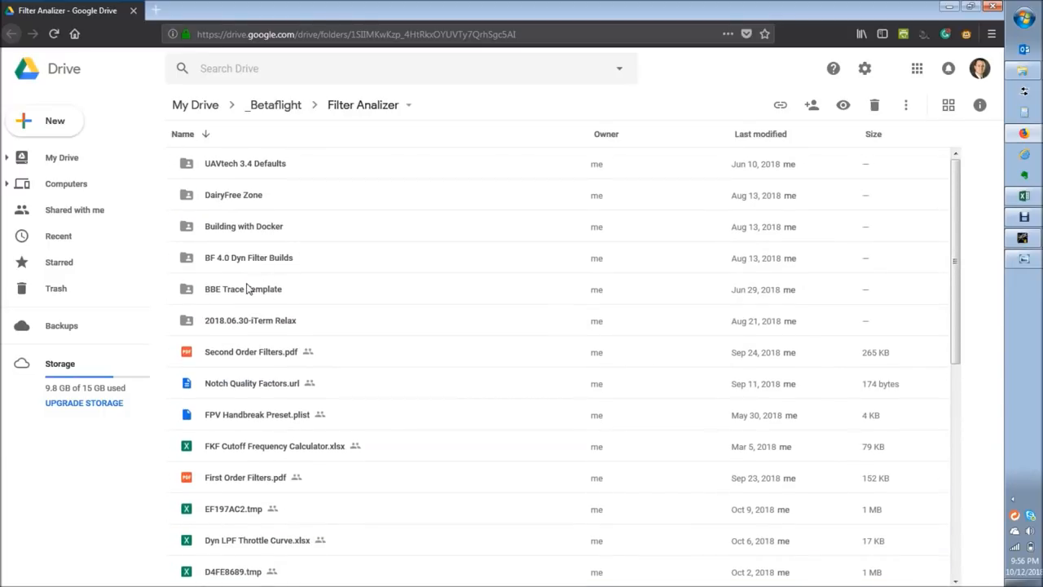
mouse_move(215, 296)
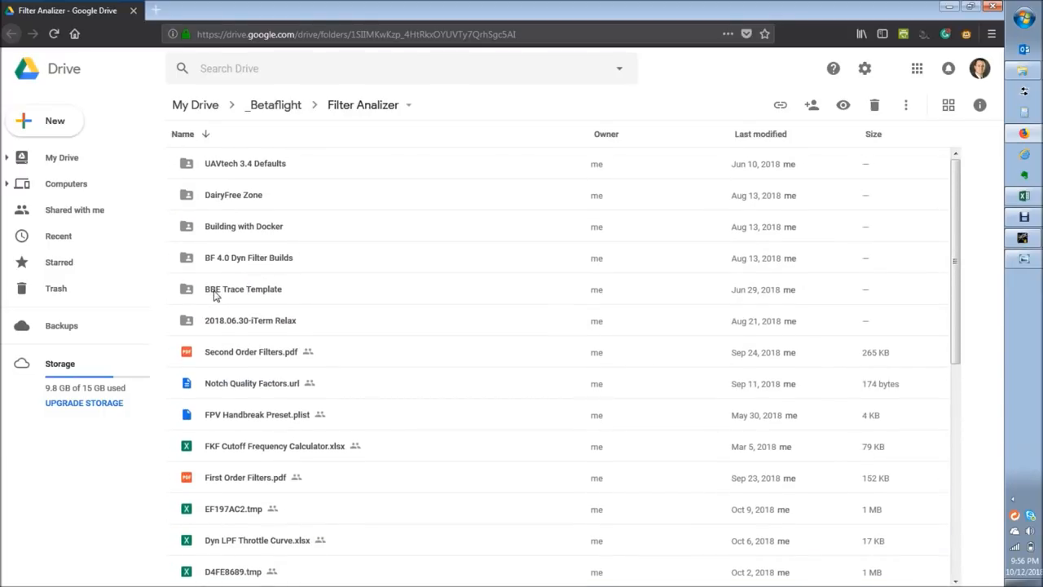
mouse_move(251, 296)
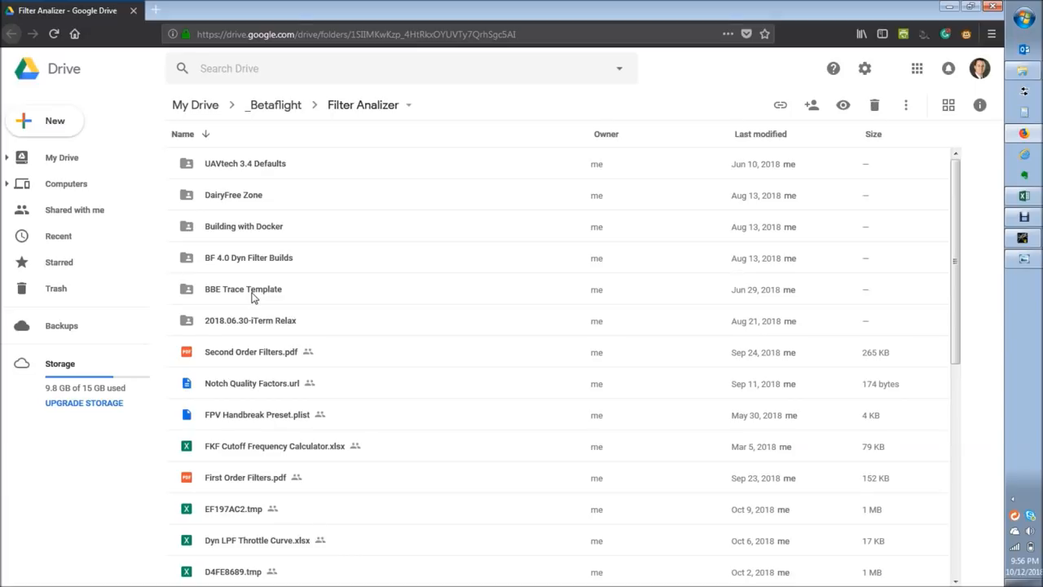
Open the BBE Trace Template folder, then scroll the sheet right to the D-Term LPF Stage 2 section.
left_click(243, 288)
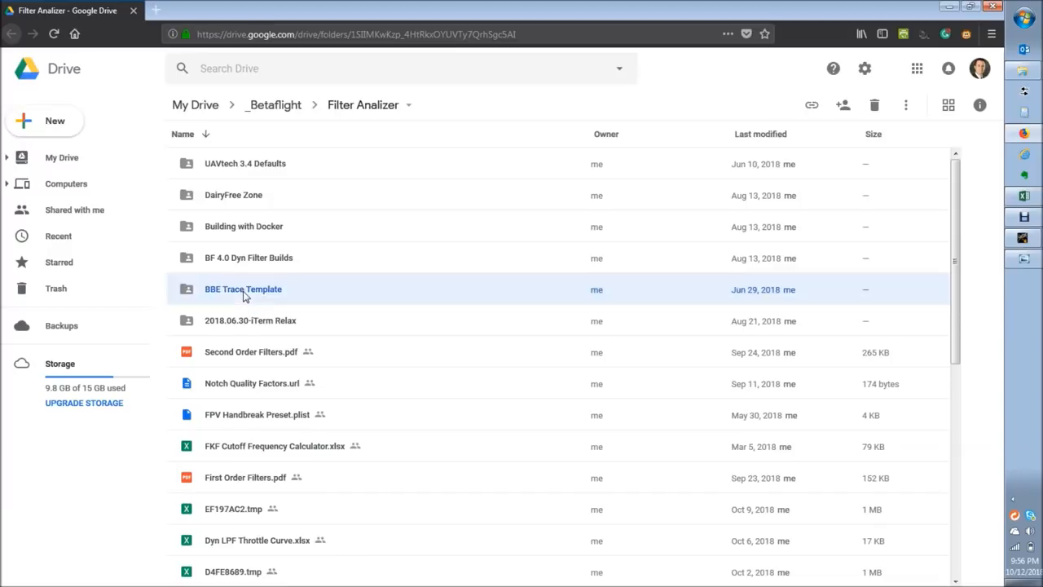
double_click(243, 288)
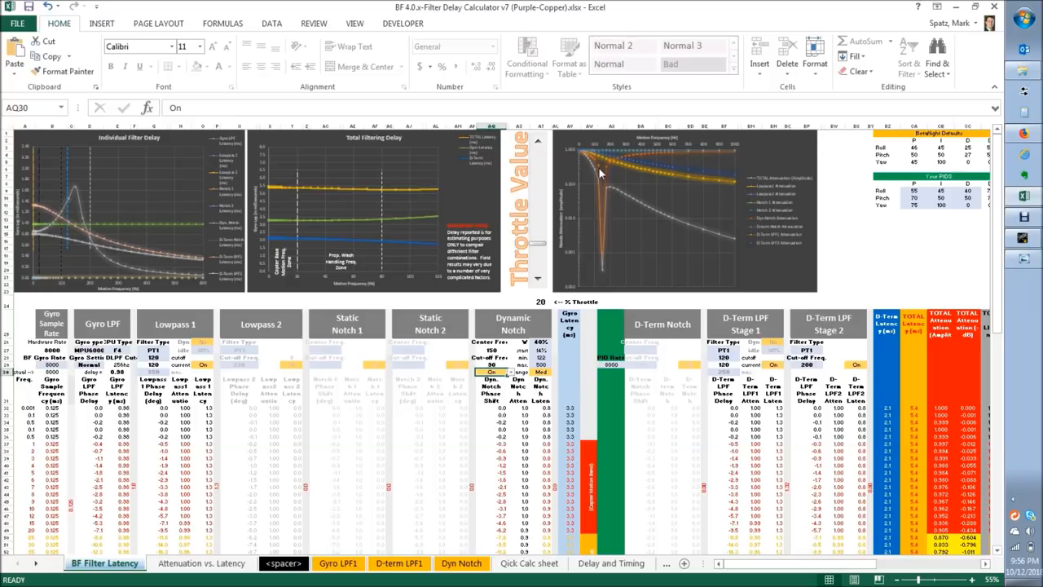
mouse_move(93, 319)
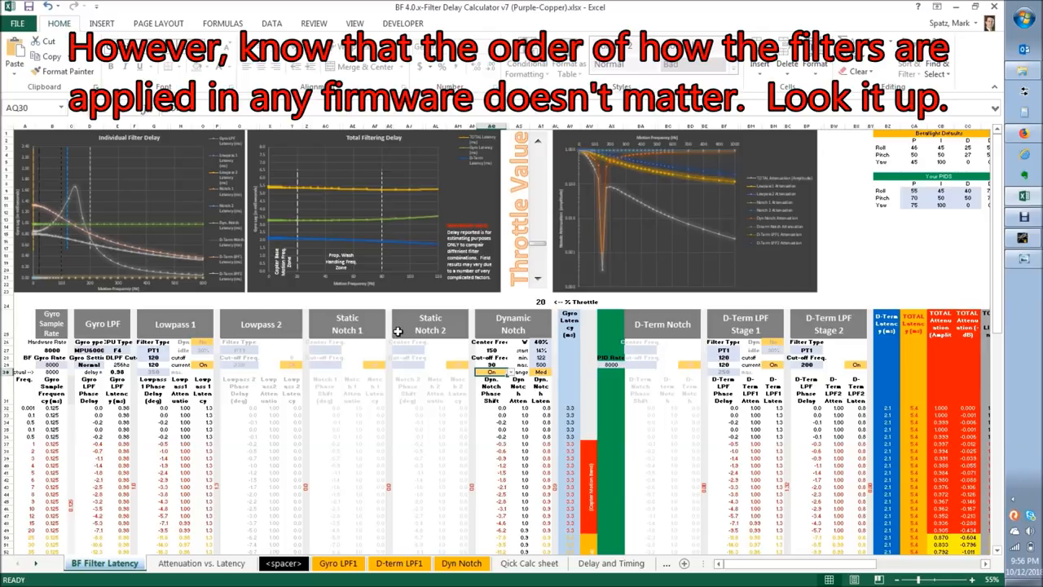
scroll("right", 3)
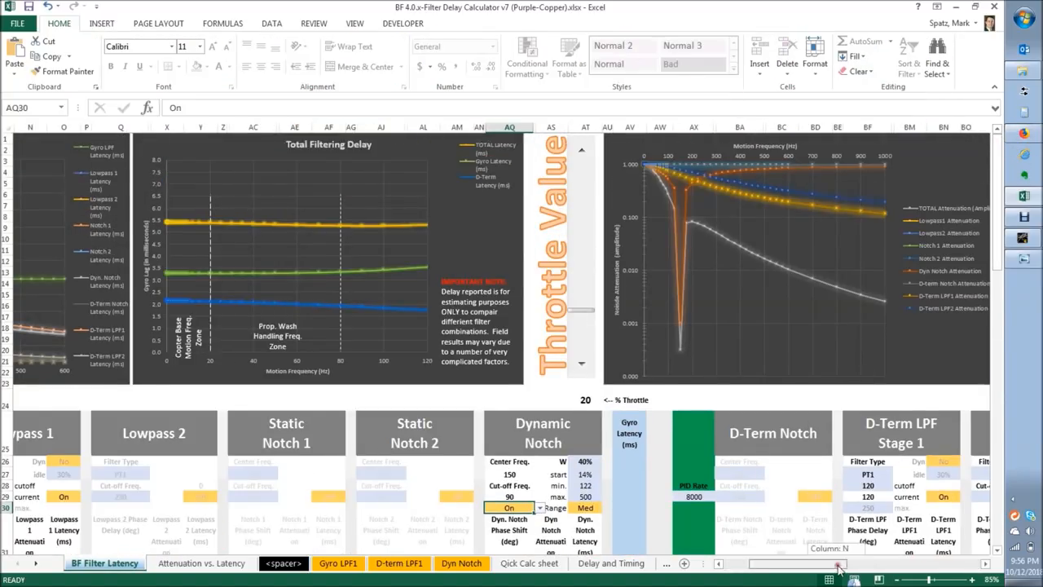
scroll("right", 3)
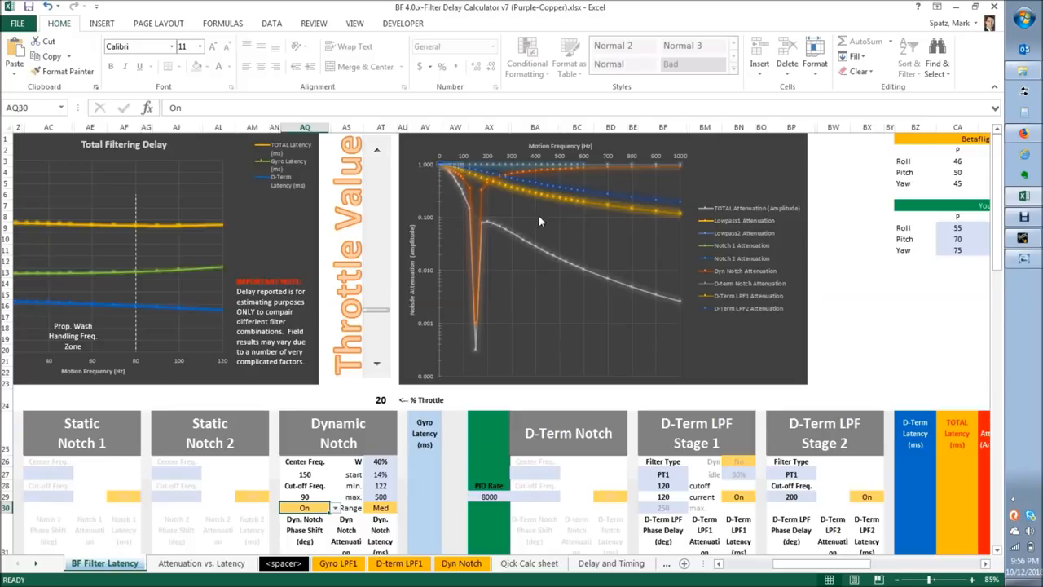
scroll("down", 3)
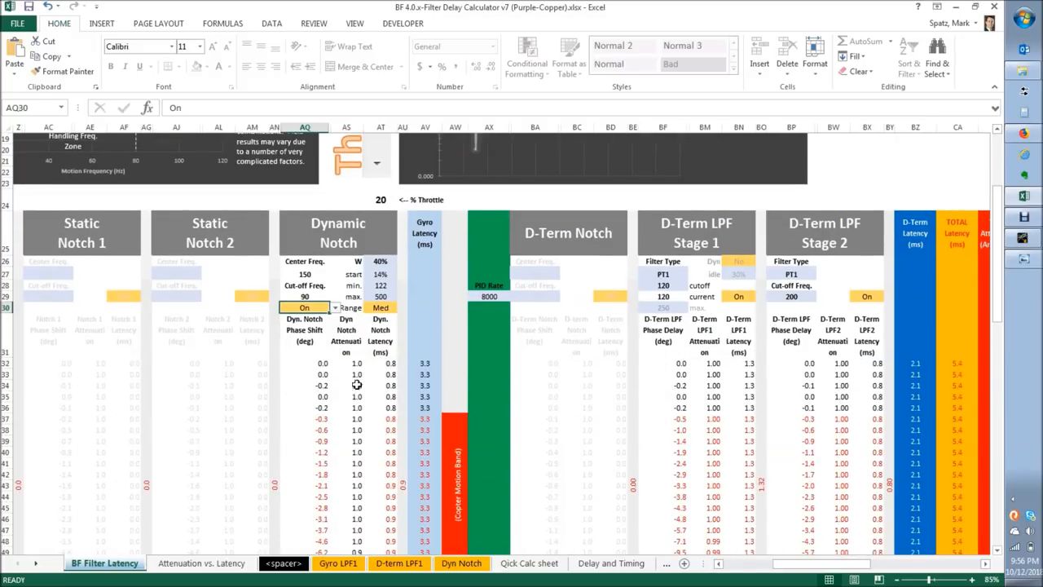
mouse_move(391, 381)
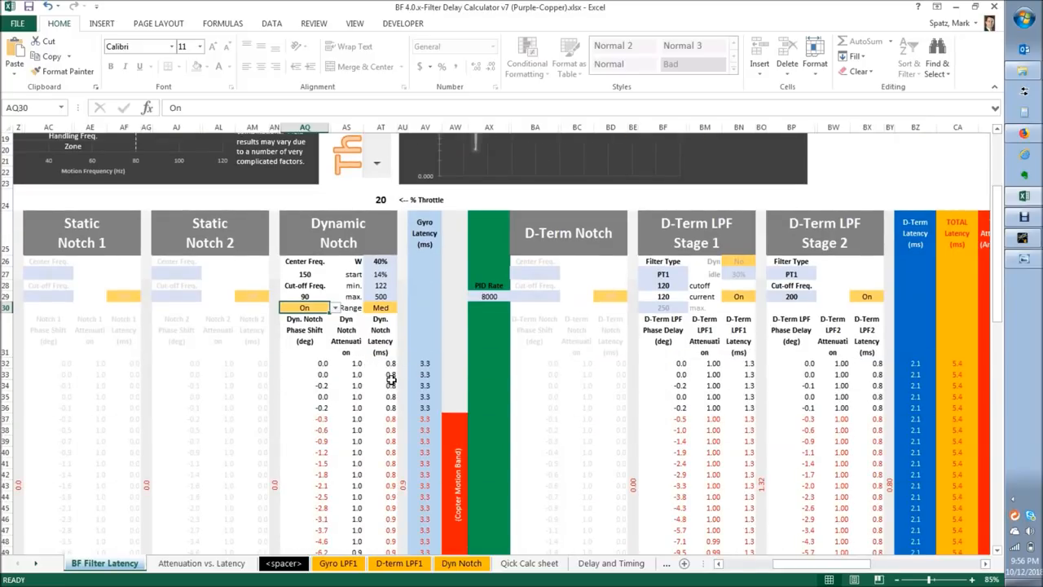
scroll("up", 3)
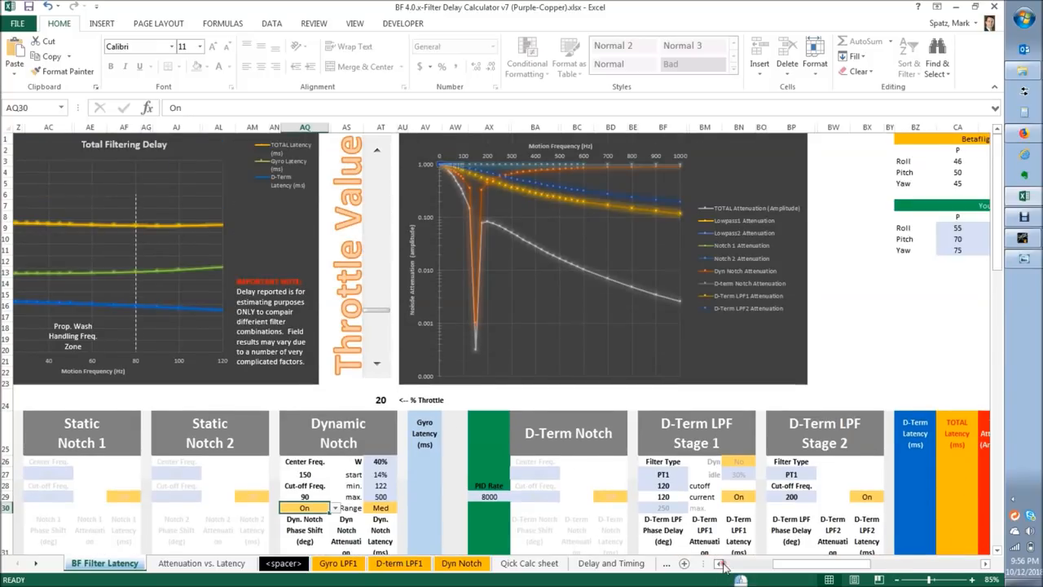
scroll("left", 3)
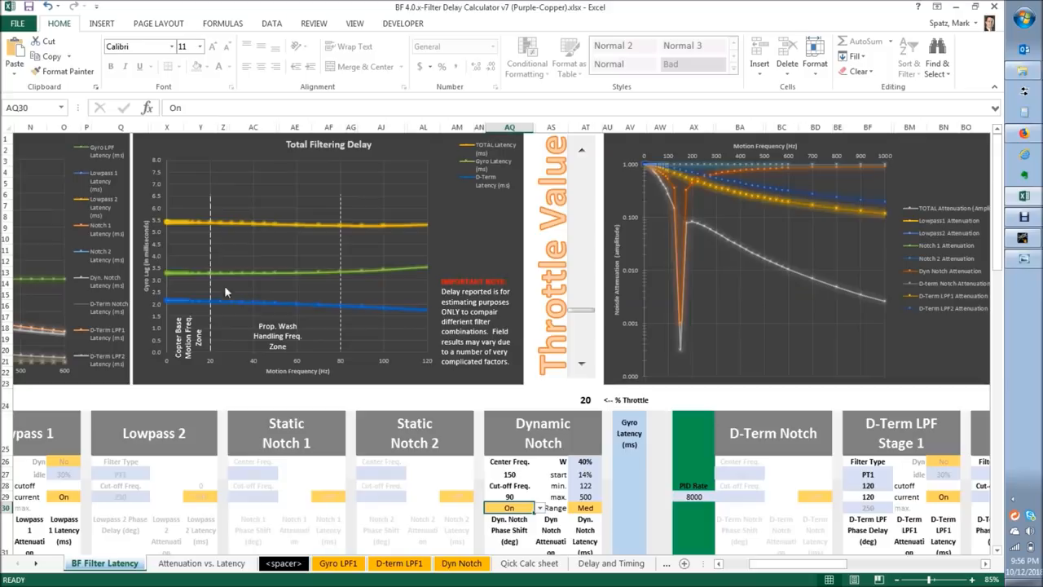
mouse_move(239, 287)
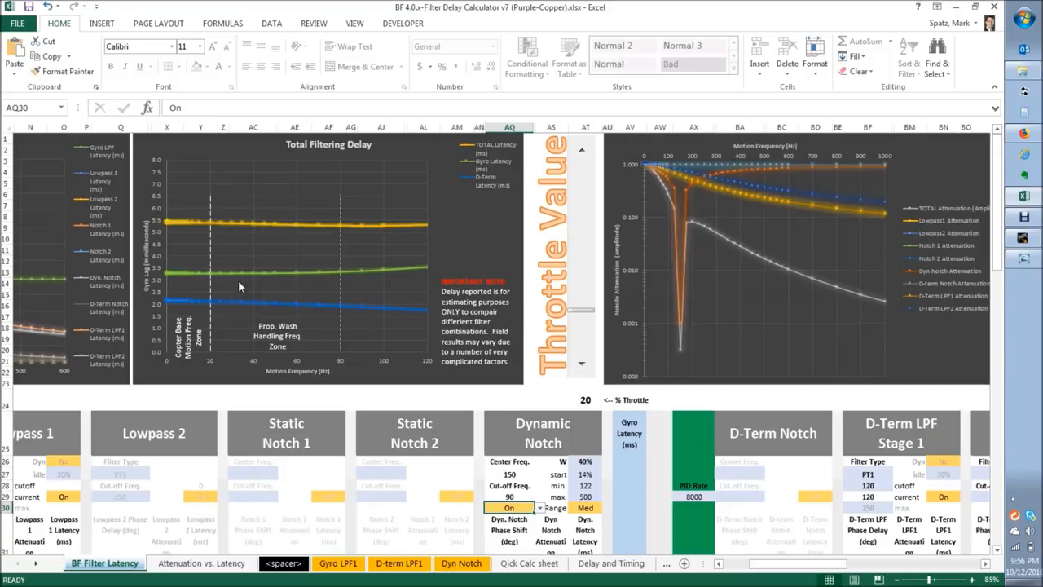
mouse_move(412, 521)
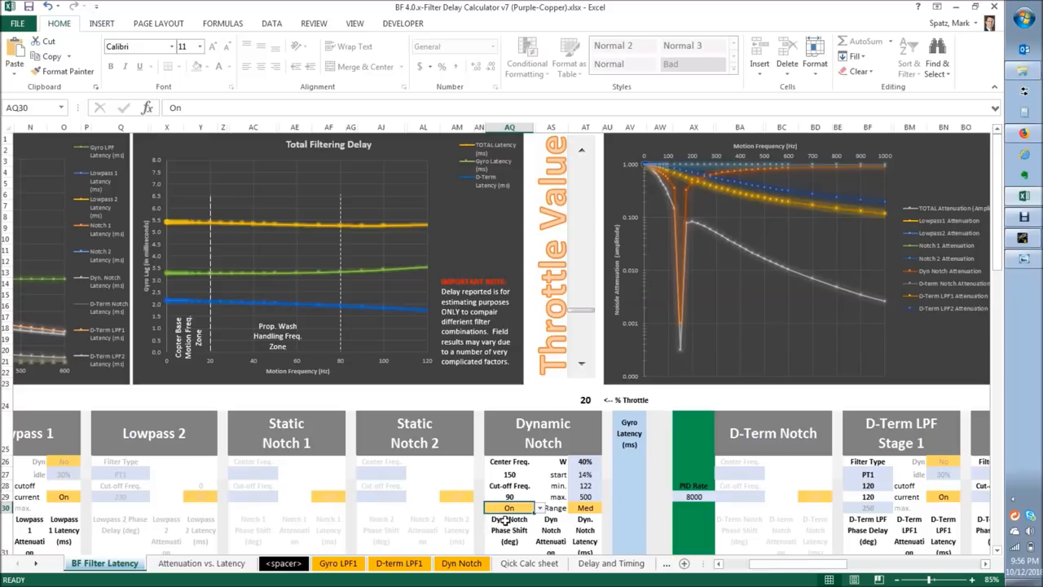
mouse_move(229, 277)
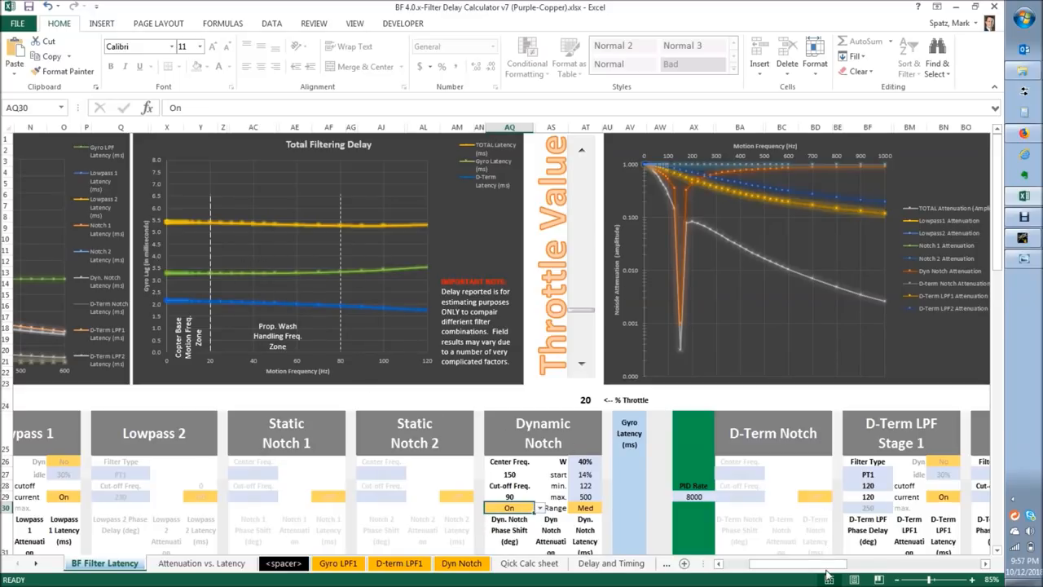
scroll("right", 3)
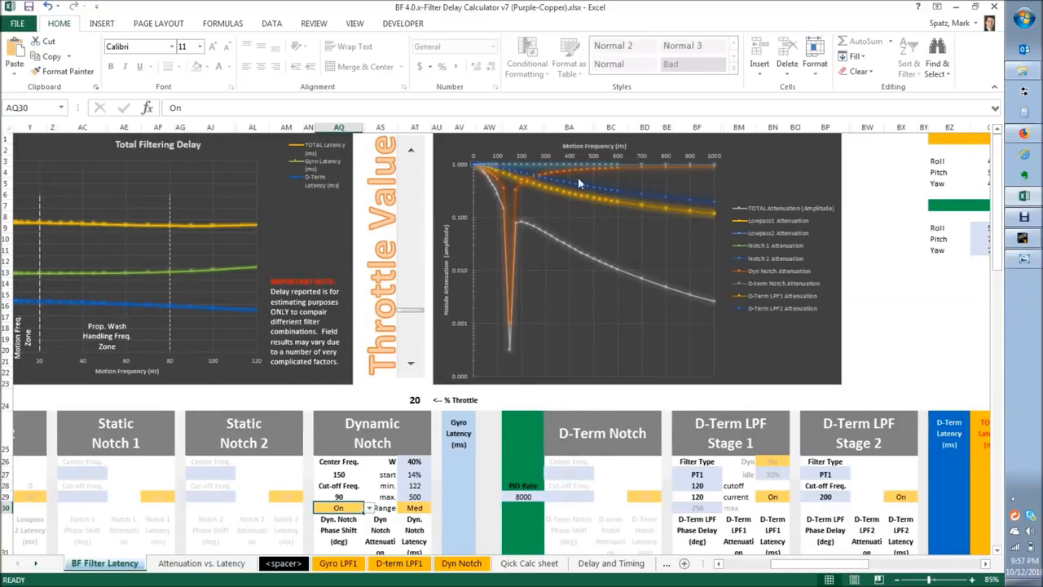
mouse_move(547, 247)
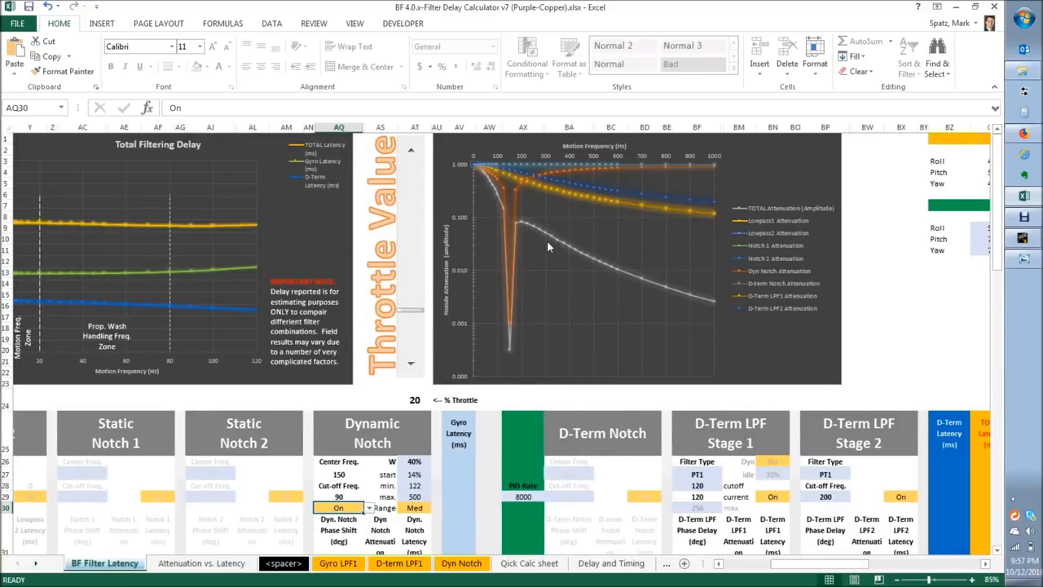
mouse_move(456, 312)
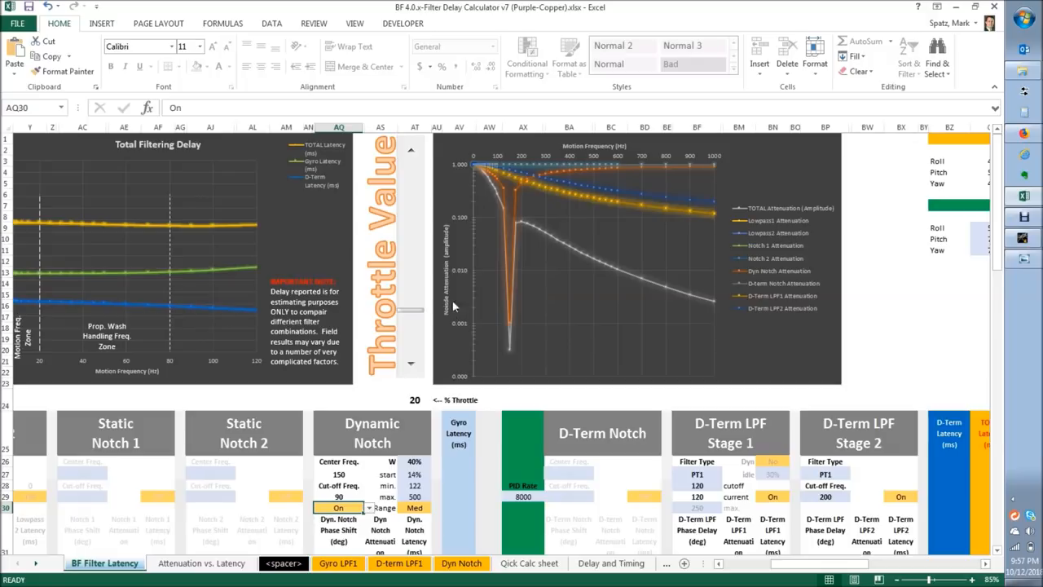
mouse_move(461, 277)
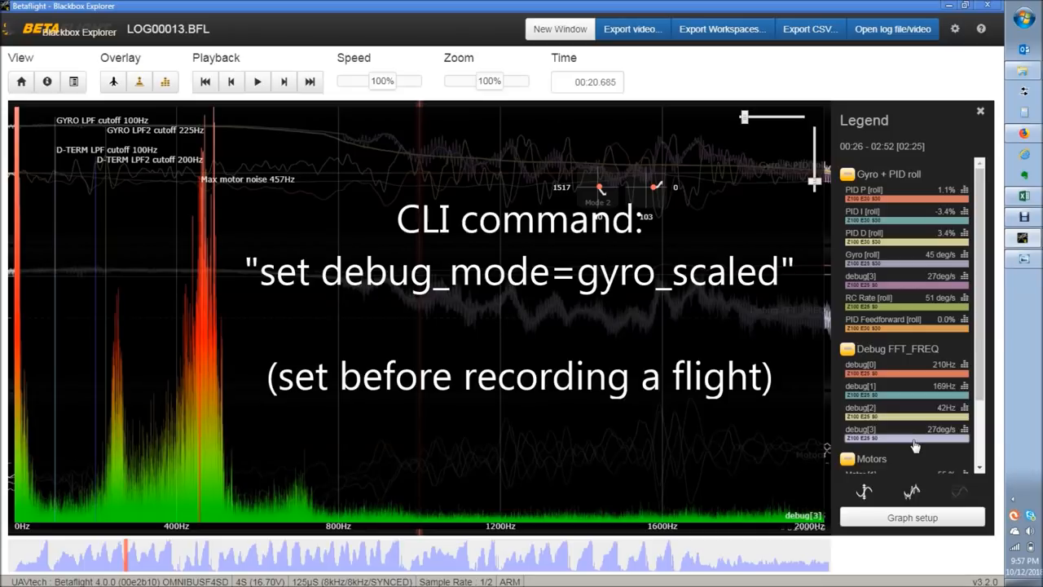
mouse_move(916, 363)
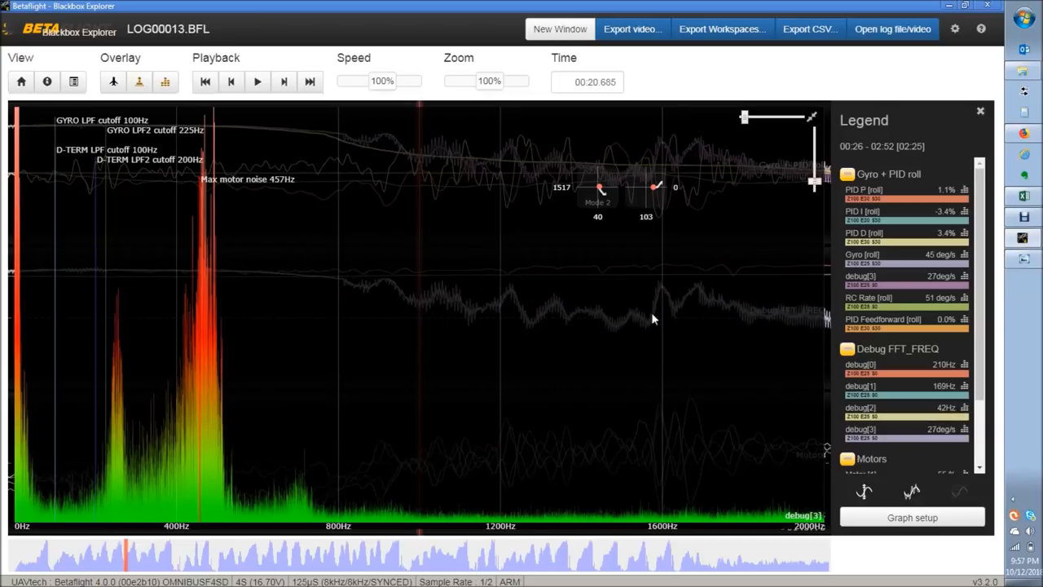
mouse_move(166, 81)
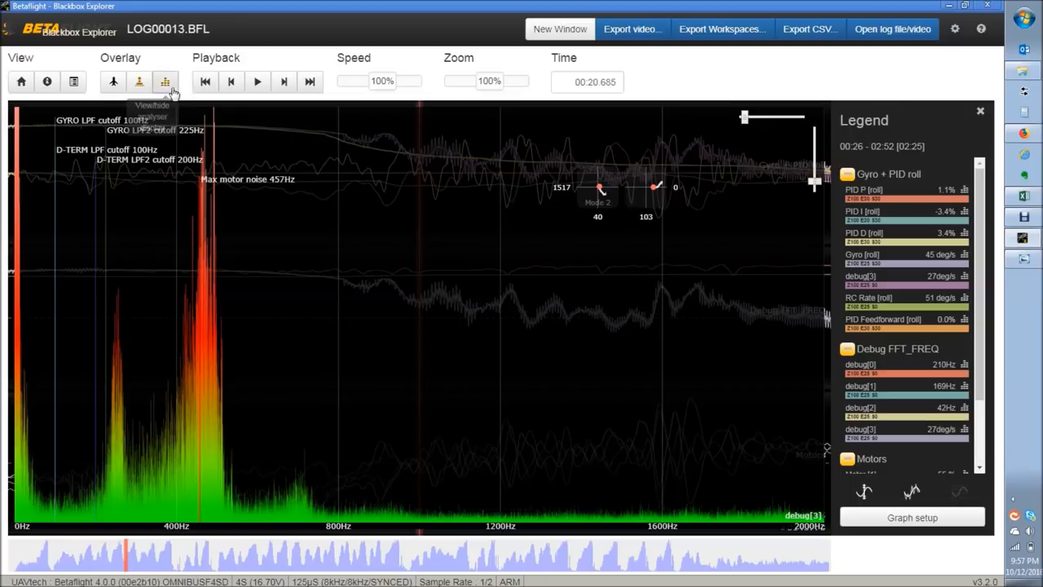
Hide the frequency spectrum overlay so LOG00013.BFL's roll, pitch, yaw, P-term and D-term traces show.
left_click(164, 81)
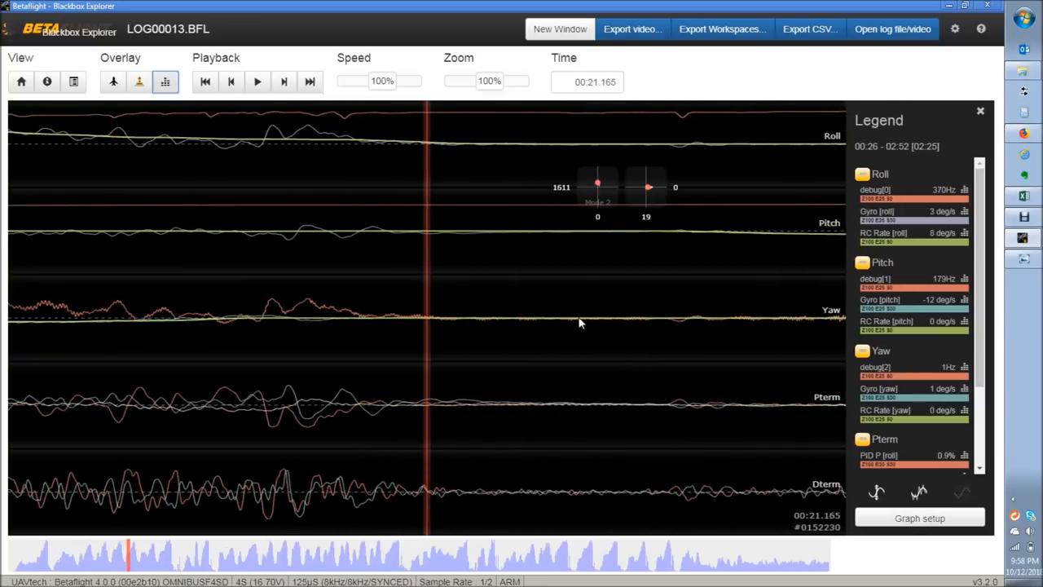
mouse_move(375, 267)
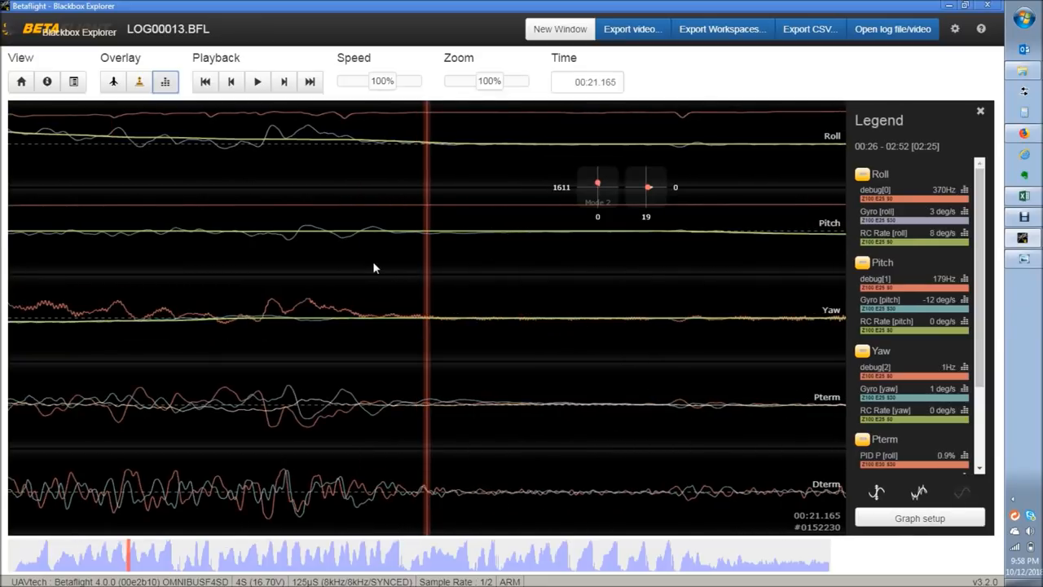
mouse_move(482, 273)
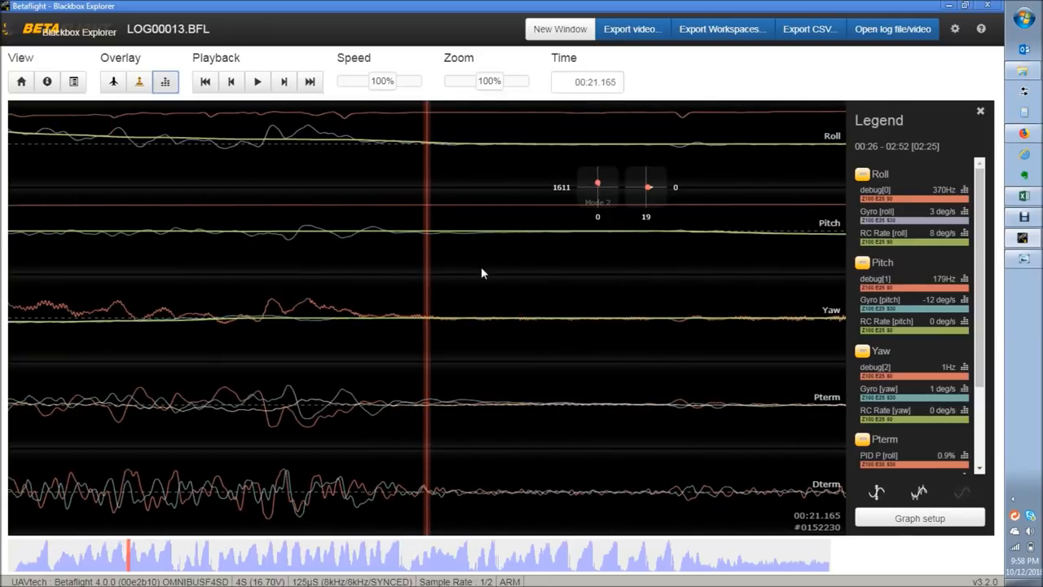
mouse_move(391, 264)
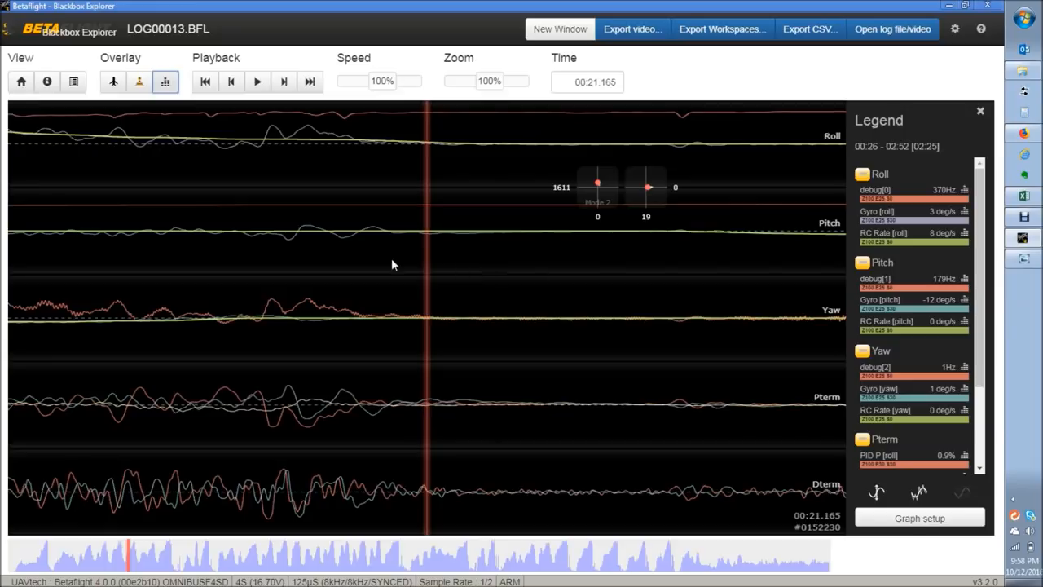
mouse_move(408, 236)
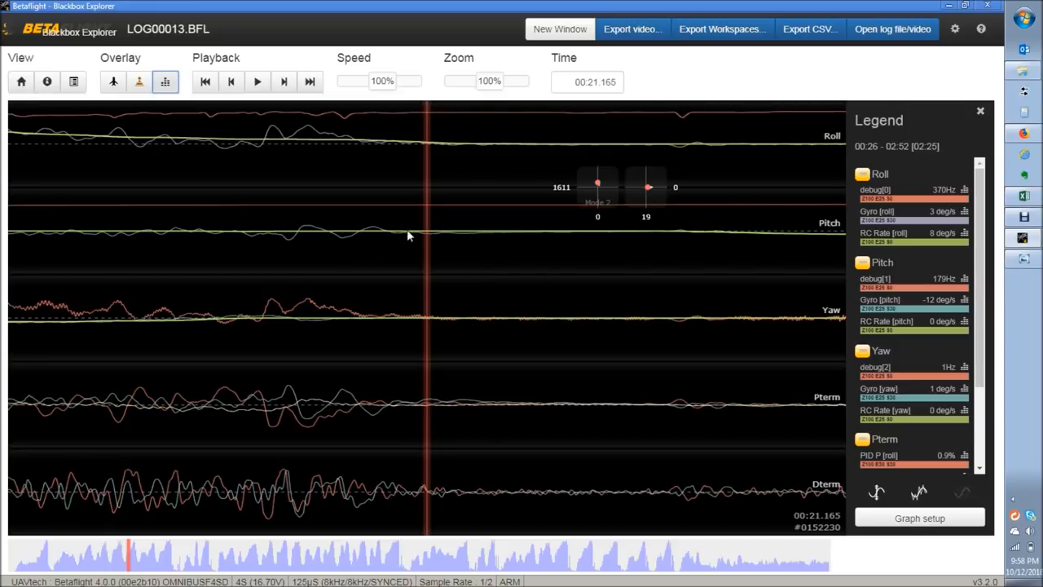
mouse_move(325, 225)
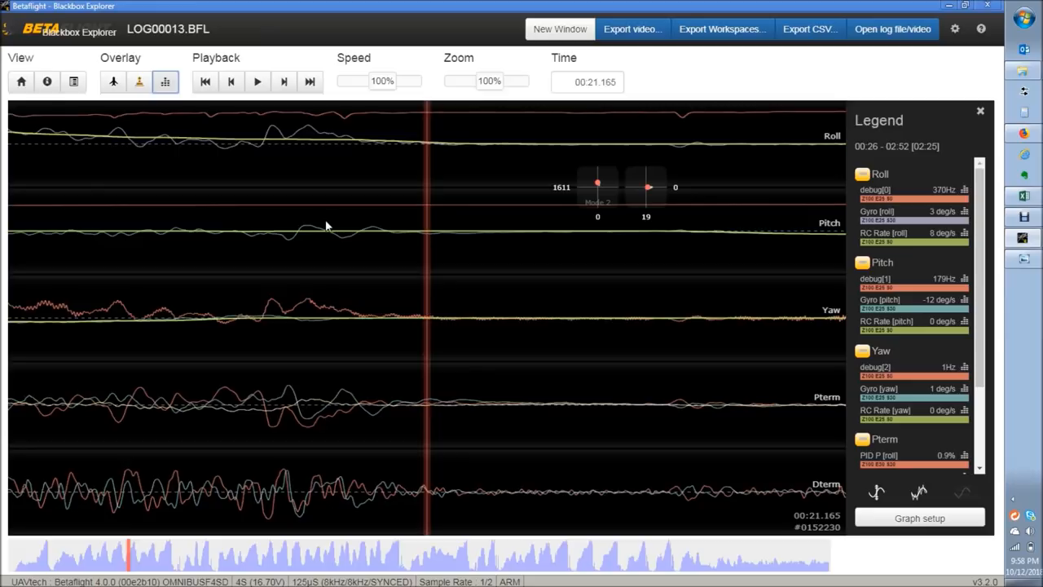
mouse_move(440, 304)
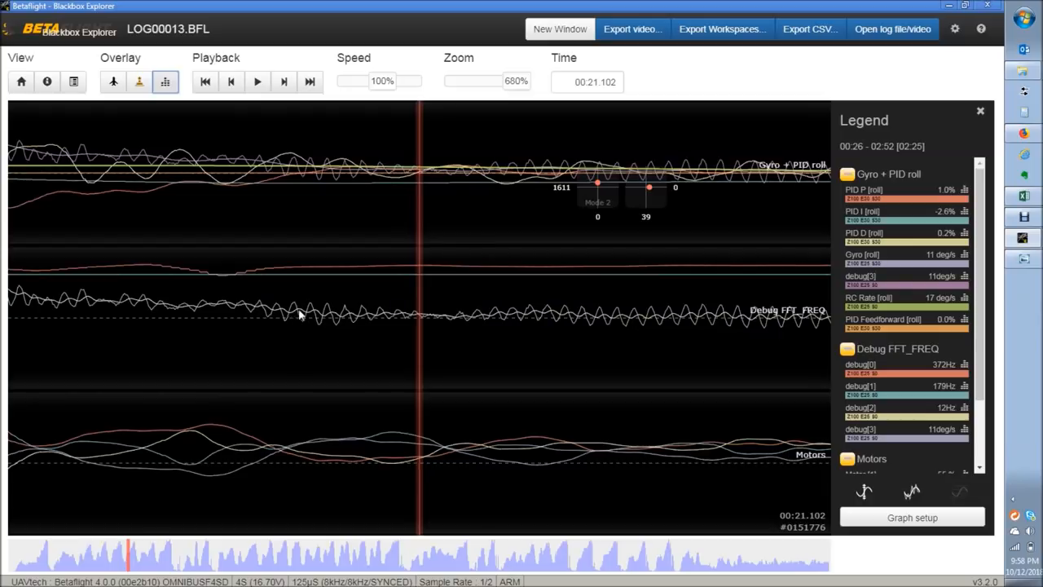
mouse_move(327, 331)
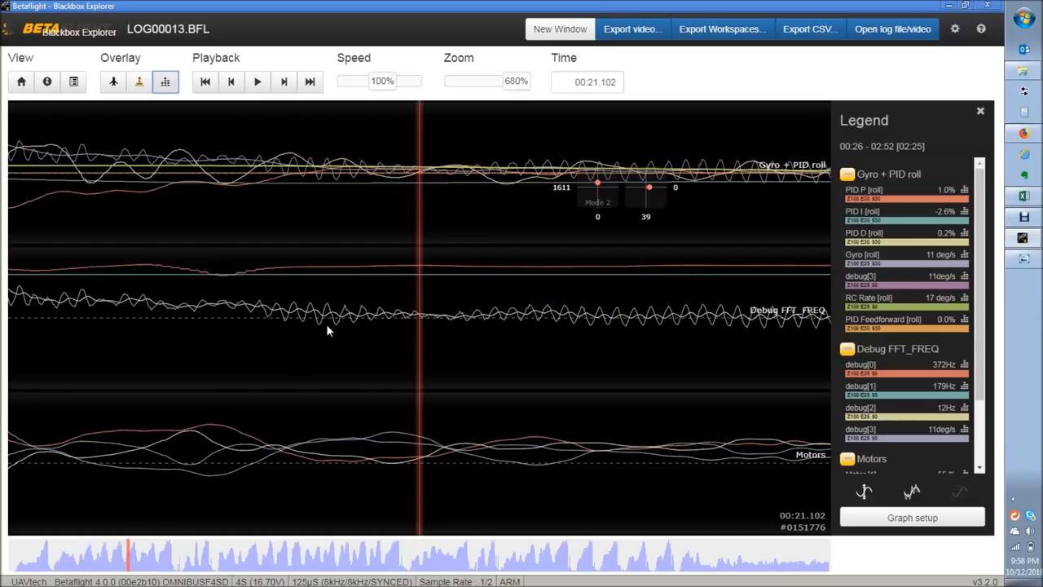
mouse_move(319, 320)
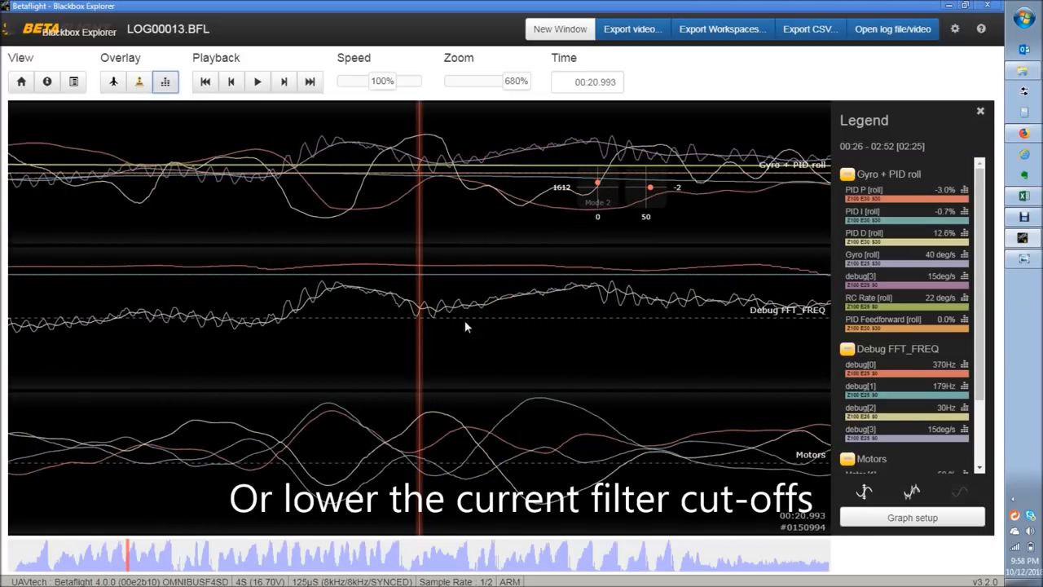
mouse_move(332, 150)
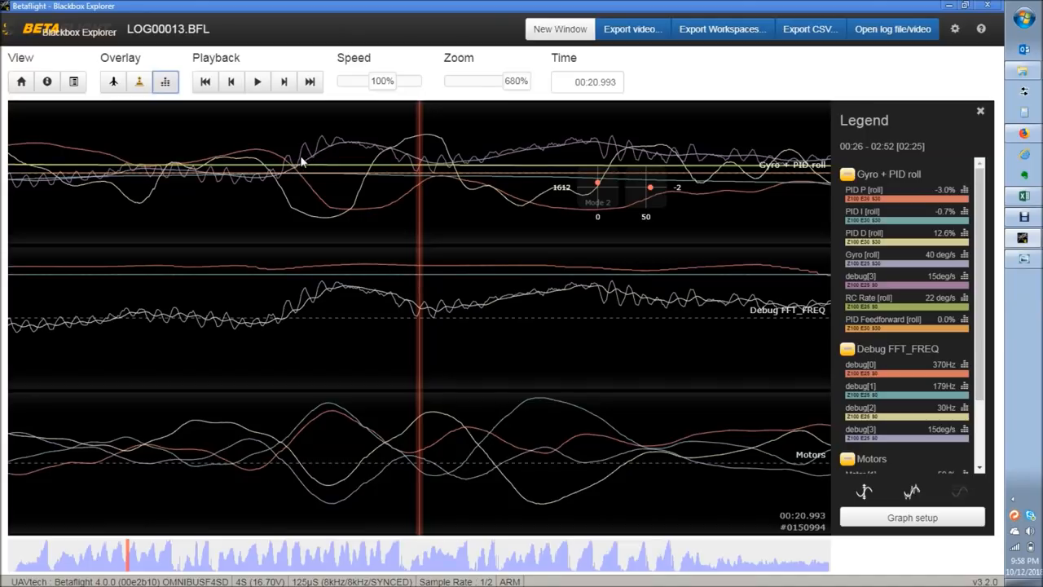
mouse_move(309, 161)
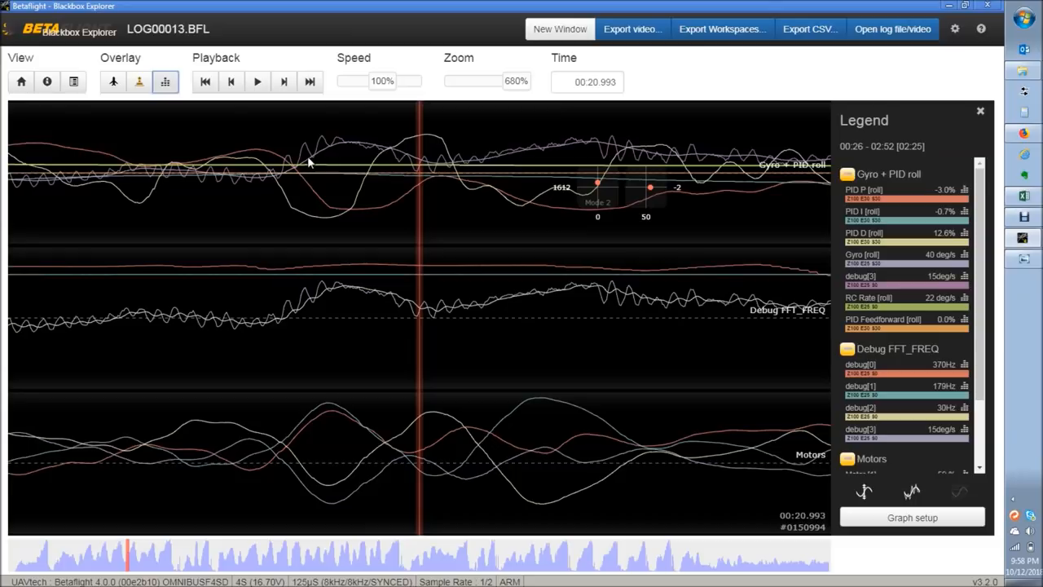
mouse_move(303, 160)
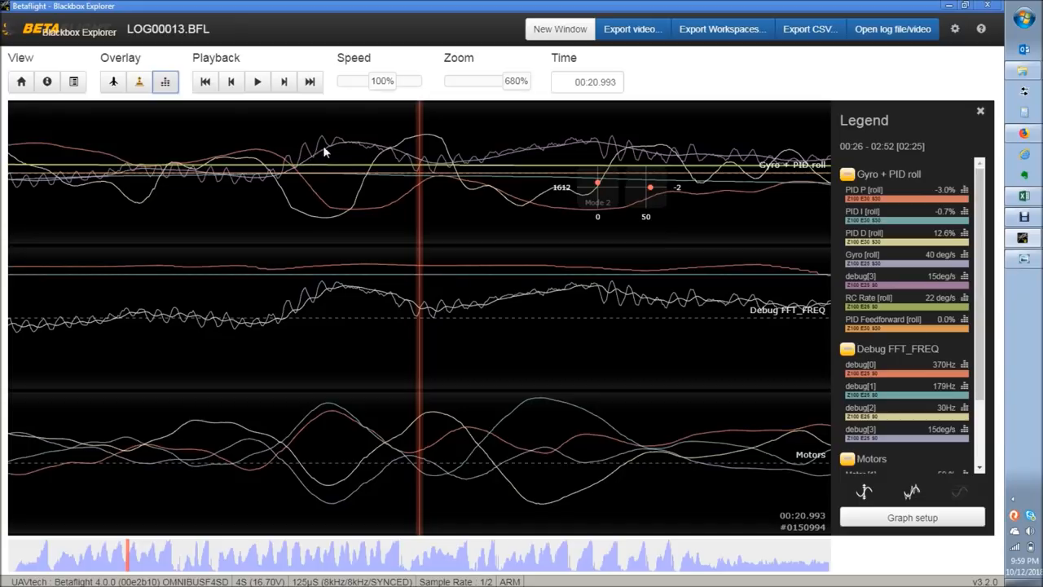
mouse_move(358, 160)
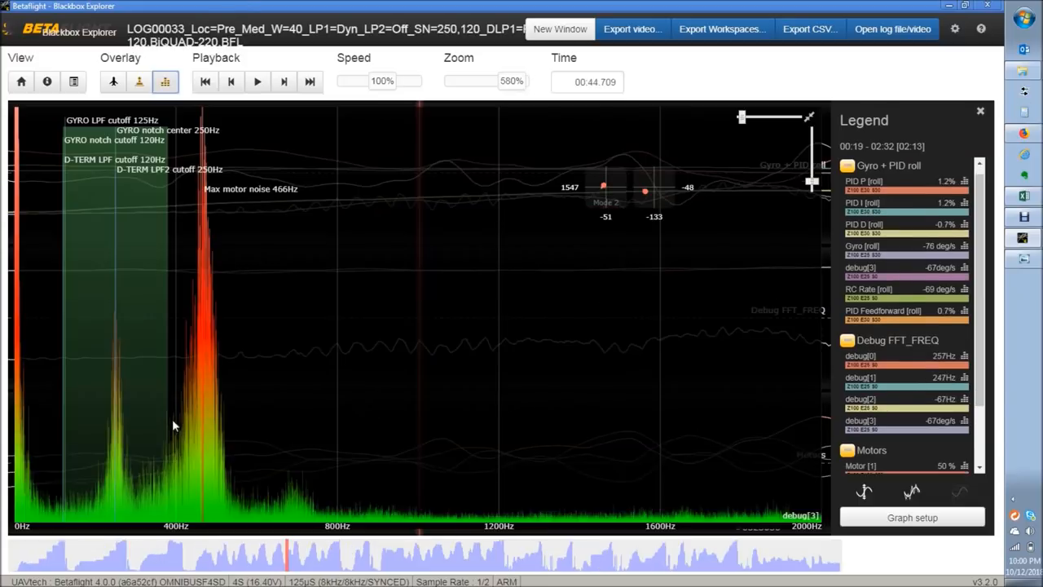
mouse_move(928, 430)
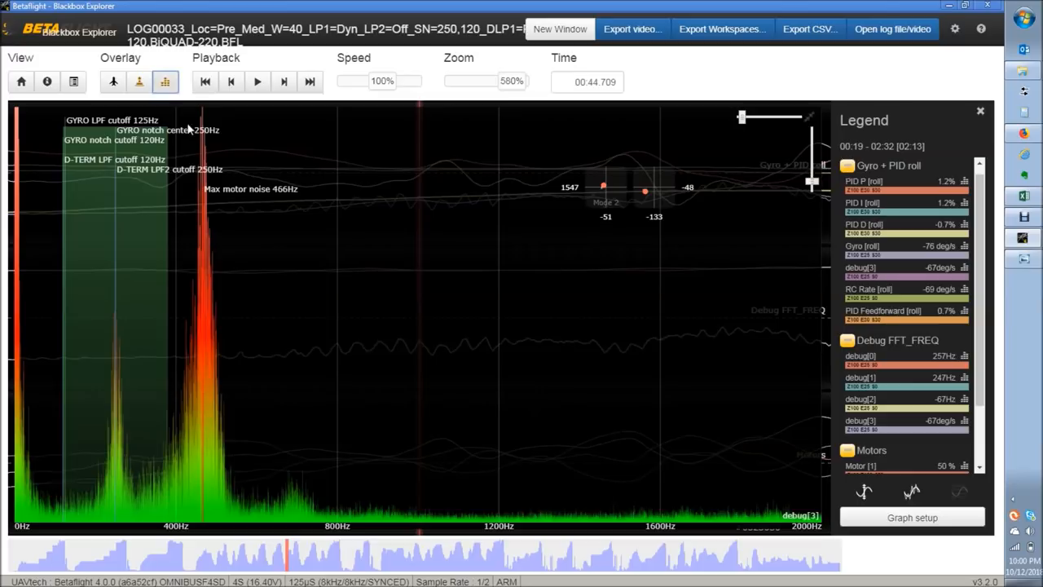
mouse_move(206, 104)
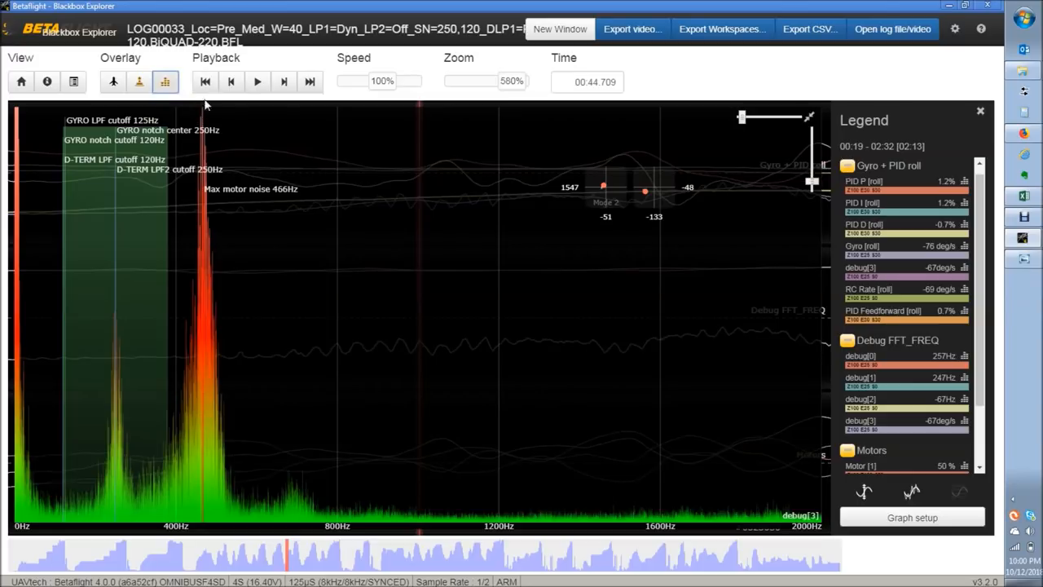
mouse_move(161, 466)
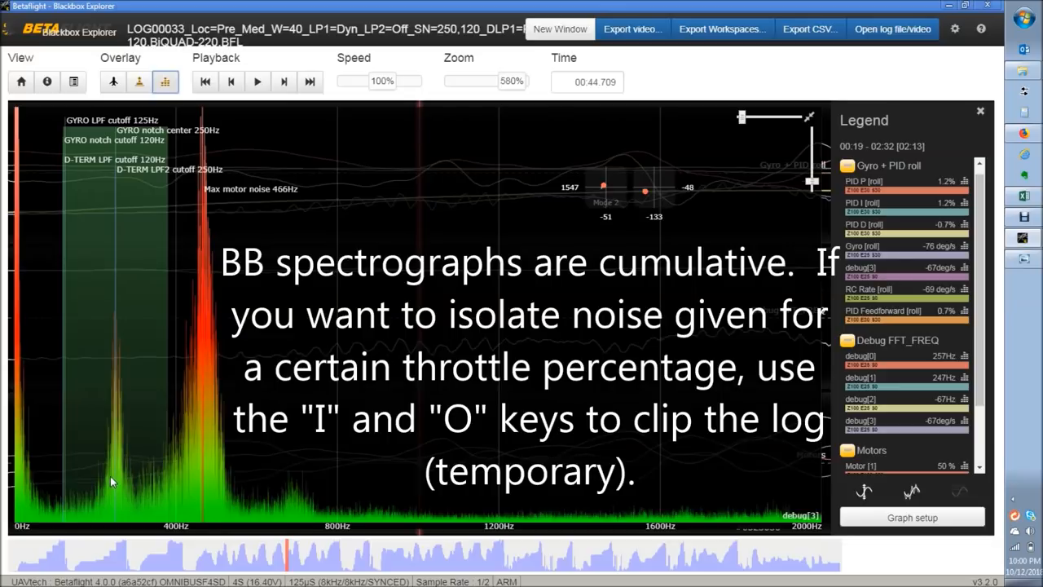
mouse_move(217, 459)
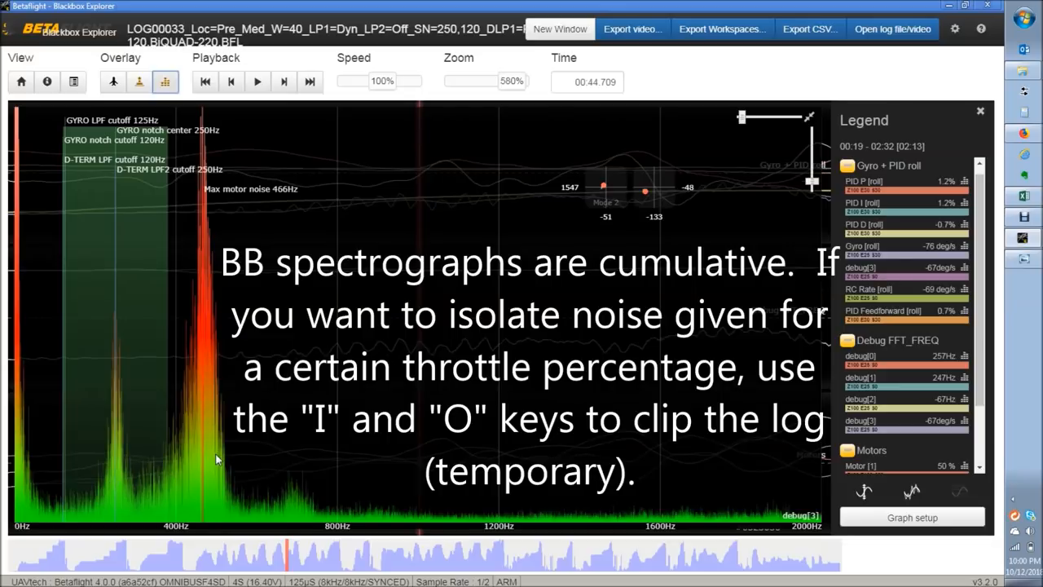
mouse_move(226, 231)
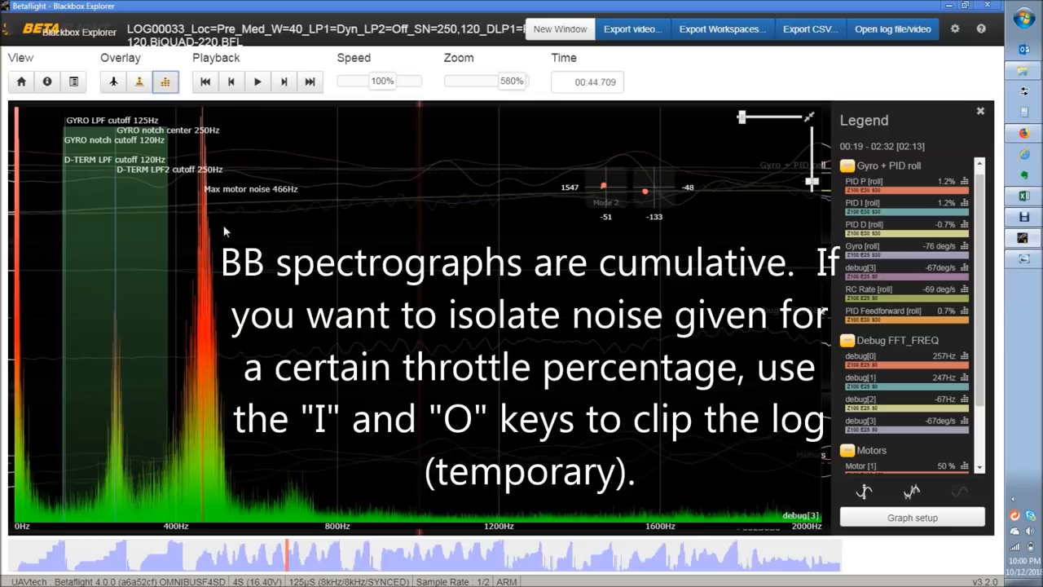
mouse_move(218, 150)
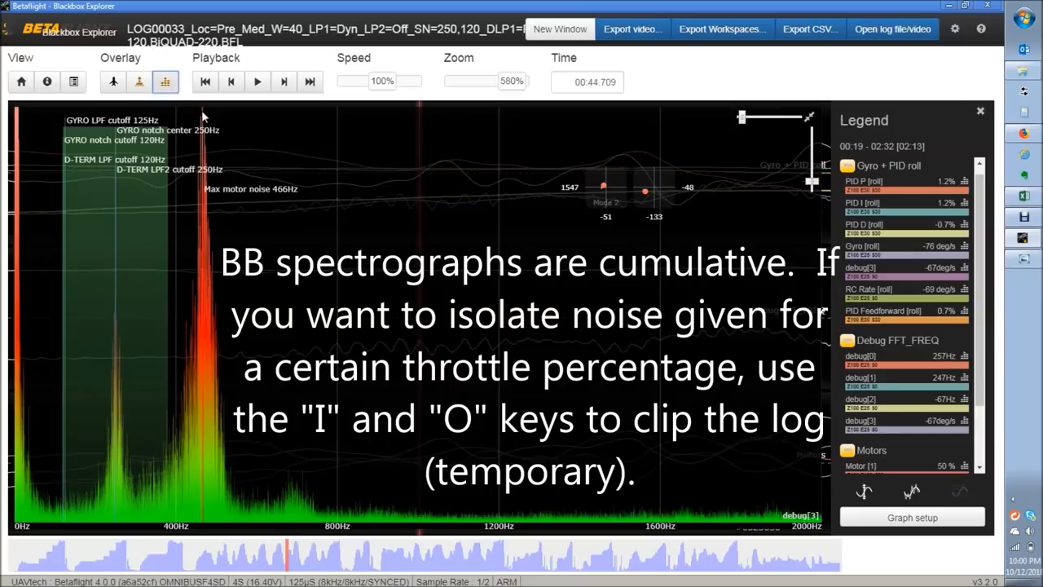
mouse_move(232, 201)
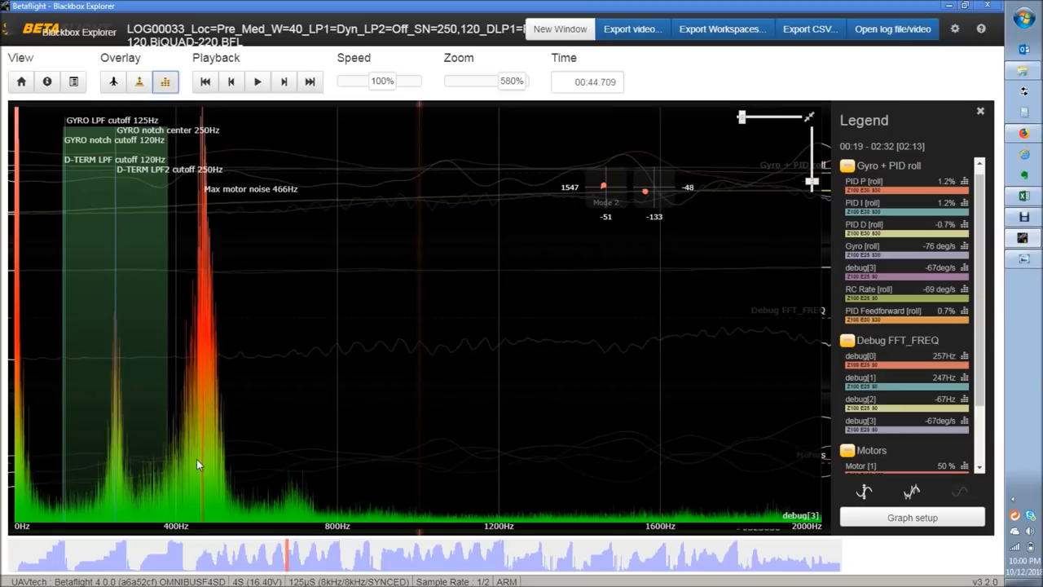
mouse_move(205, 489)
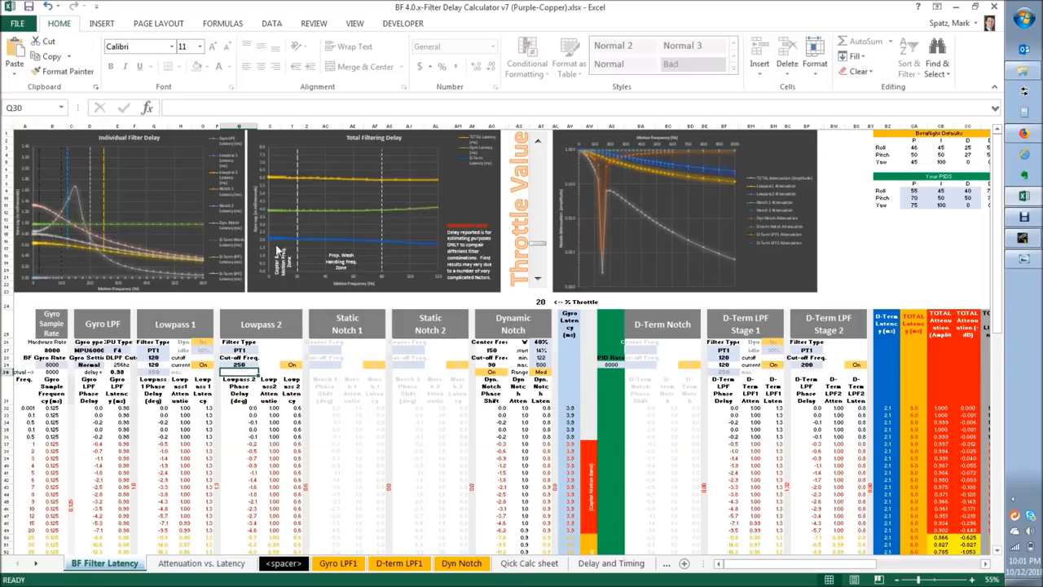
mouse_move(330, 208)
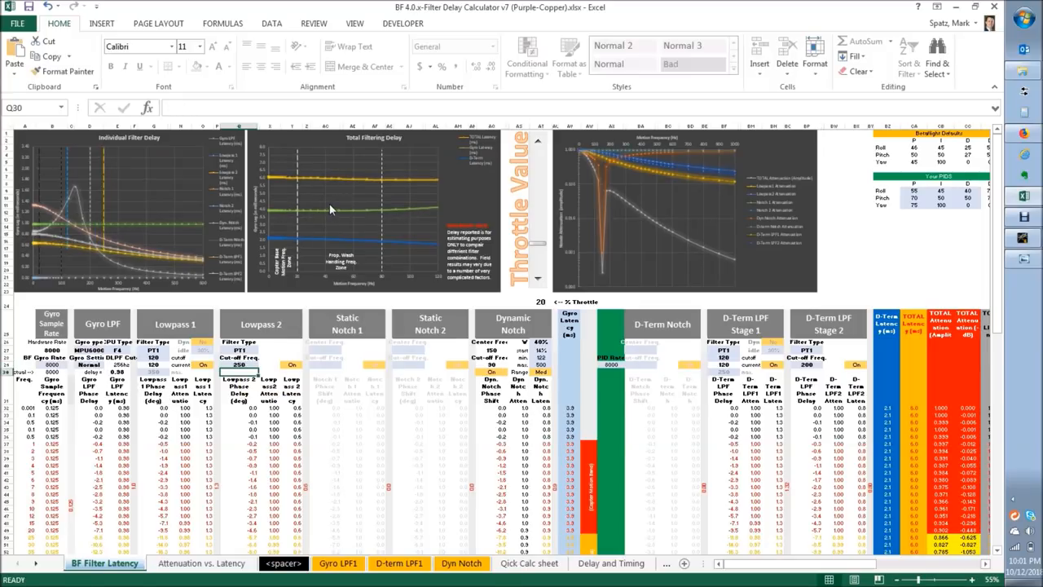
mouse_move(475, 327)
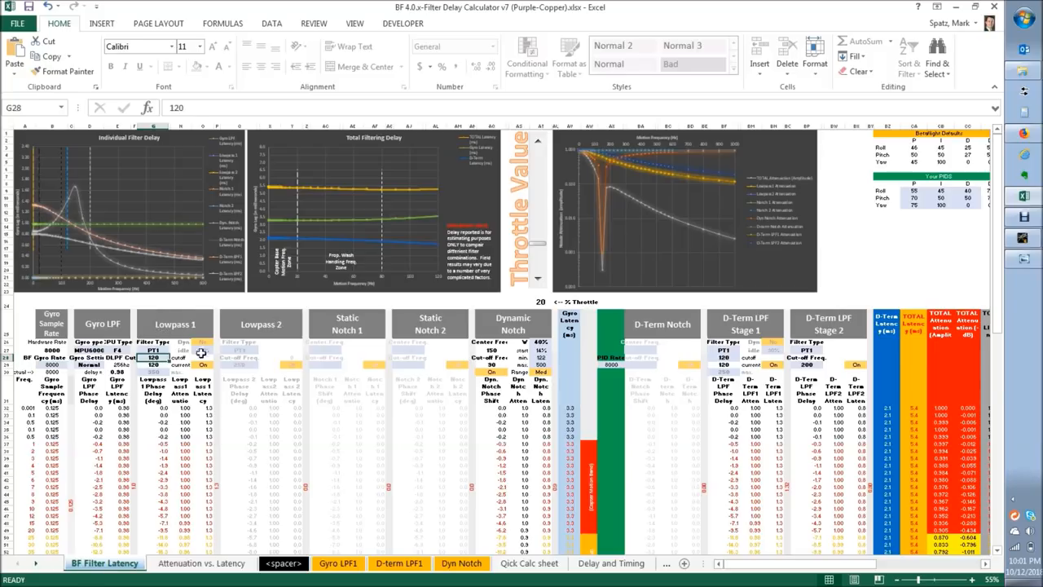
mouse_move(544, 269)
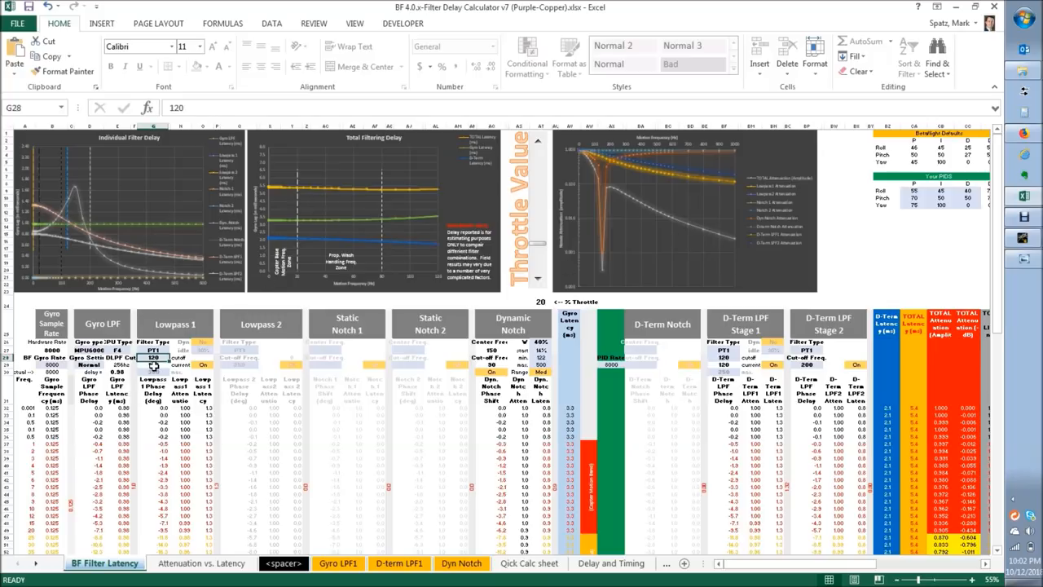
Set the Lowpass 1 cutoff in G28 to 130 so the filter delay charts recalculate.
type("13")
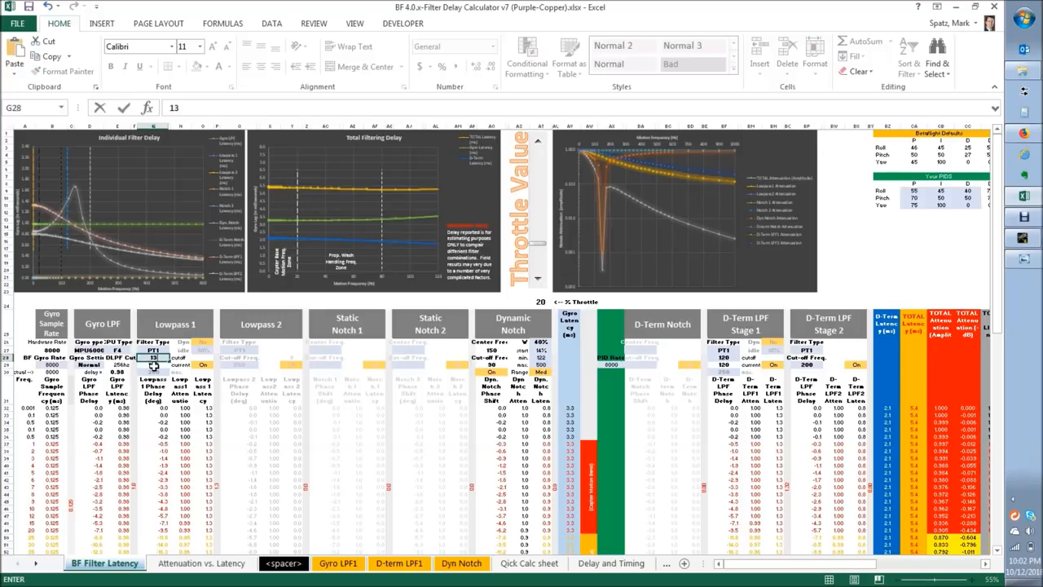
key("Return")
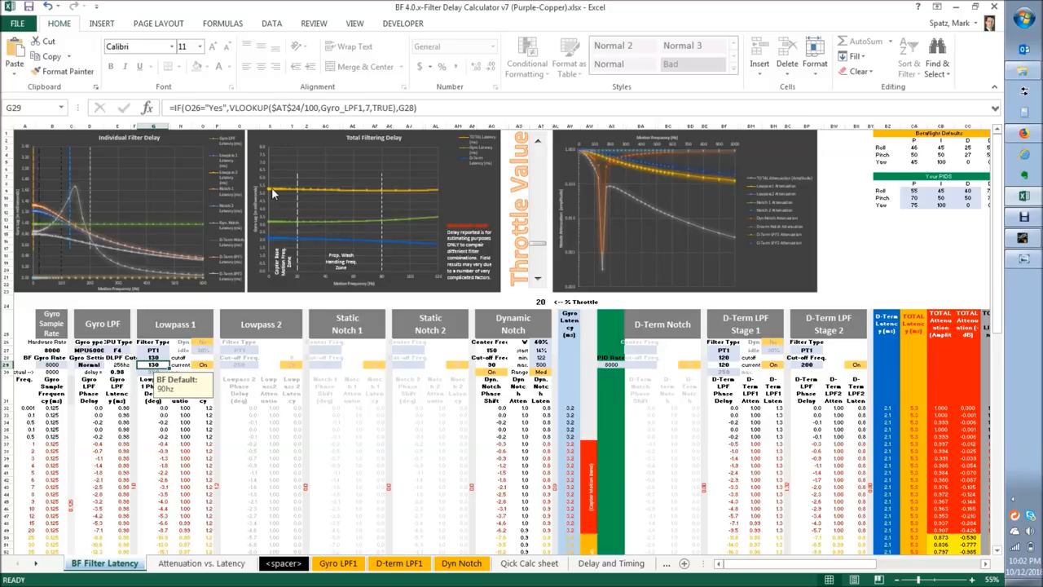
mouse_move(666, 202)
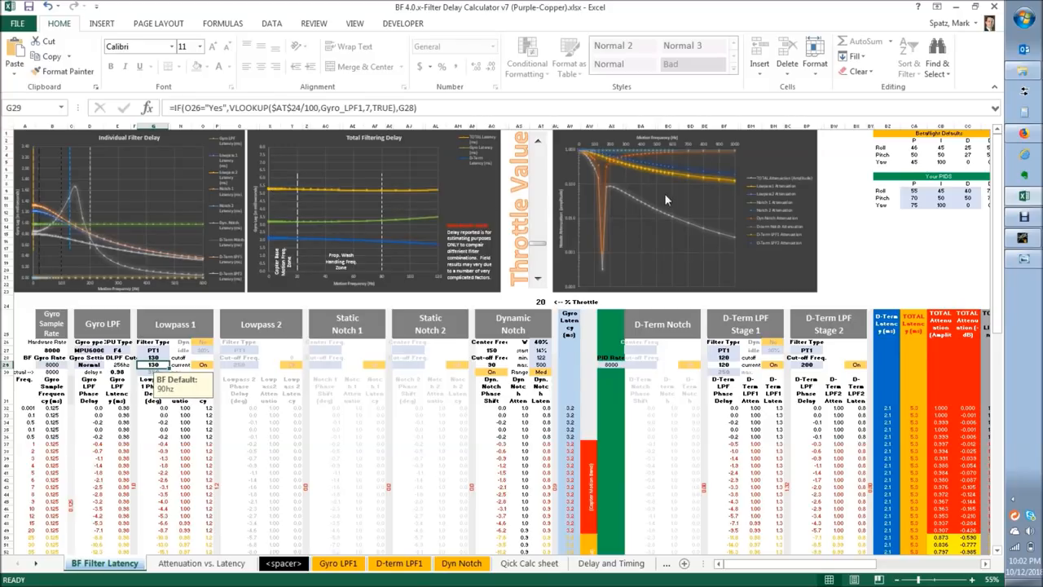
mouse_move(651, 210)
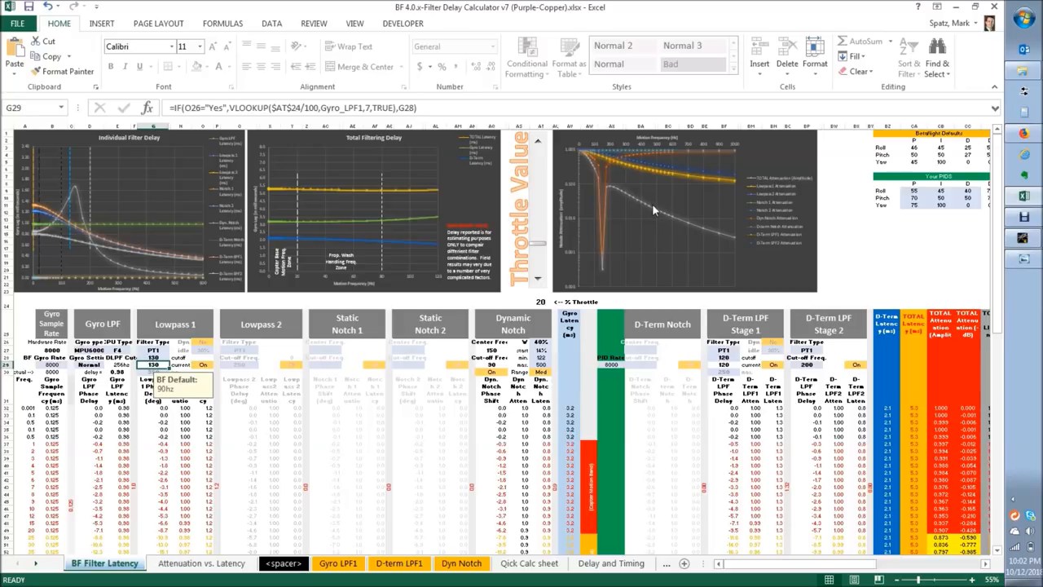
mouse_move(225, 314)
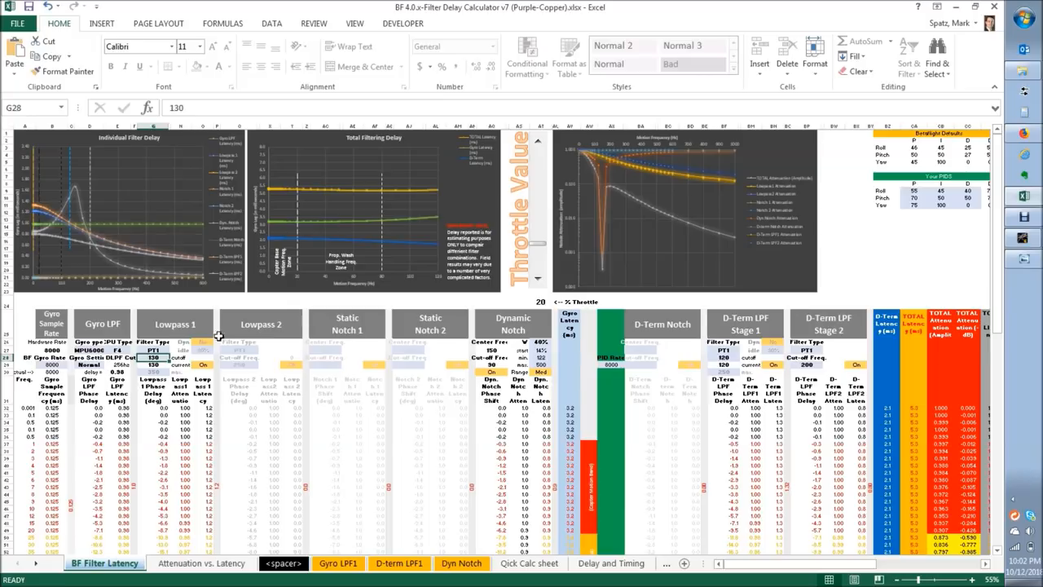
mouse_move(561, 316)
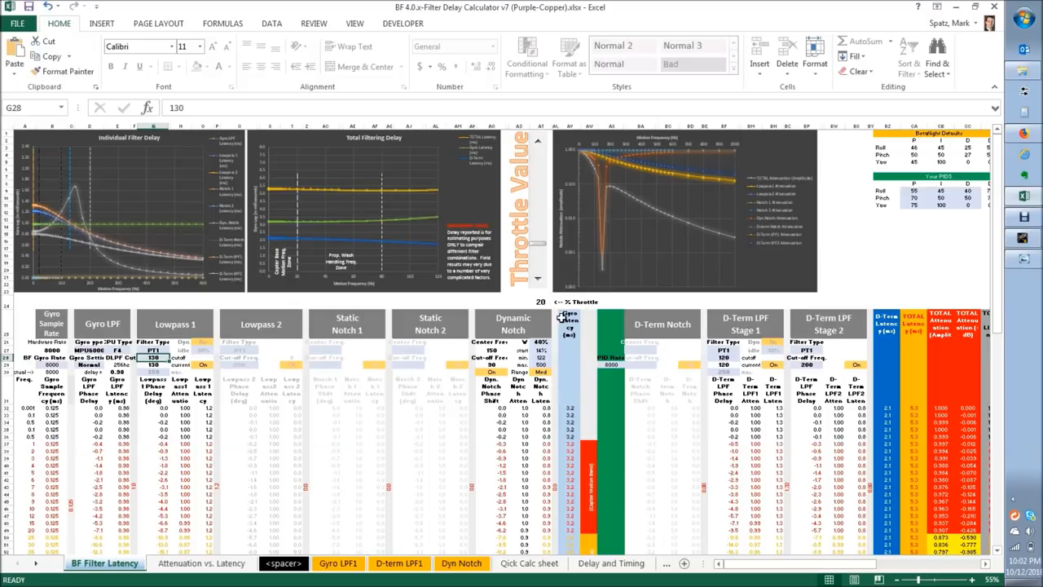
mouse_move(700, 234)
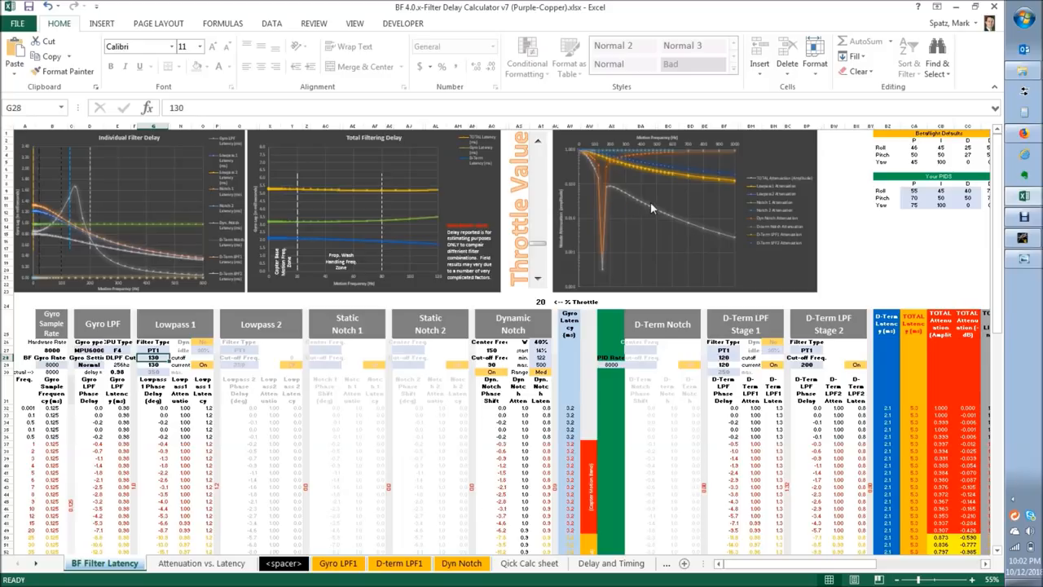
mouse_move(725, 241)
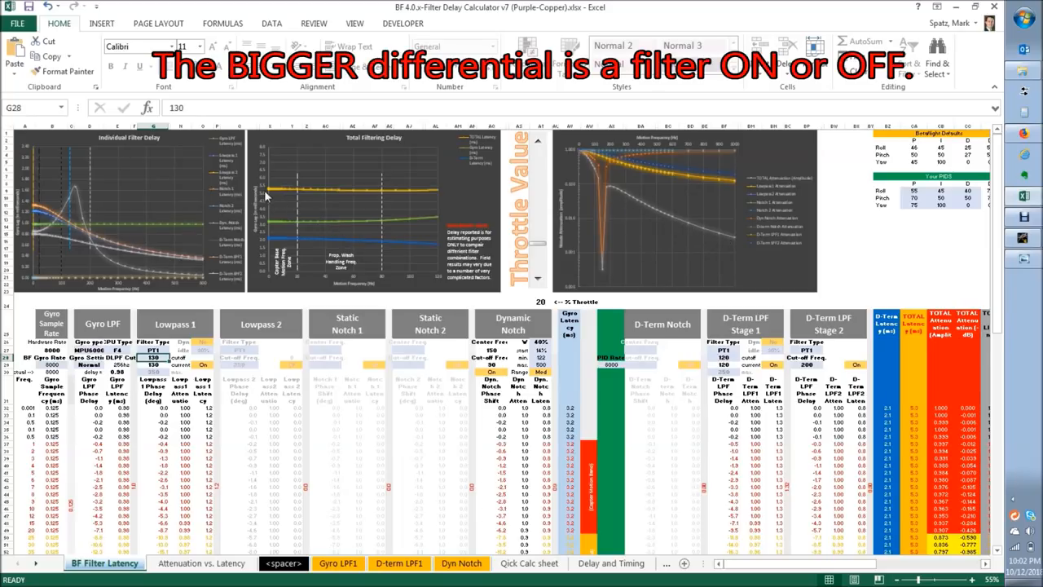
mouse_move(280, 191)
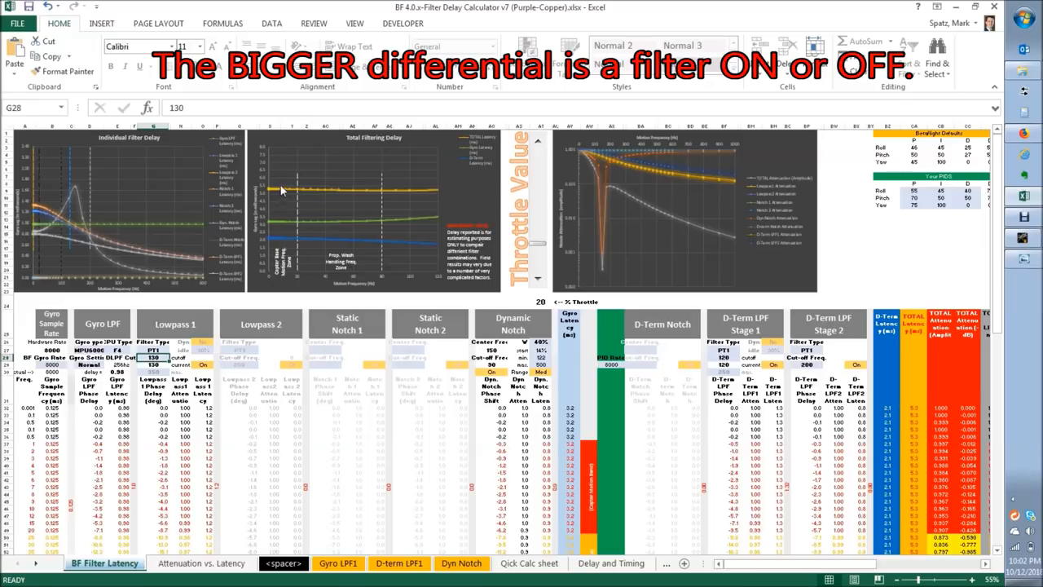
mouse_move(273, 213)
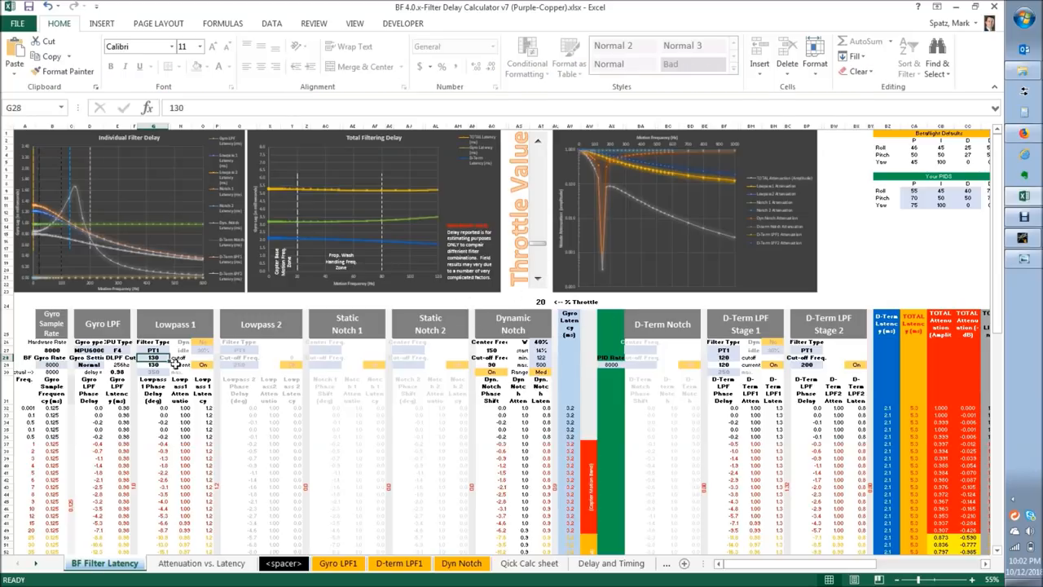
mouse_move(332, 326)
type("90")
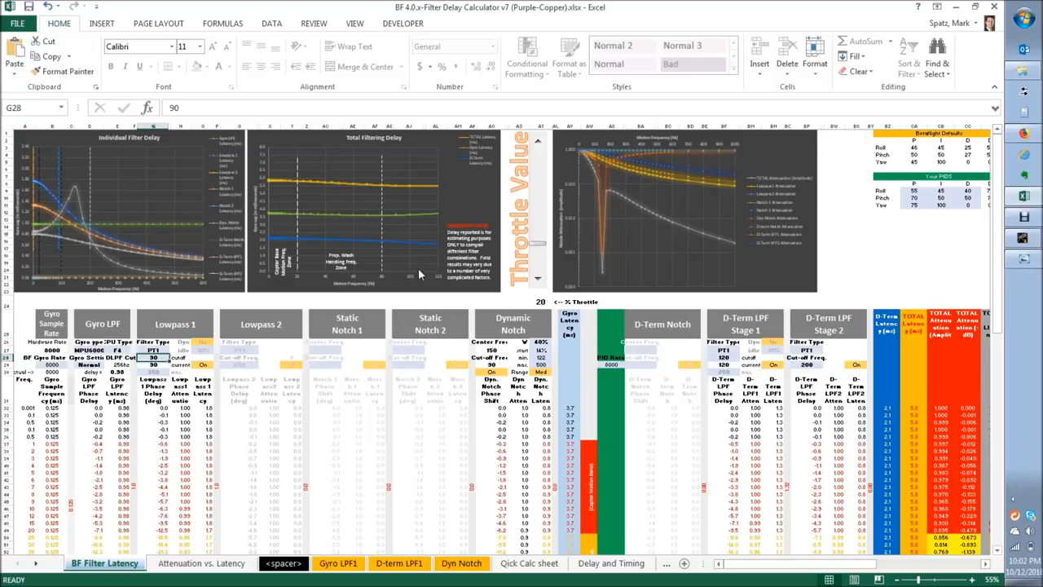
mouse_move(264, 186)
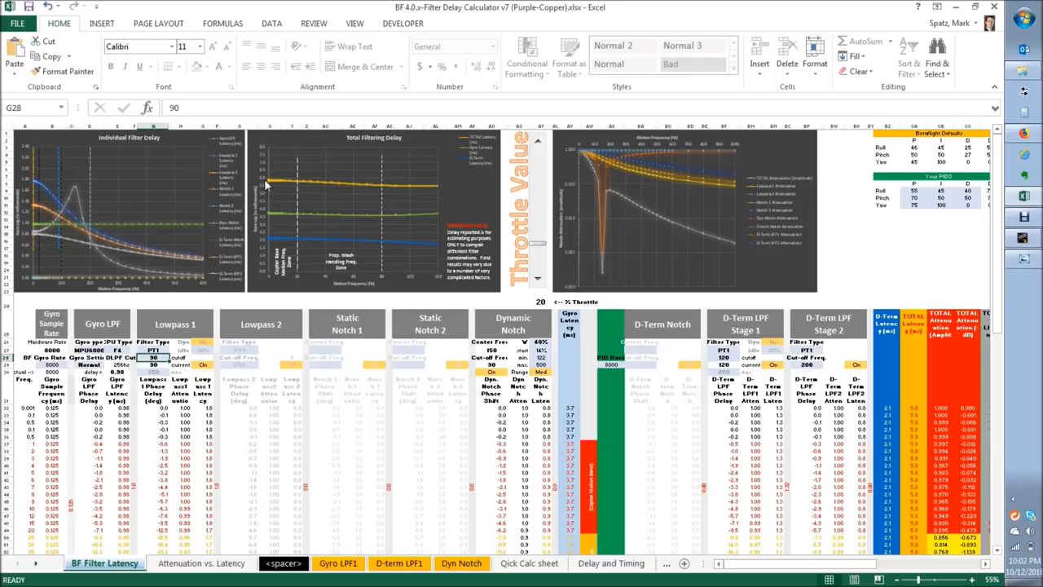
mouse_move(163, 487)
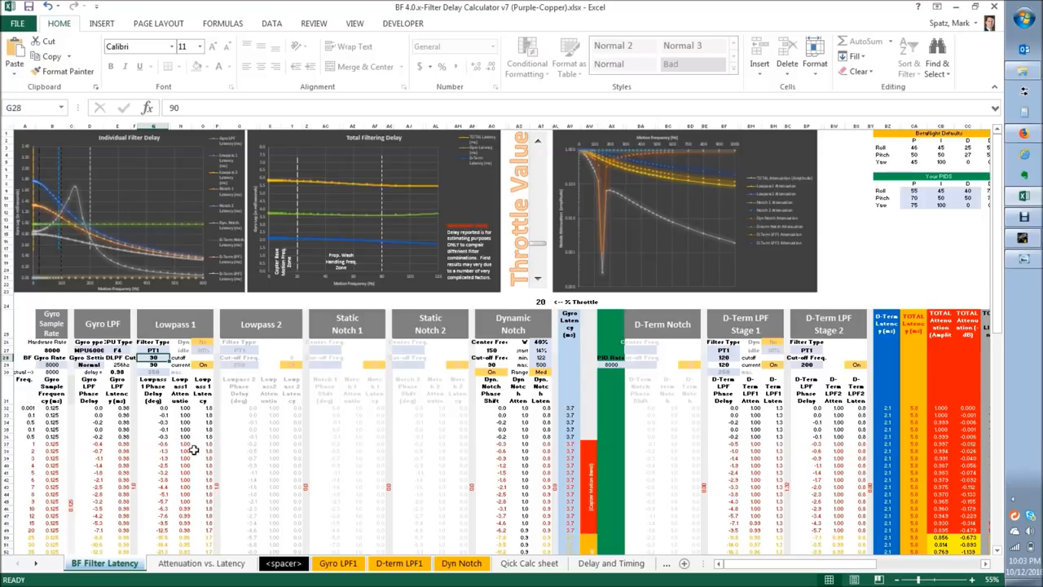
Try Lowpass 1 cutoffs of 120 and 150 in G28 and compare the updated delay charts.
type("12")
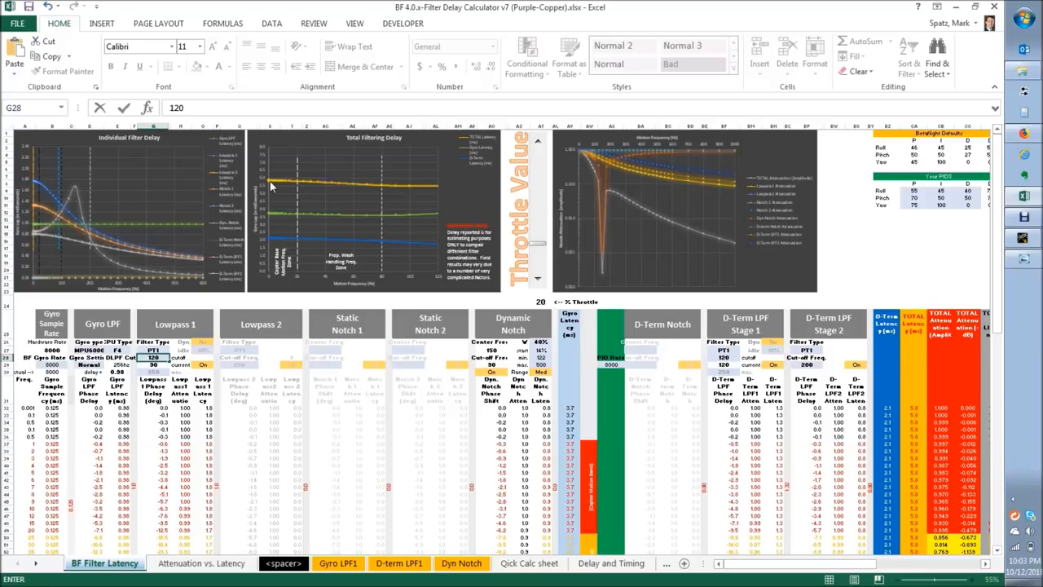
mouse_move(228, 298)
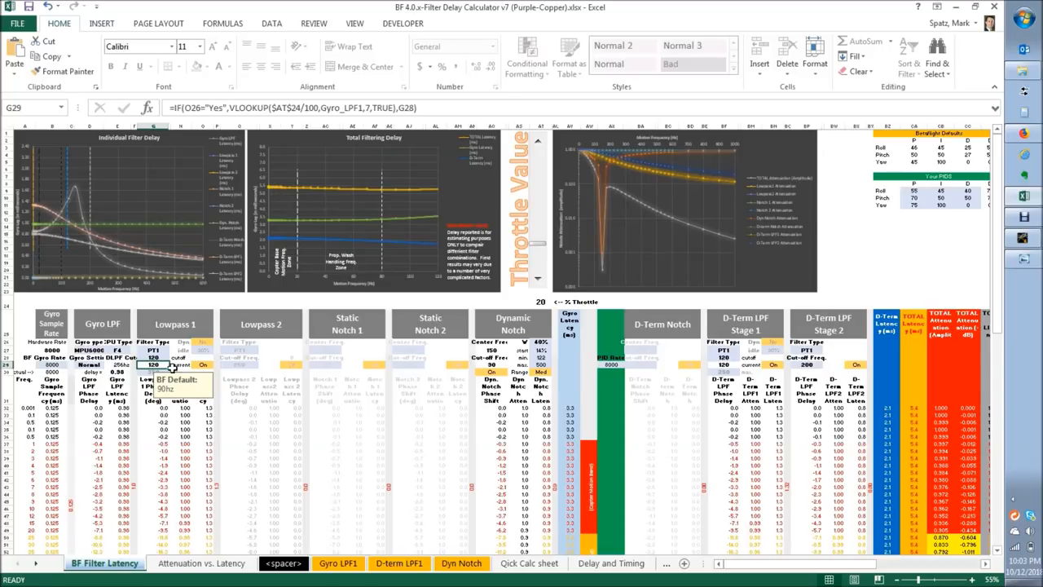
mouse_move(647, 203)
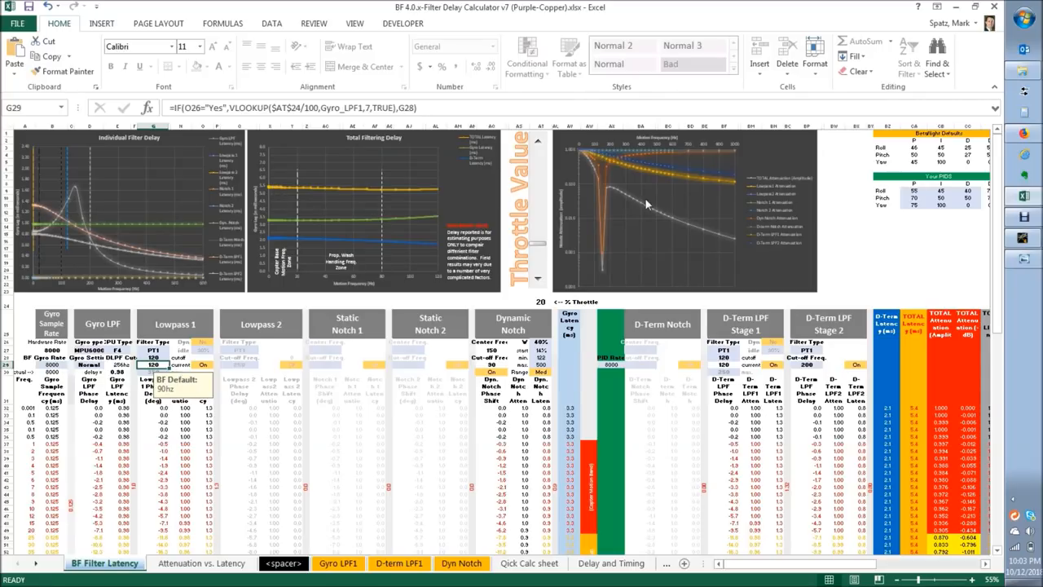
left_click(155, 358)
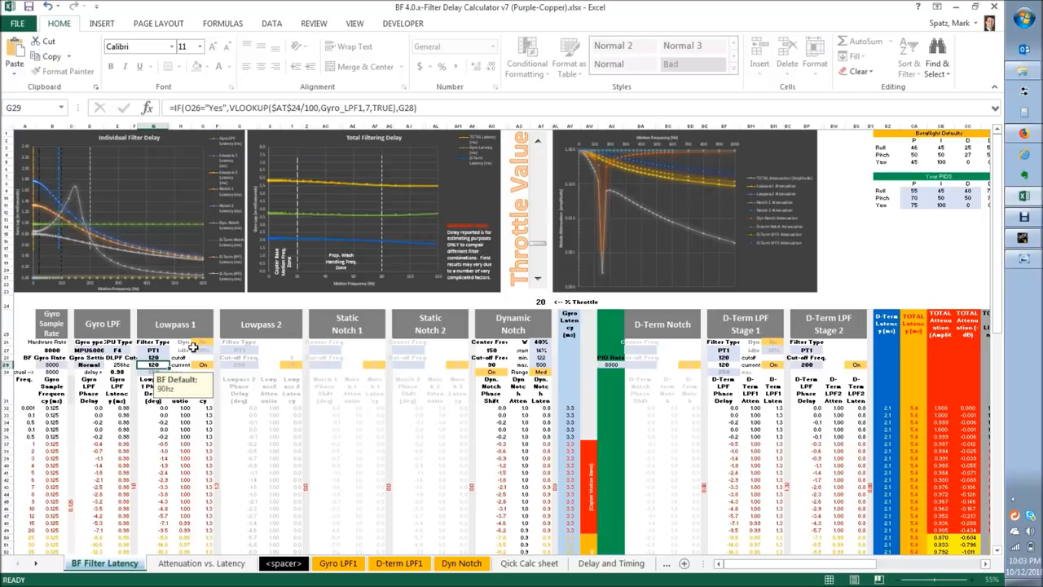
left_click(153, 358)
type("150")
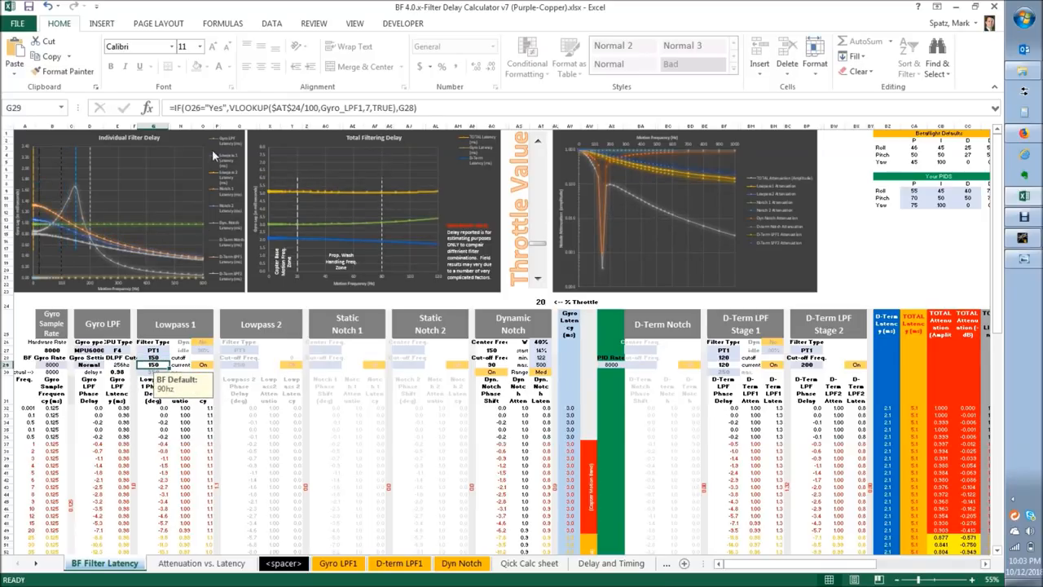
mouse_move(297, 189)
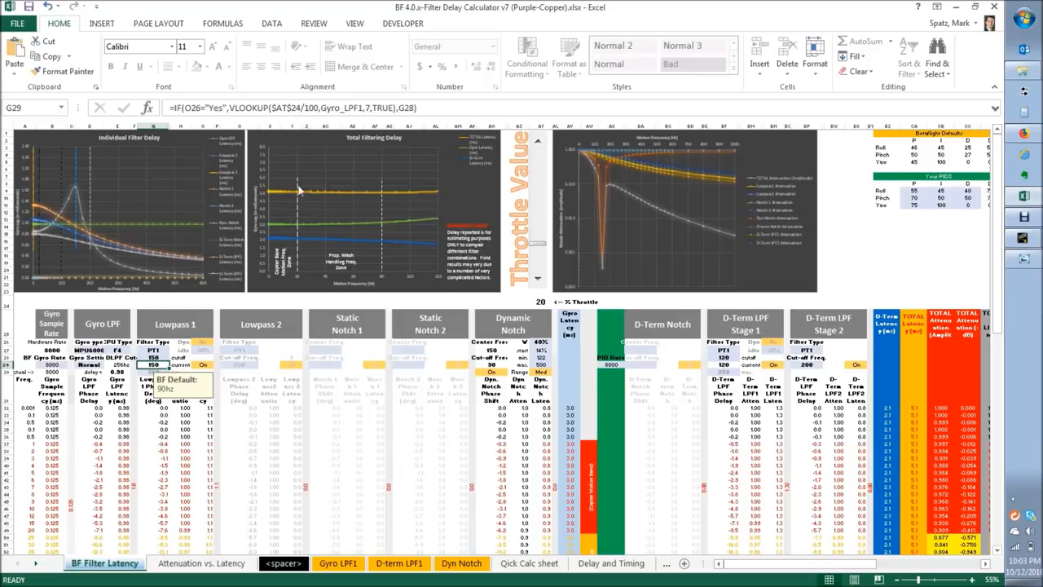
mouse_move(662, 210)
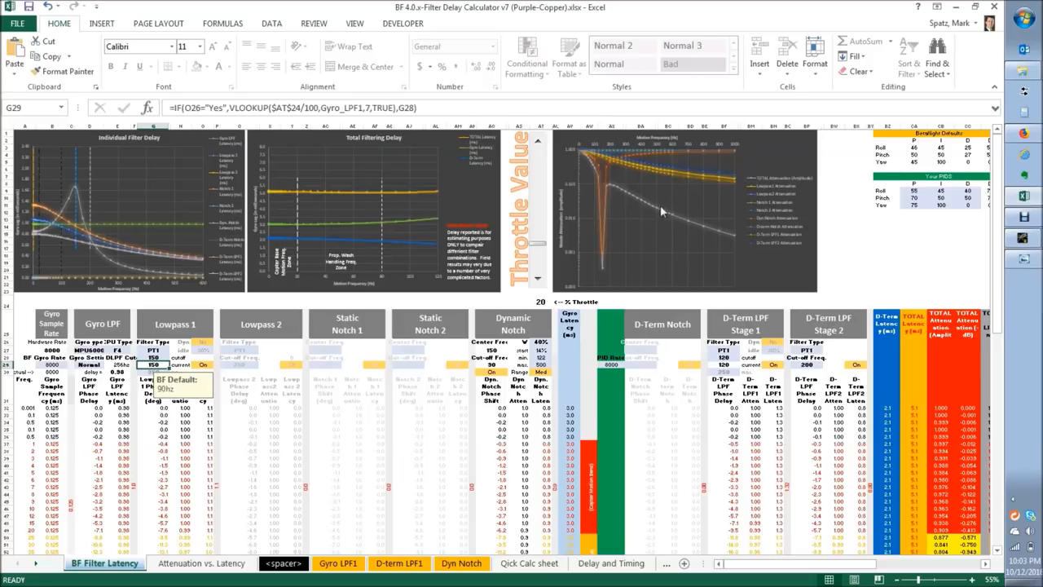
left_click(153, 356)
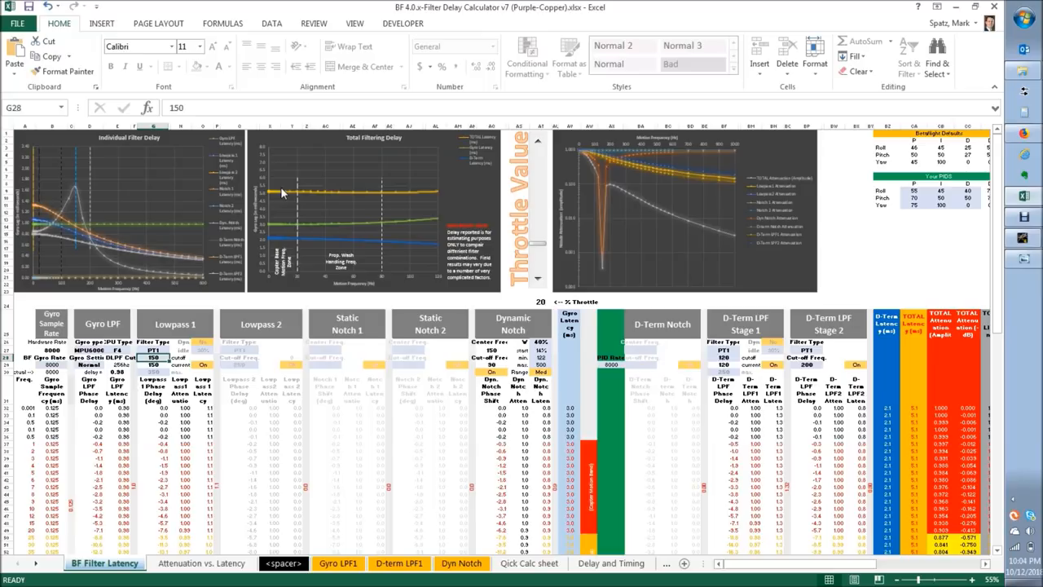
mouse_move(301, 183)
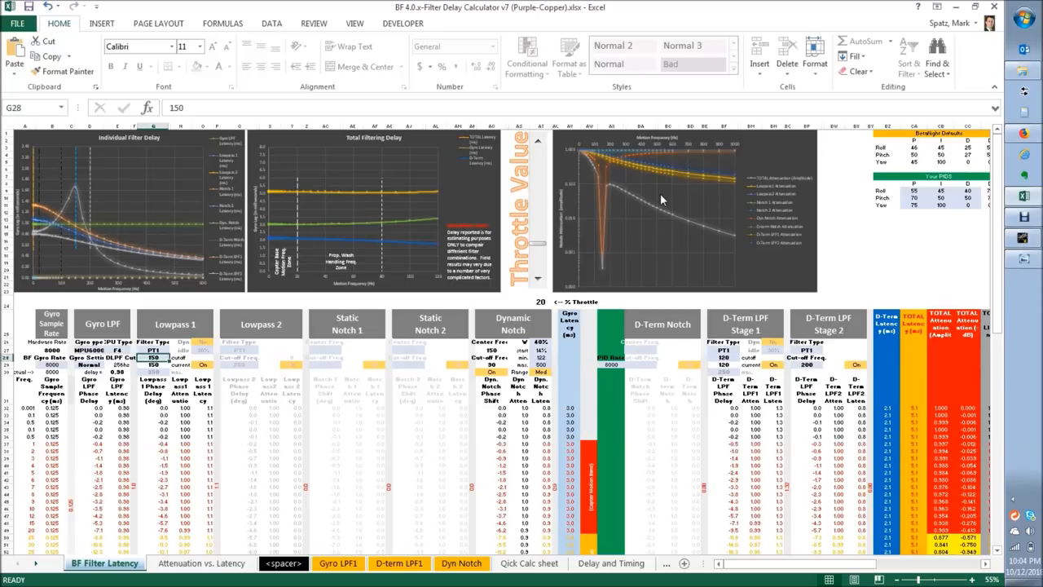
mouse_move(645, 180)
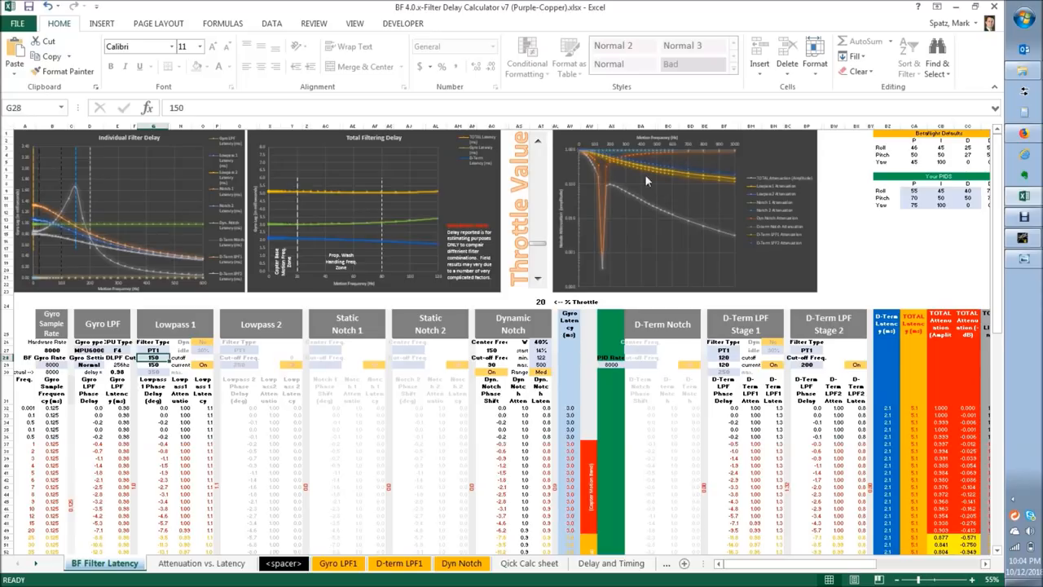
mouse_move(594, 167)
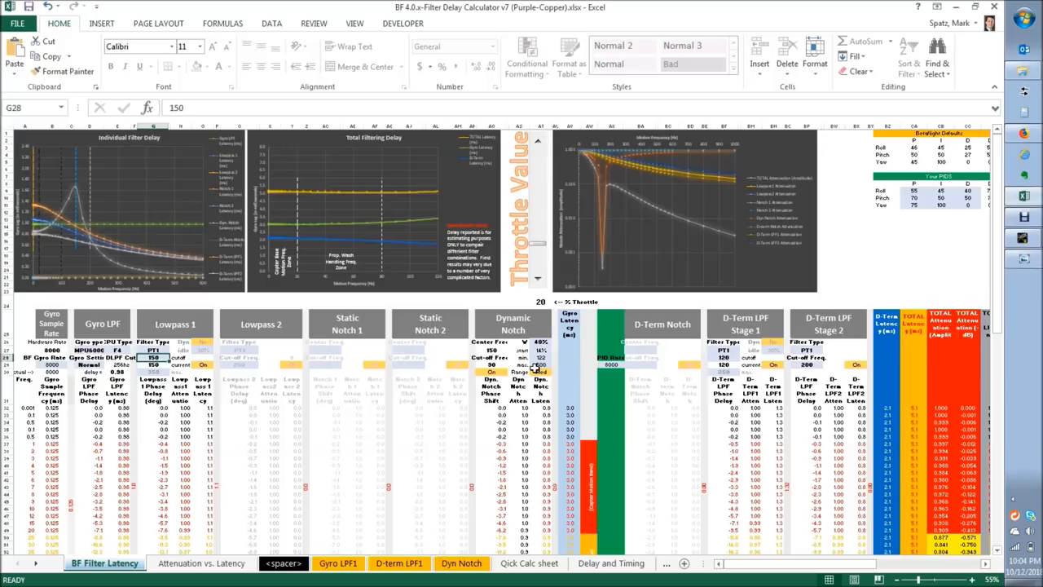
mouse_move(541, 146)
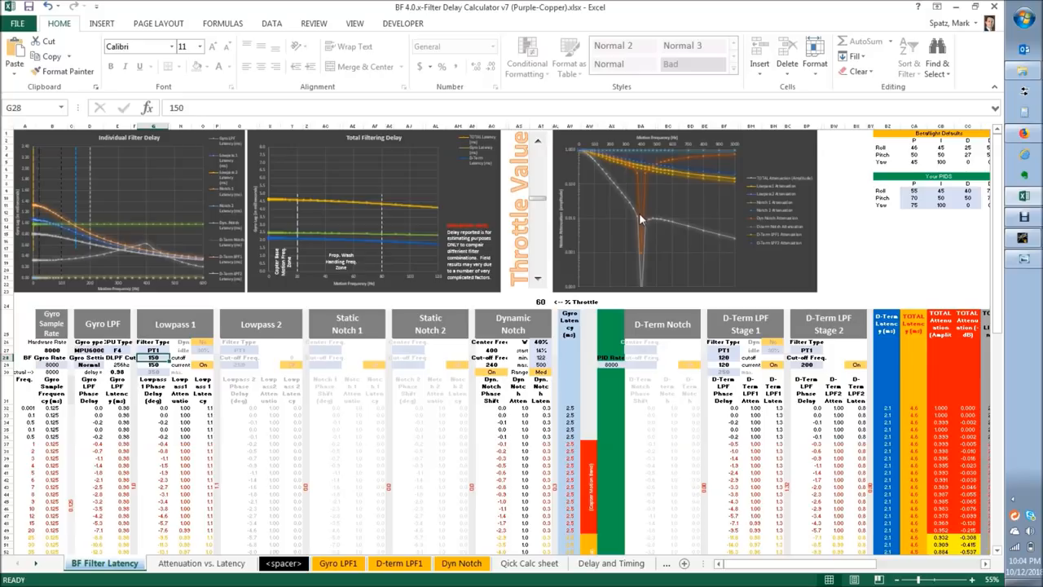
mouse_move(634, 263)
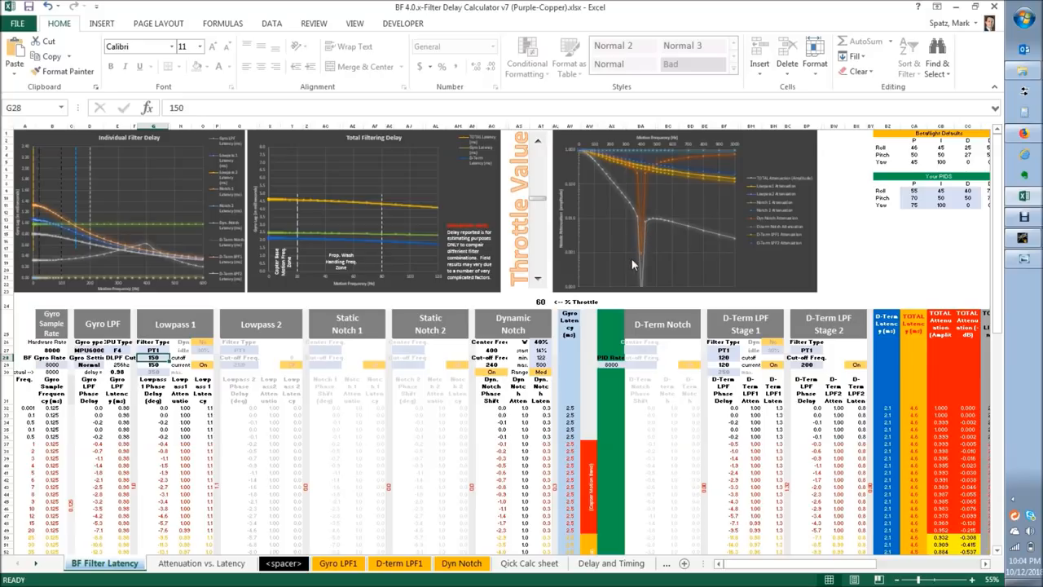
mouse_move(642, 181)
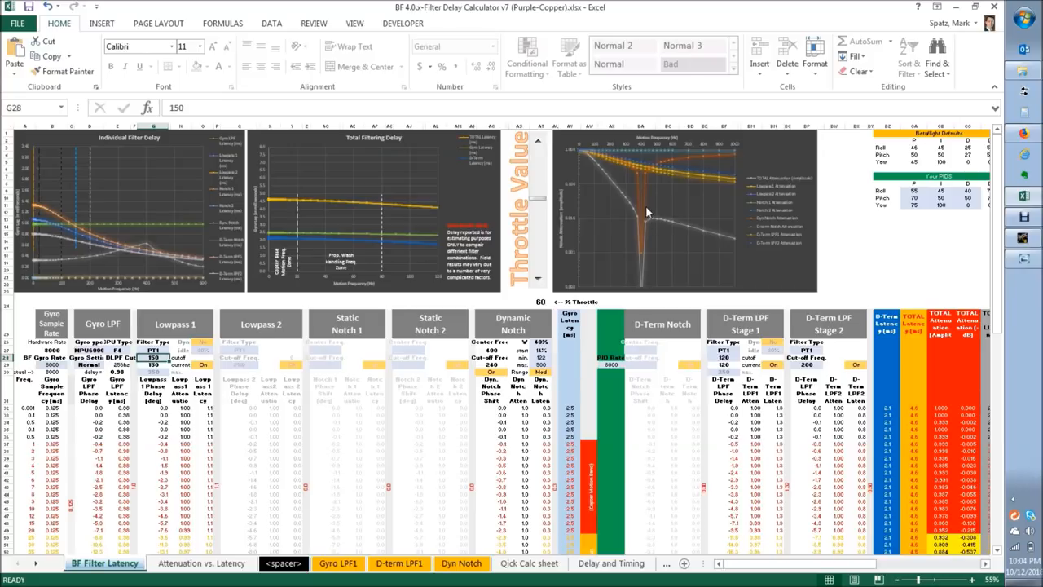
mouse_move(642, 260)
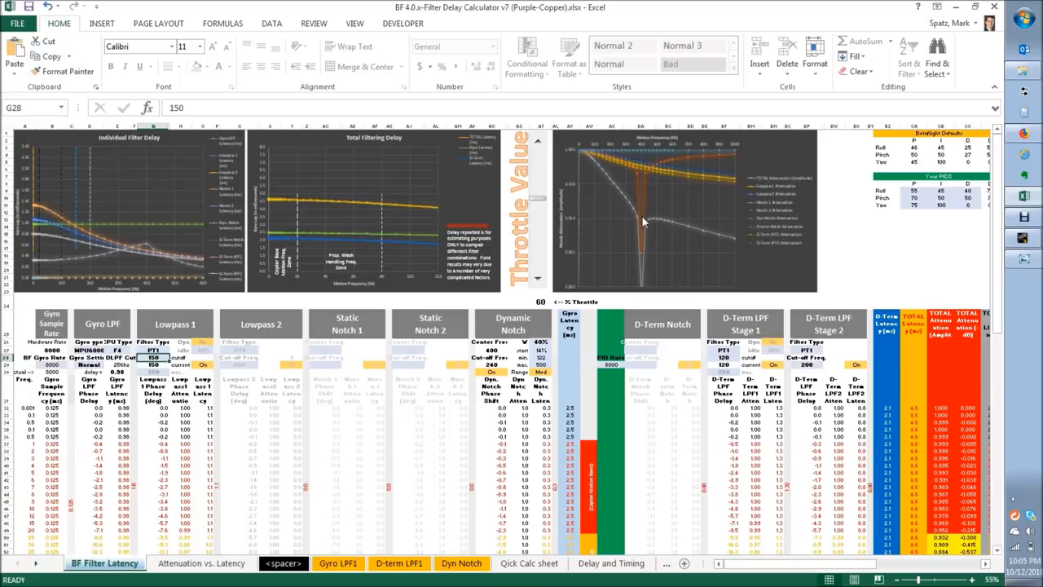
mouse_move(645, 178)
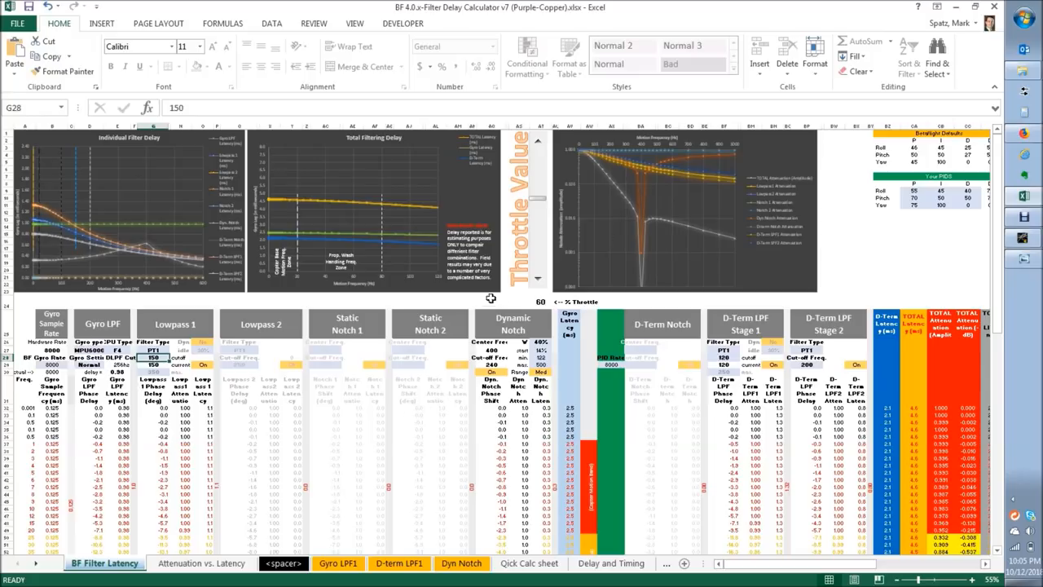
mouse_move(548, 274)
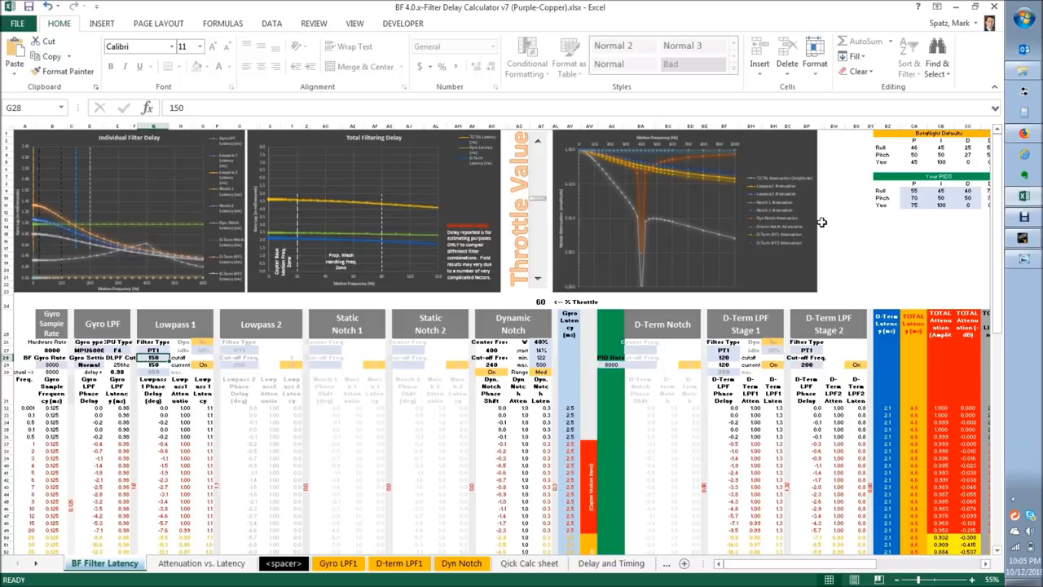
mouse_move(697, 261)
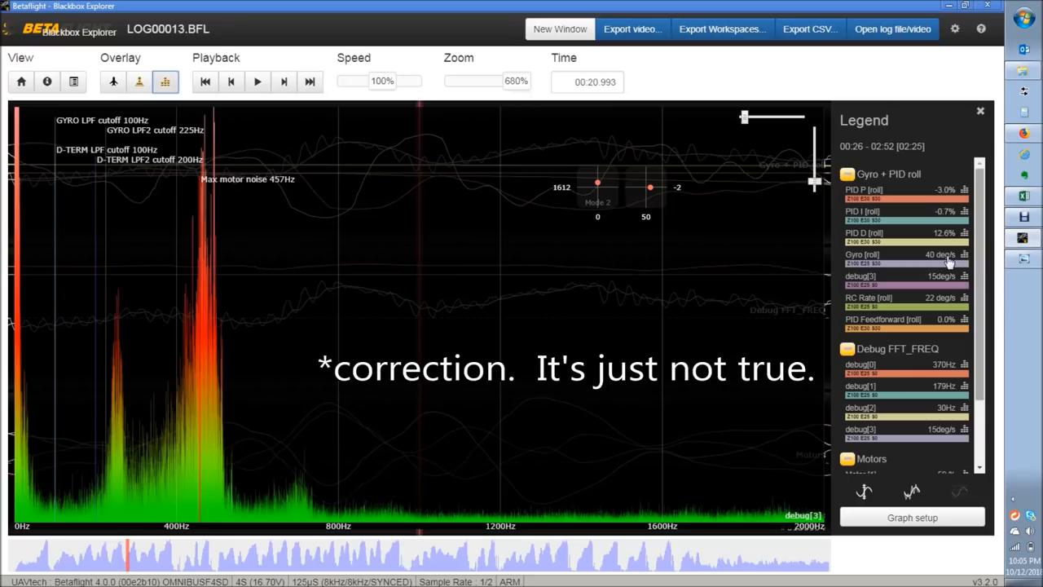
mouse_move(424, 316)
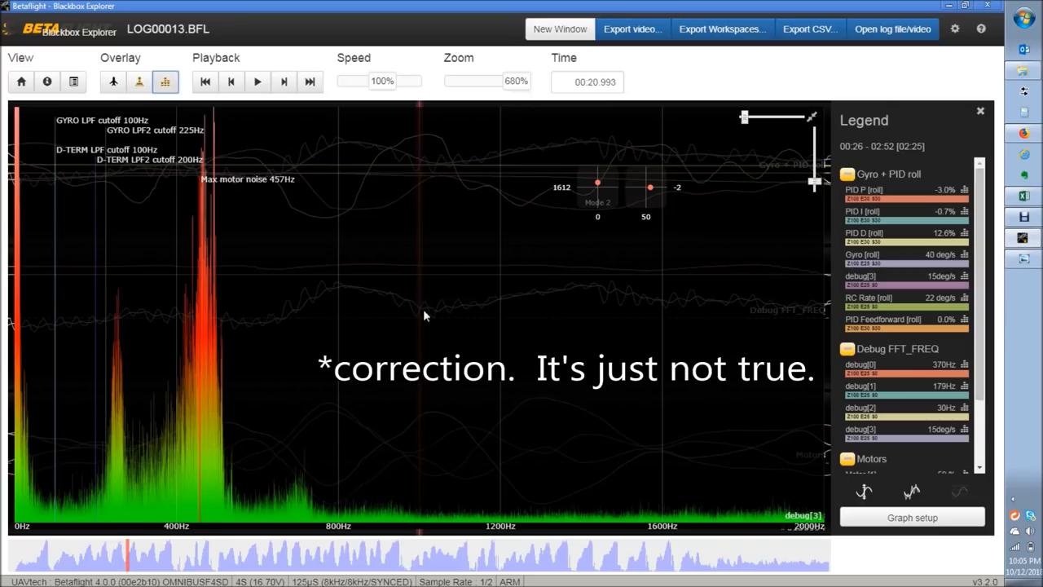
mouse_move(287, 313)
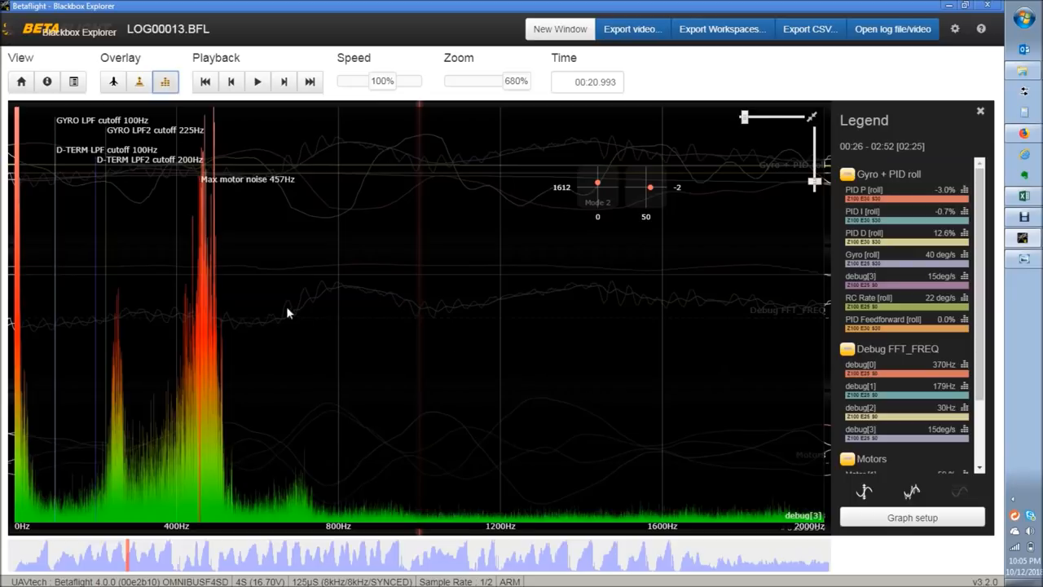
mouse_move(420, 310)
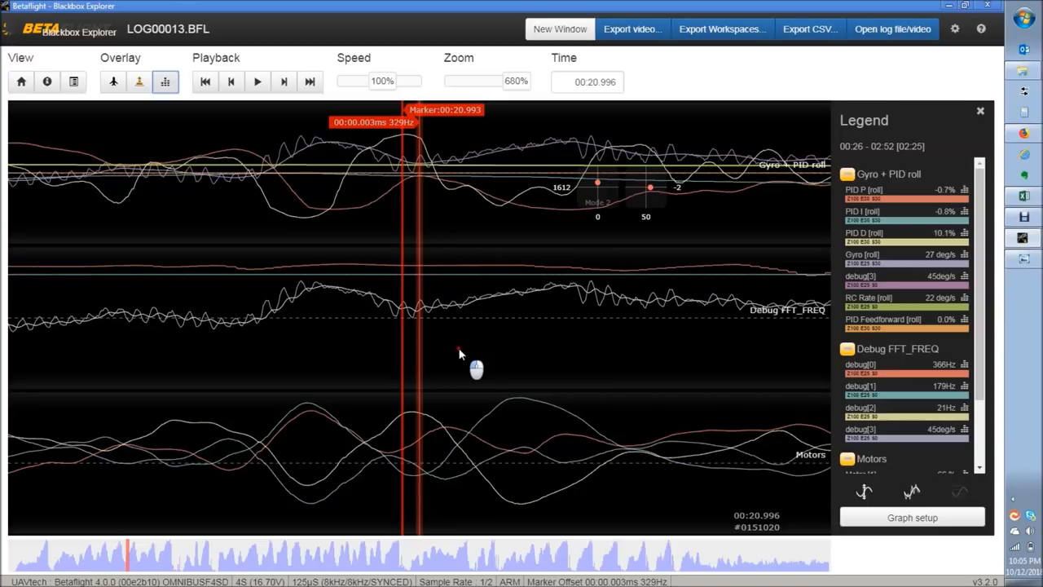
mouse_move(399, 130)
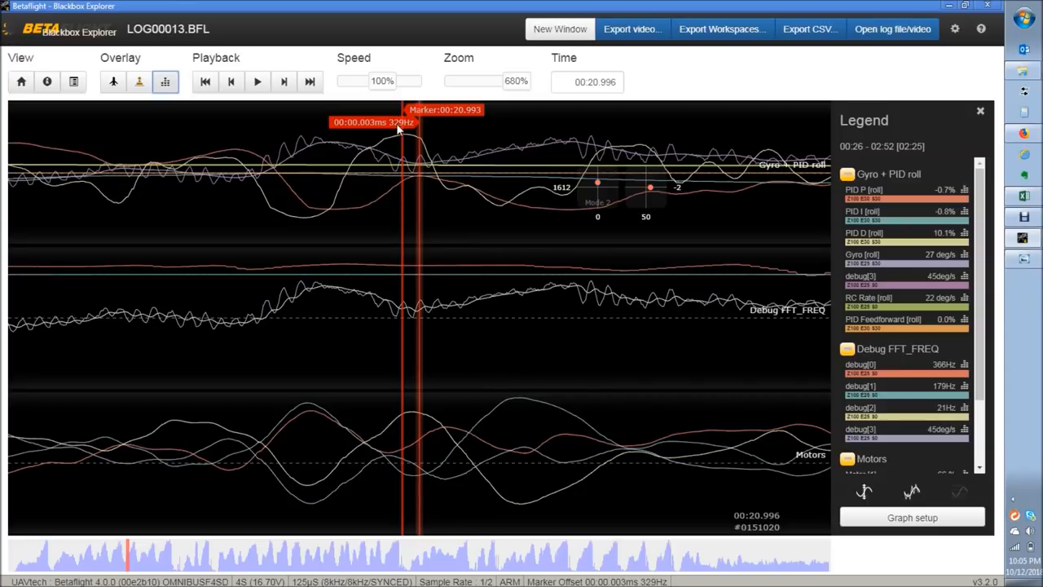
mouse_move(410, 259)
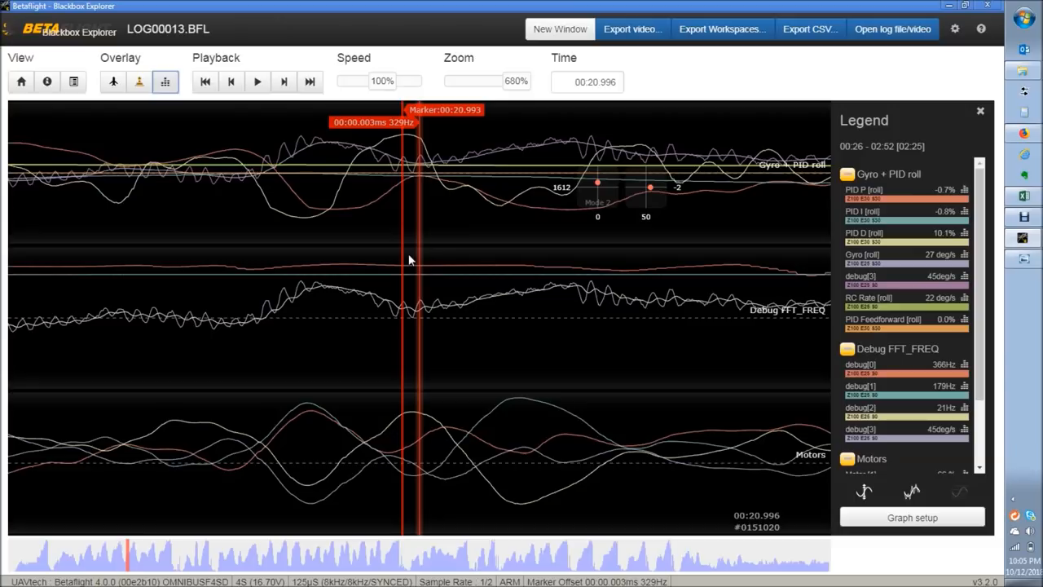
mouse_move(385, 136)
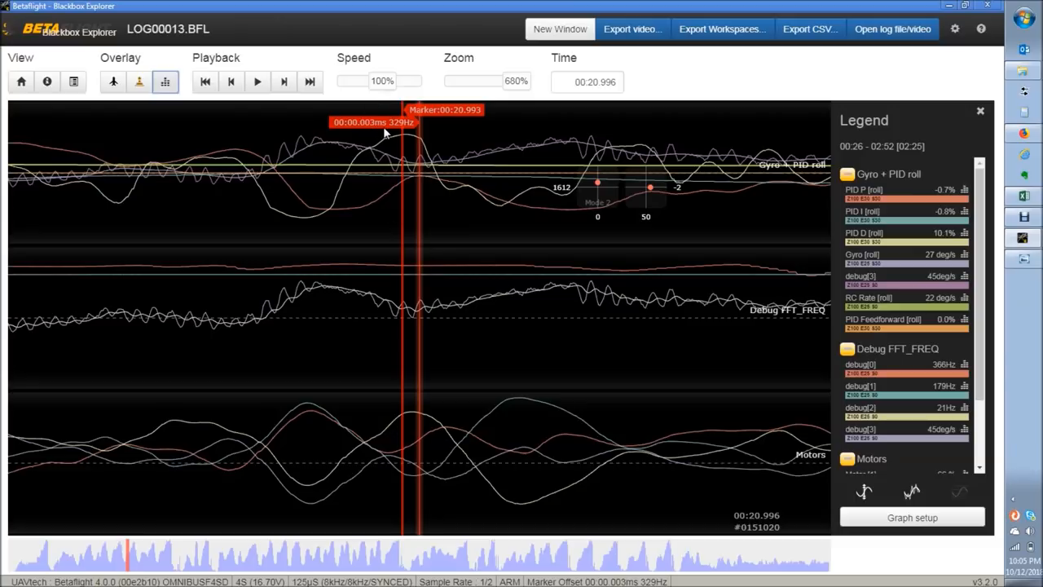
mouse_move(404, 133)
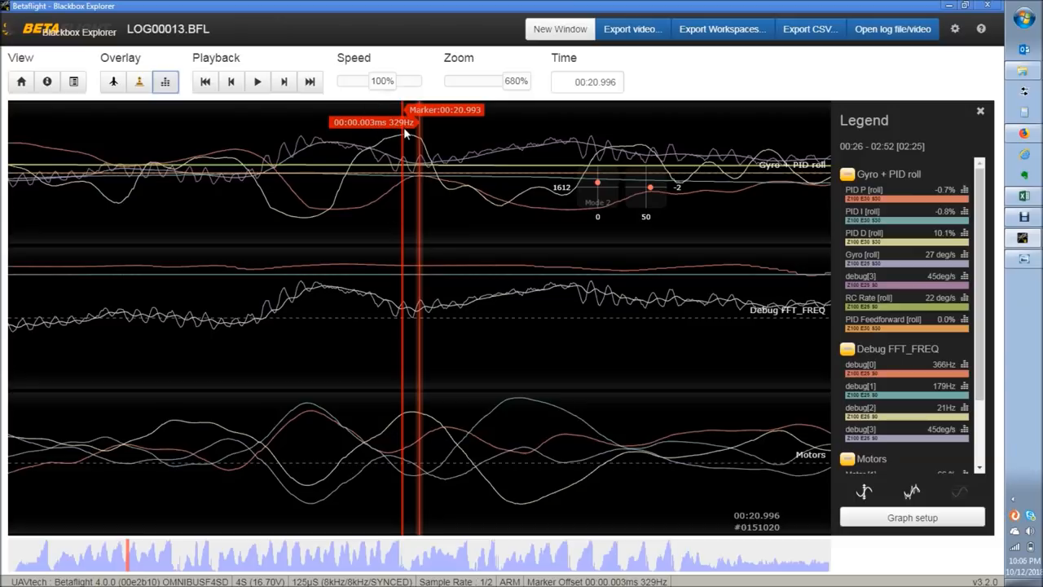
mouse_move(395, 307)
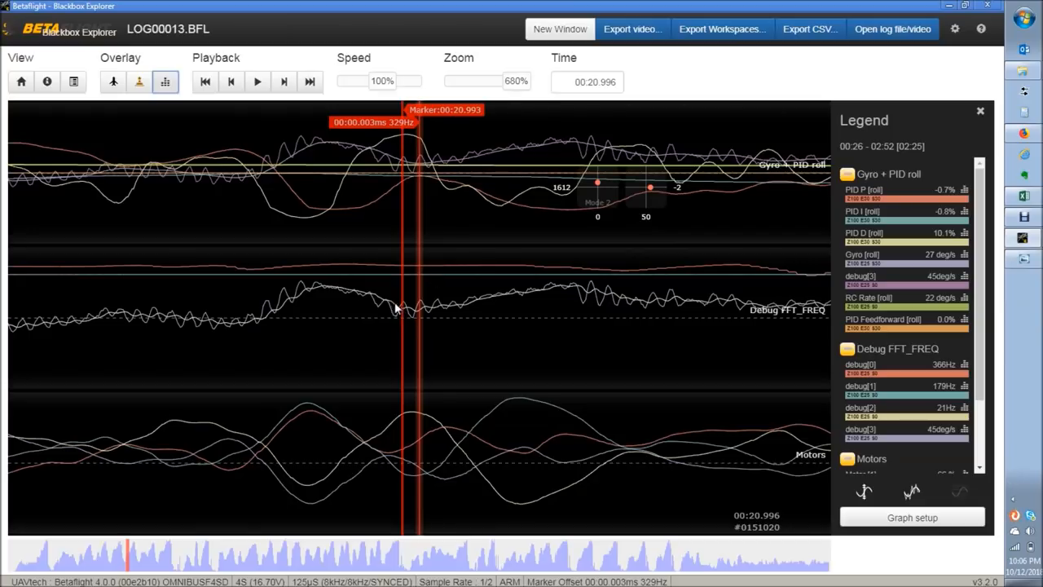
mouse_move(415, 309)
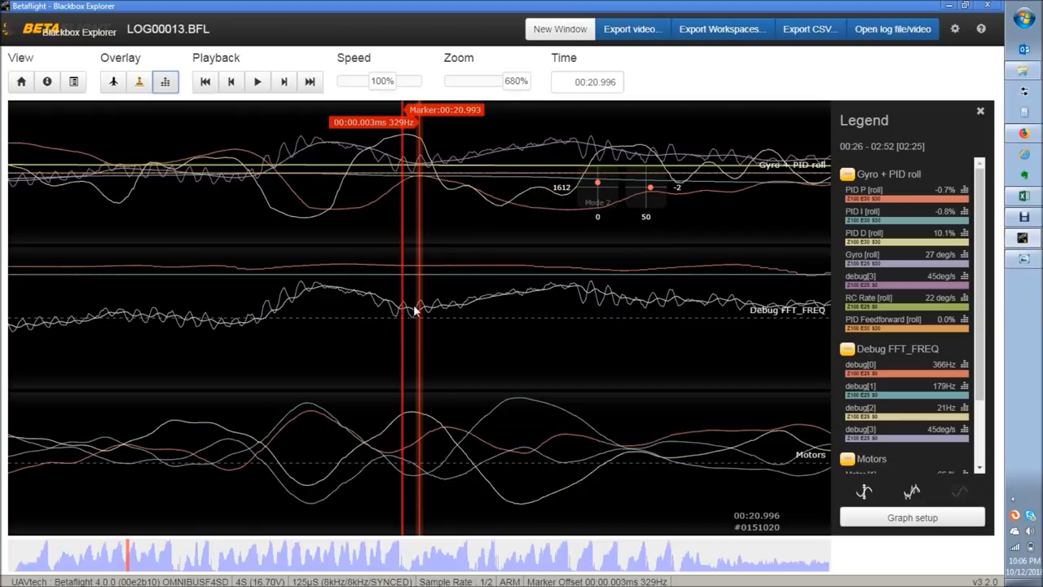
mouse_move(459, 225)
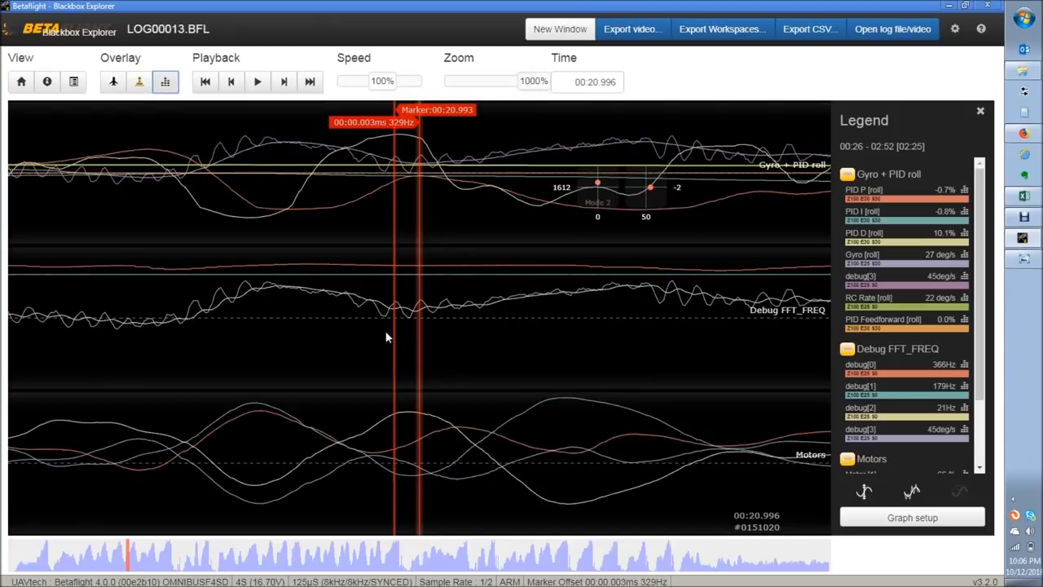
mouse_move(414, 308)
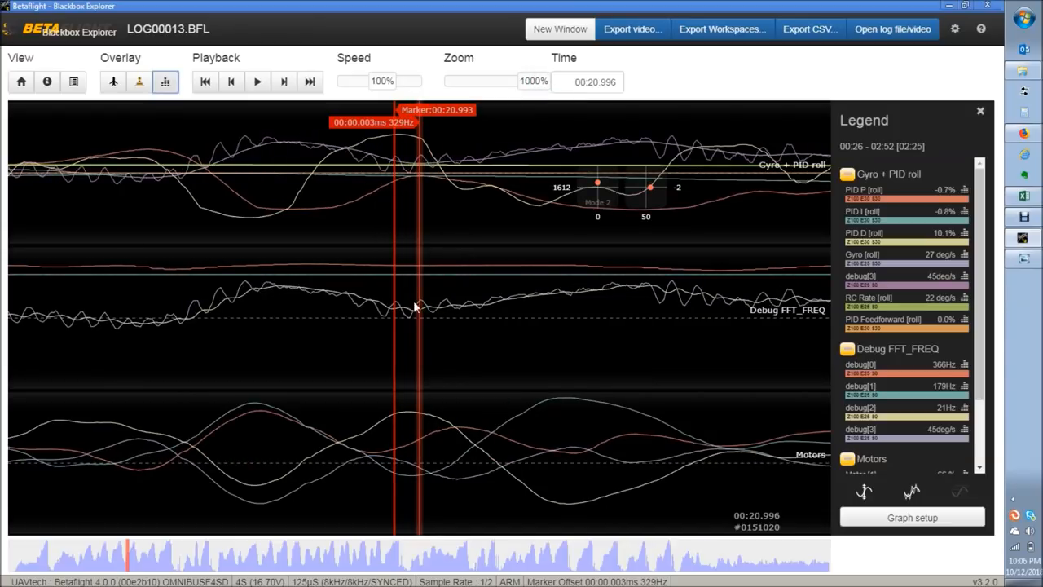
mouse_move(420, 311)
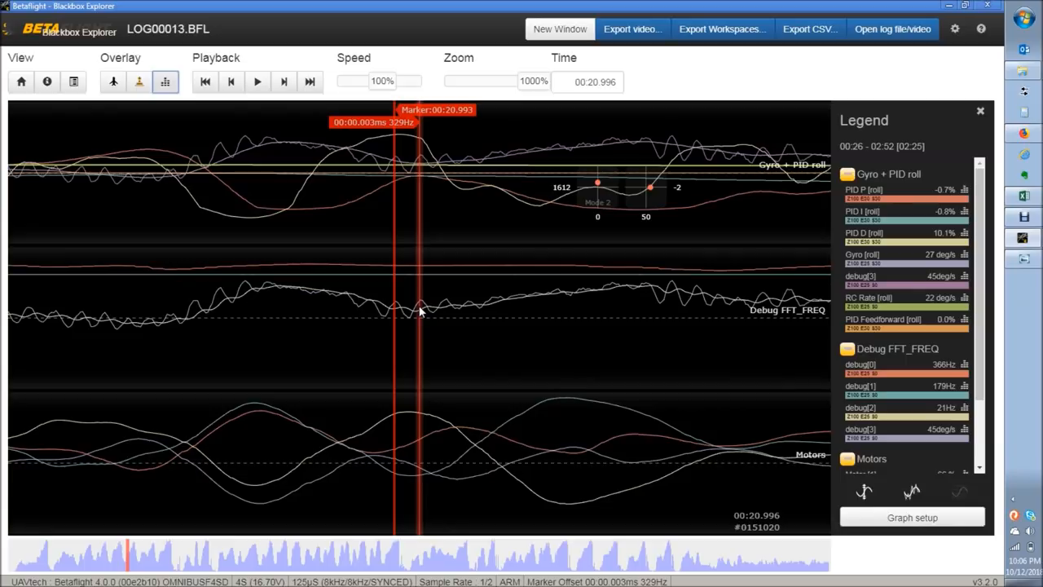
mouse_move(398, 313)
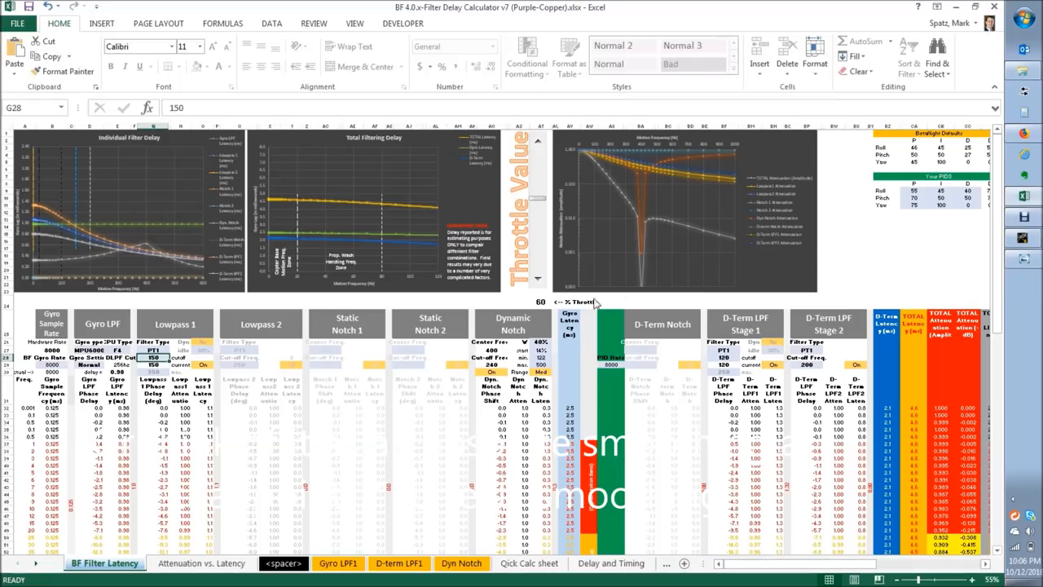
Scroll the BF Filter Latency sheet down to the lower rows of the per-filter phase and latency table.
scroll("down", 3)
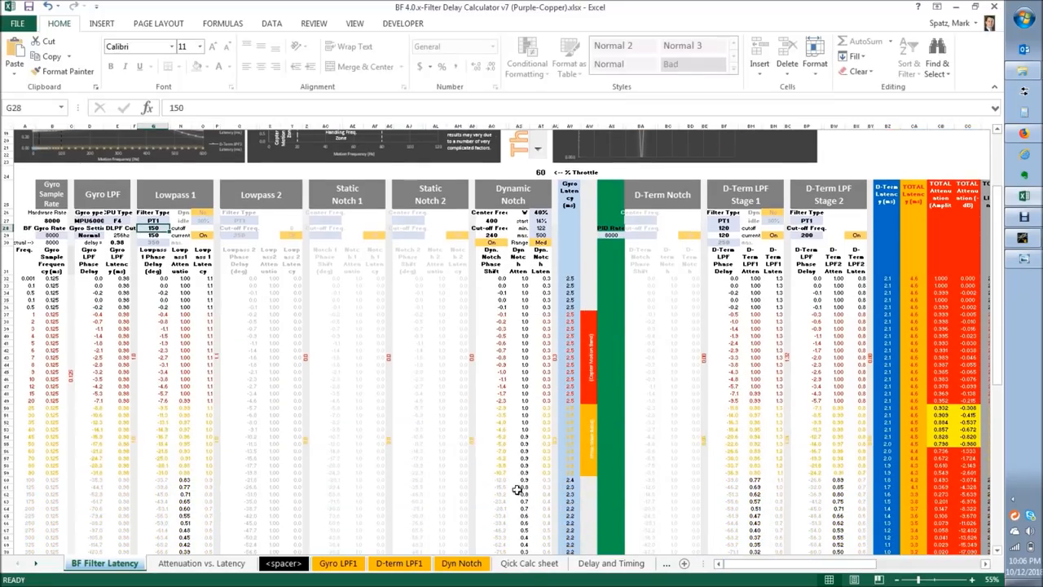
scroll("down", 3)
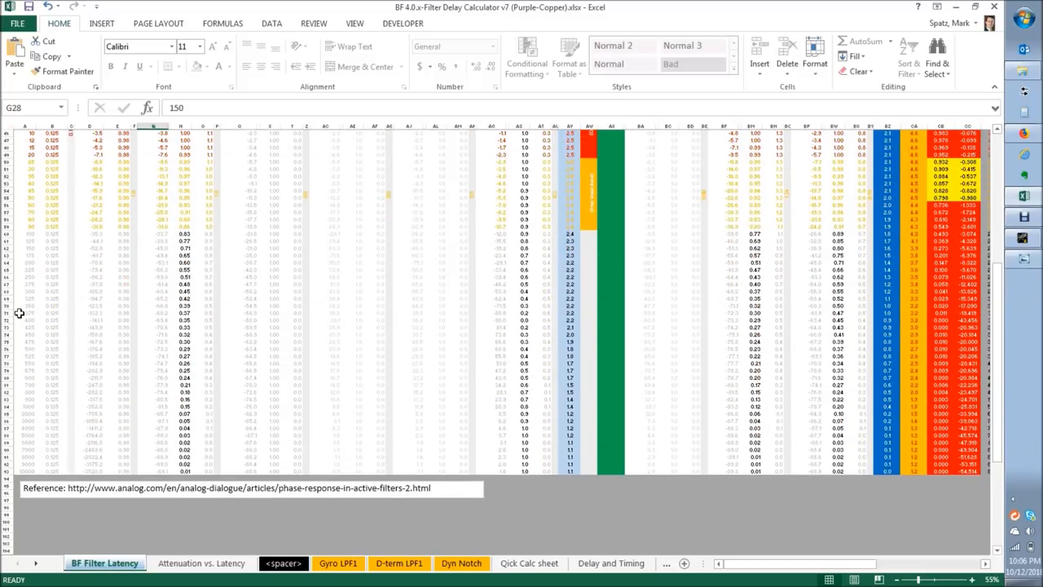
scroll("up", 3)
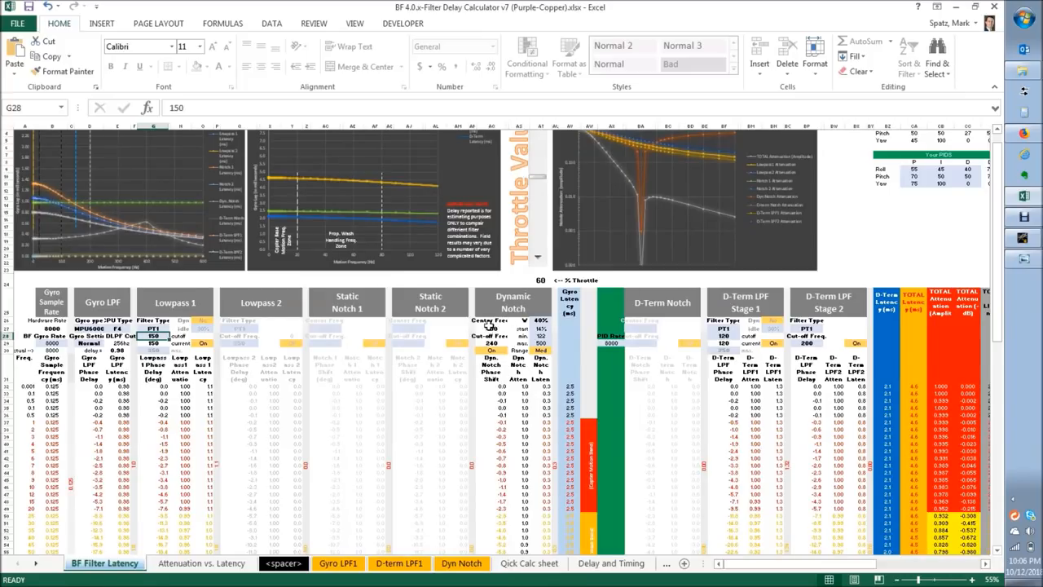
scroll("down", 3)
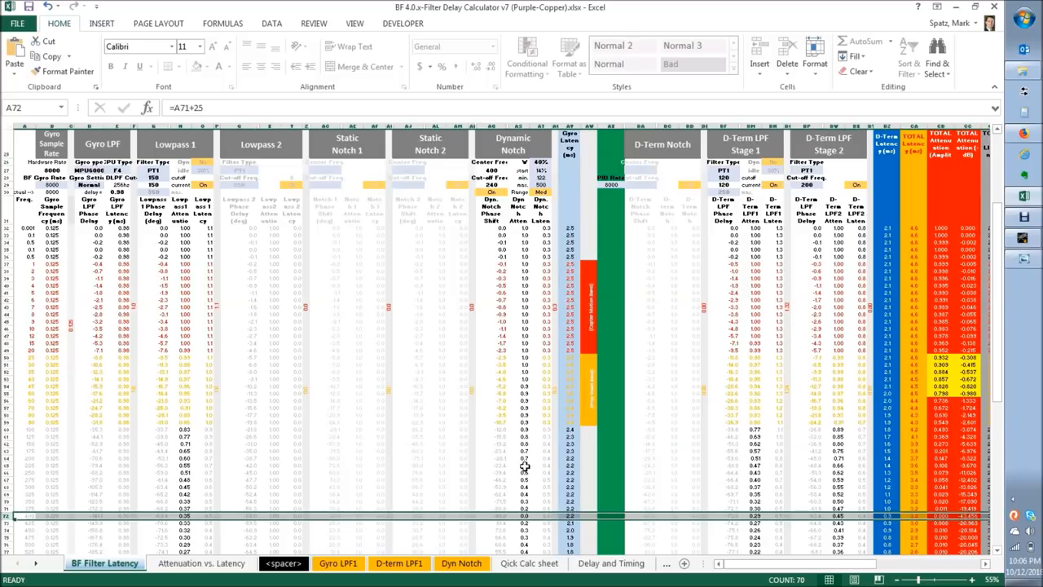
mouse_move(542, 262)
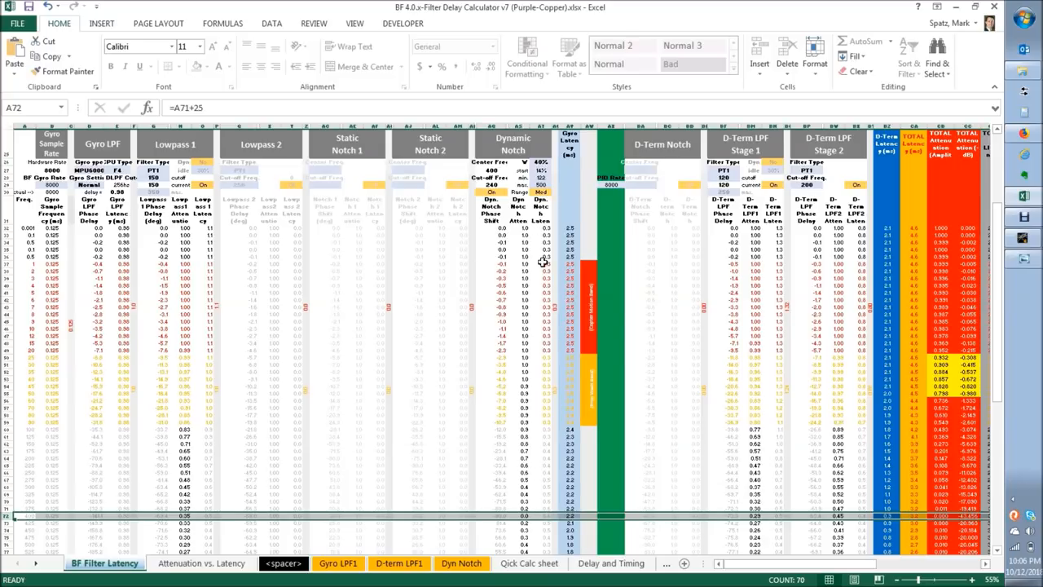
mouse_move(33, 418)
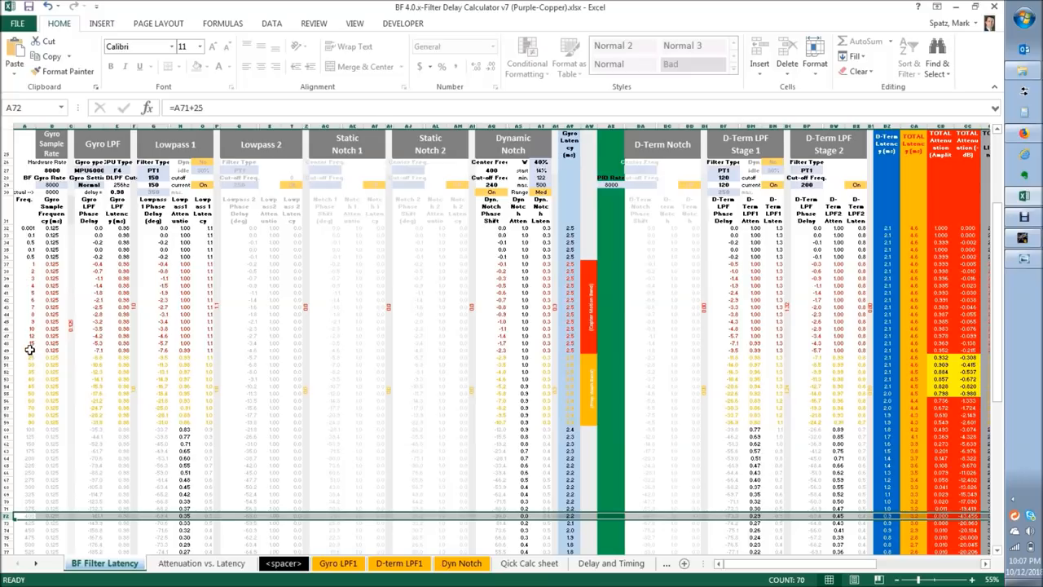
mouse_move(33, 396)
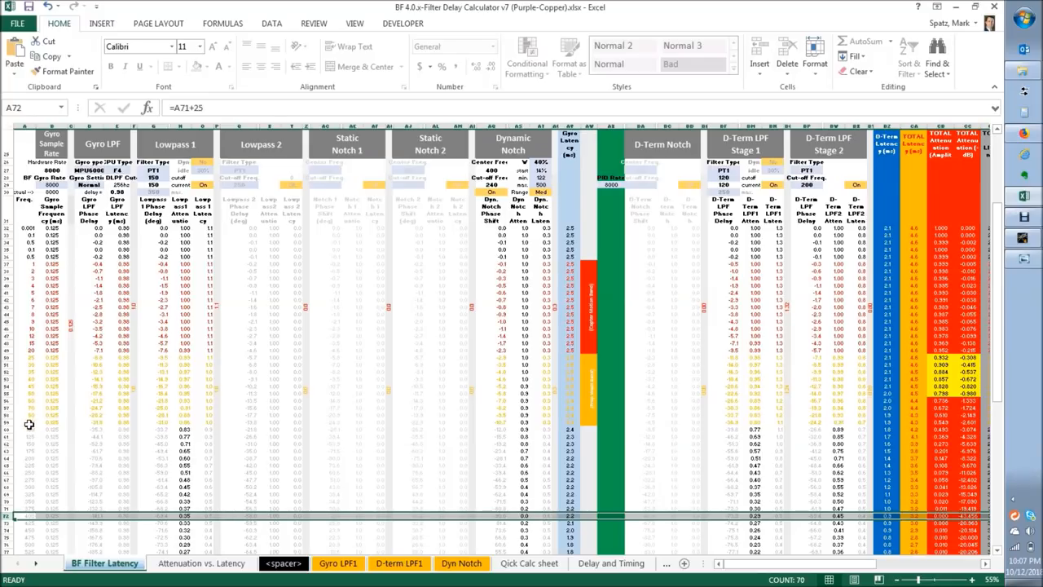
mouse_move(53, 399)
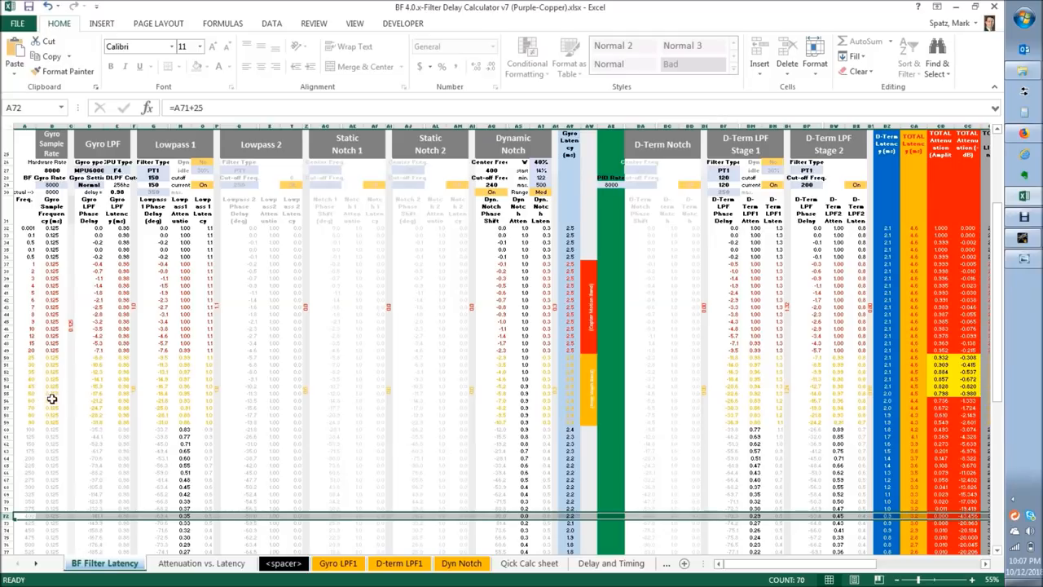
mouse_move(52, 280)
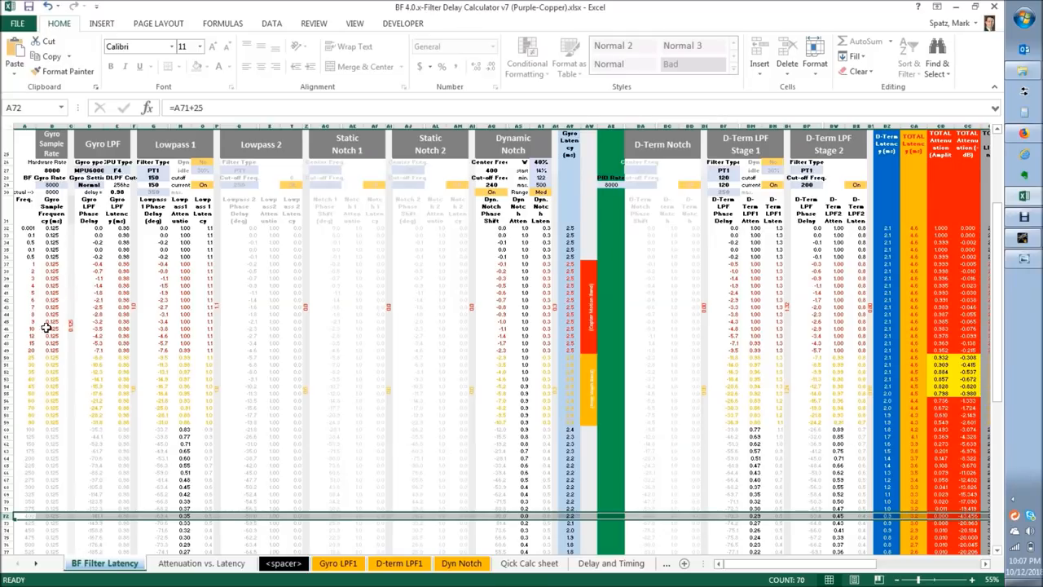
mouse_move(32, 274)
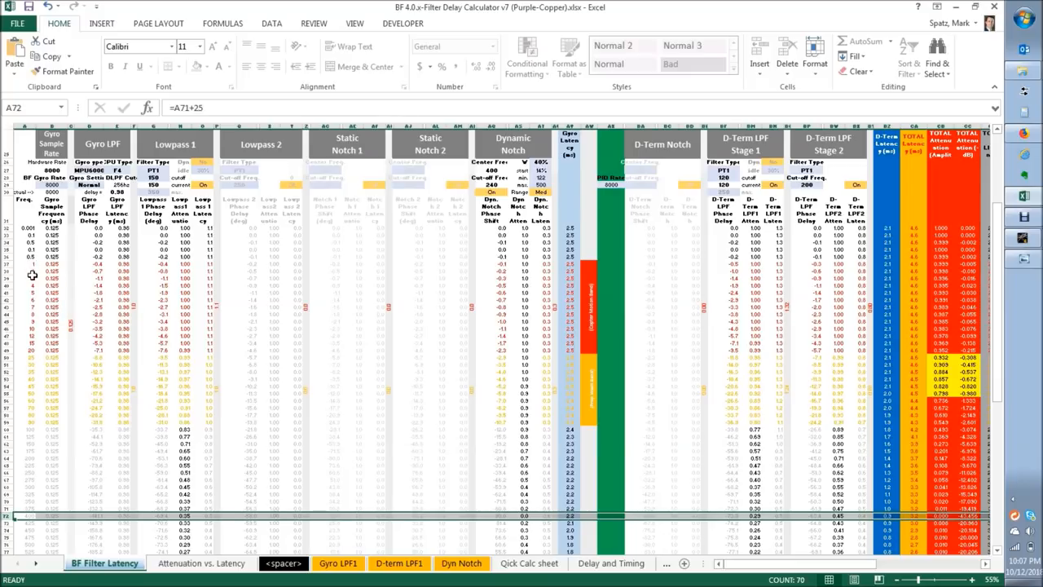
mouse_move(33, 350)
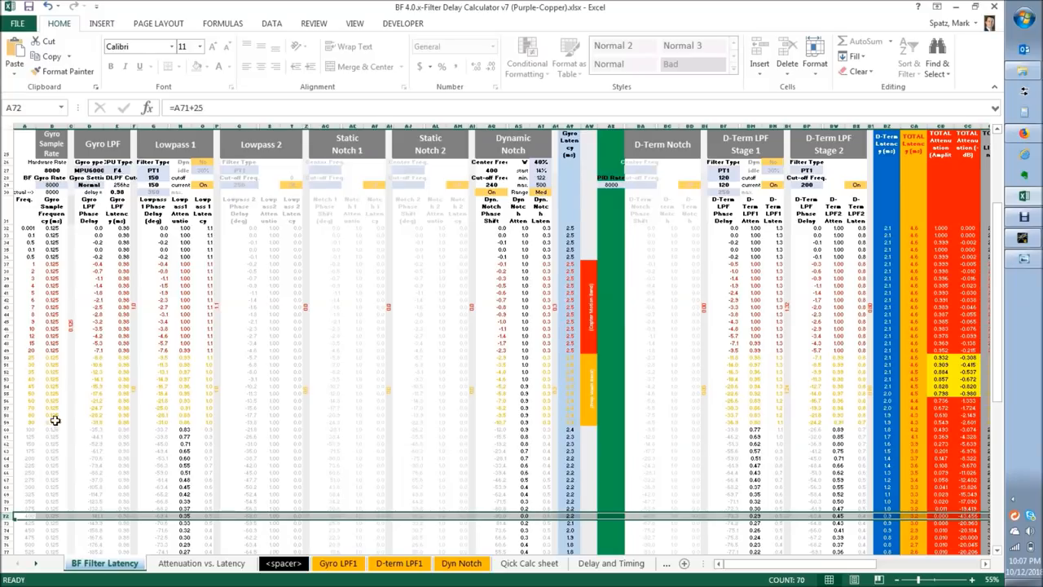
mouse_move(534, 424)
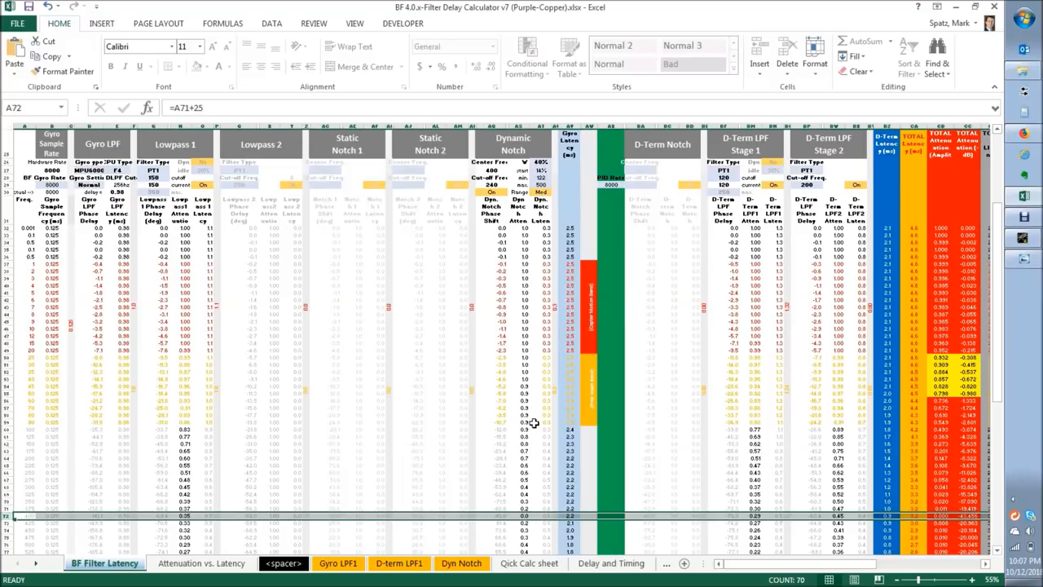
mouse_move(492, 460)
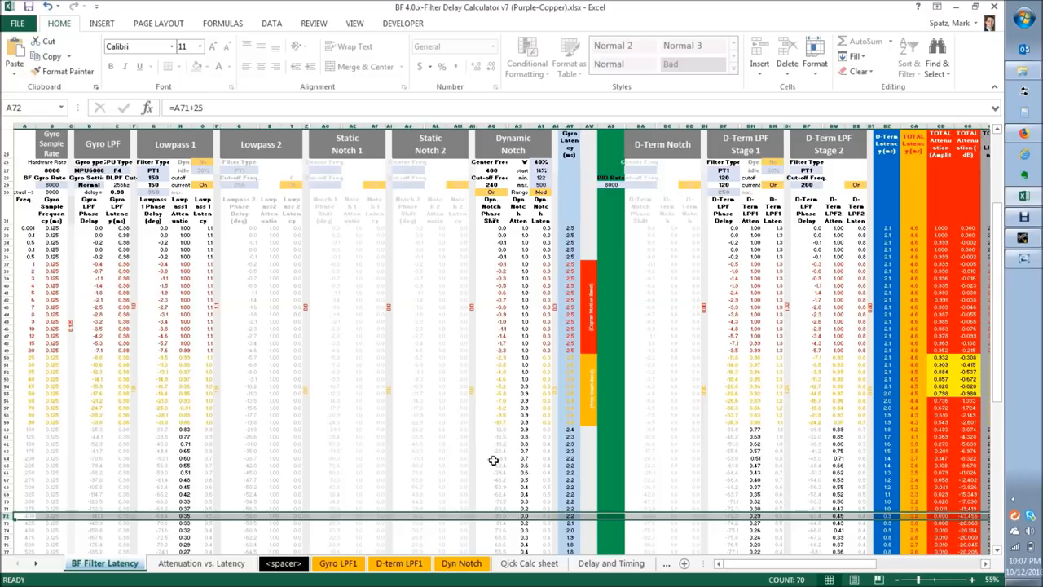
mouse_move(534, 415)
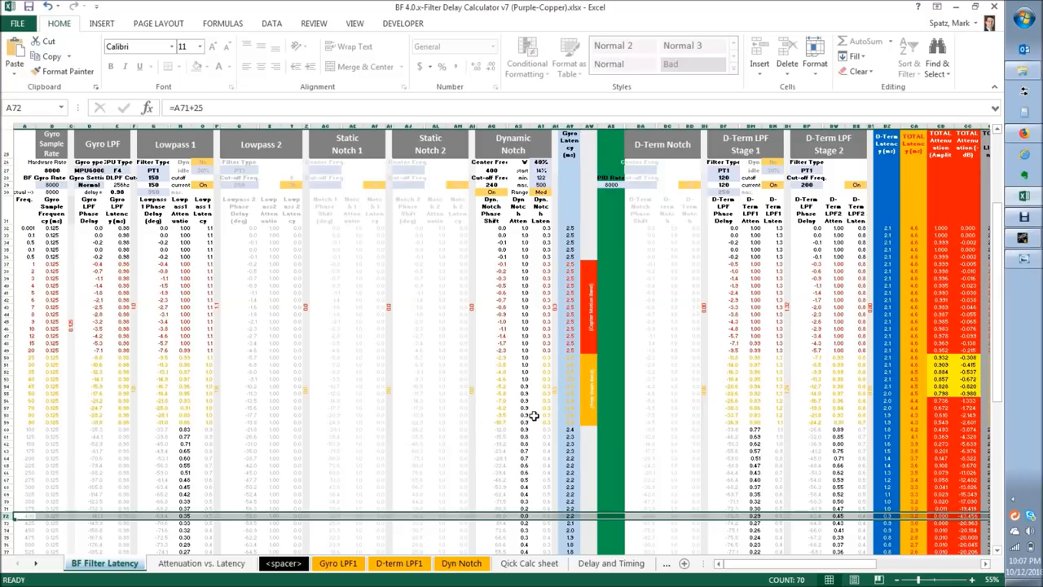
mouse_move(586, 445)
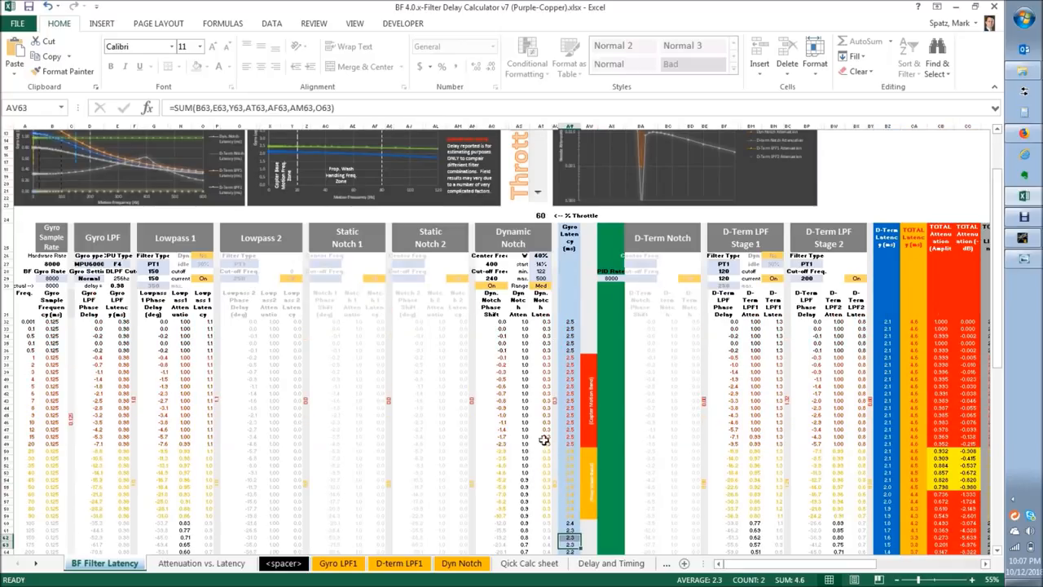
mouse_move(541, 373)
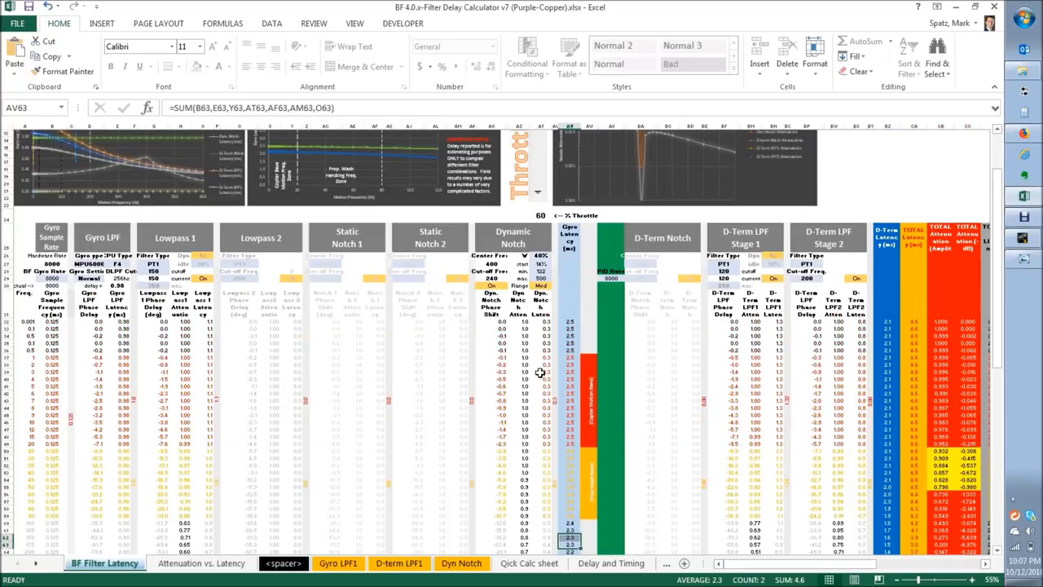
mouse_move(545, 317)
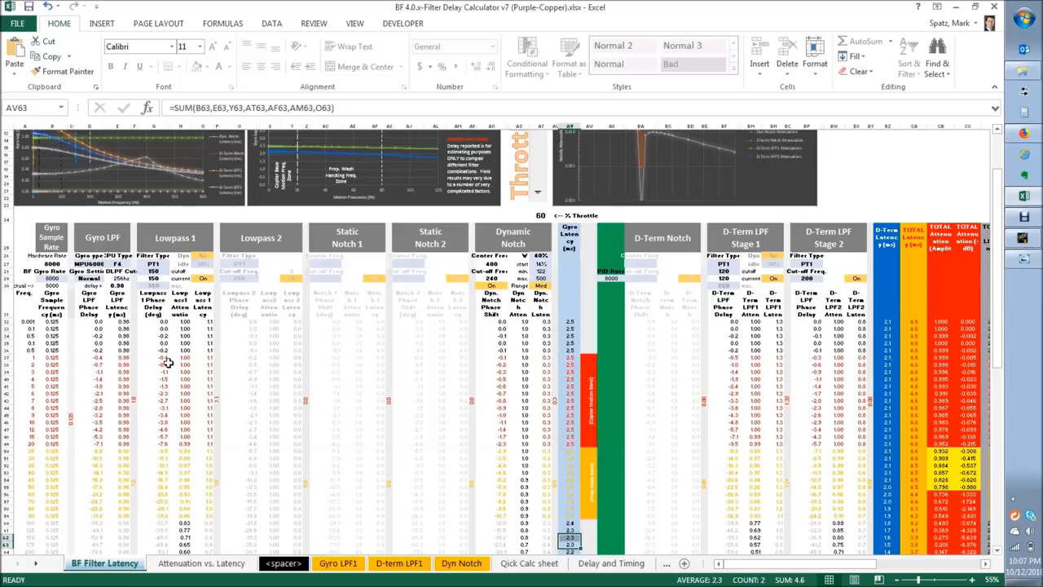
mouse_move(216, 362)
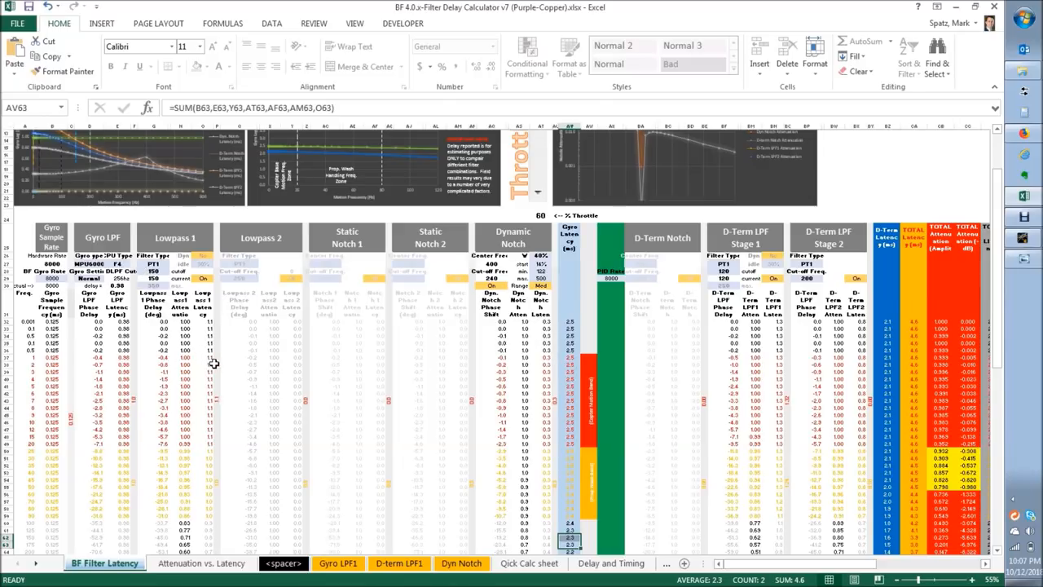
scroll("down", 3)
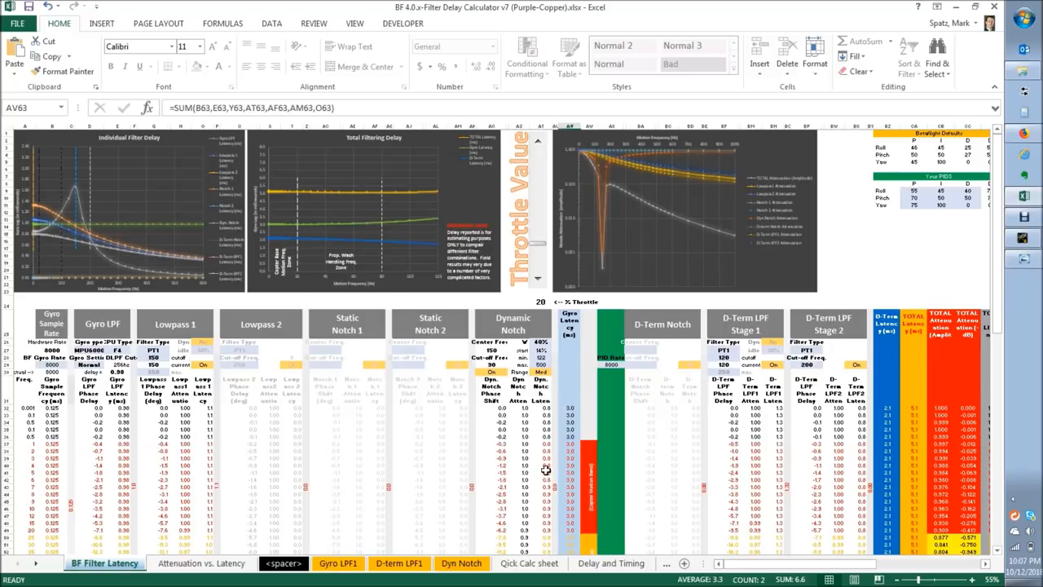
mouse_move(435, 482)
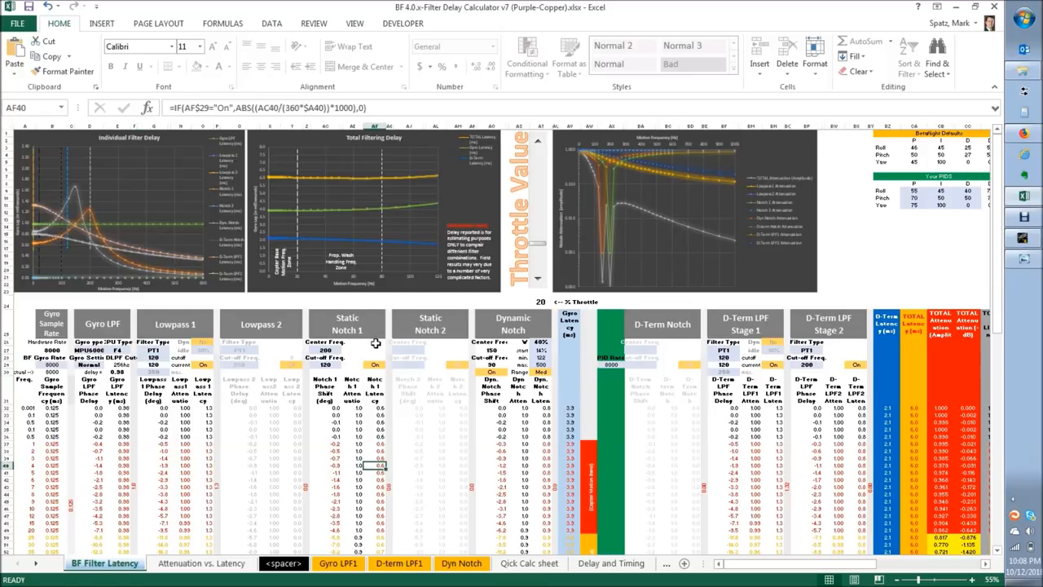
Select the Static Notch 1 cut-off cell AC29 to check its 120 'Betaflight Default' value.
left_click(326, 365)
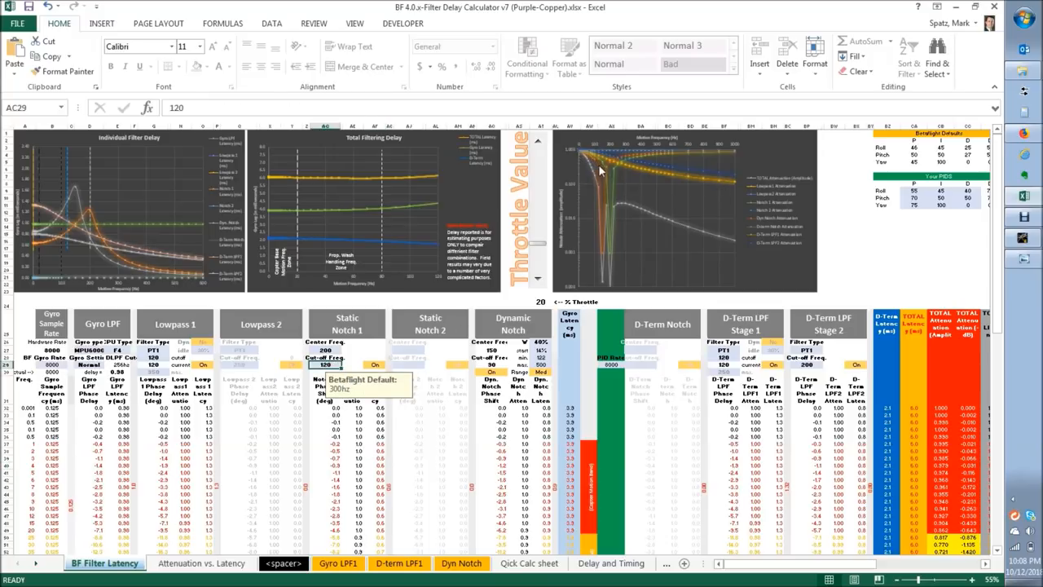
mouse_move(596, 160)
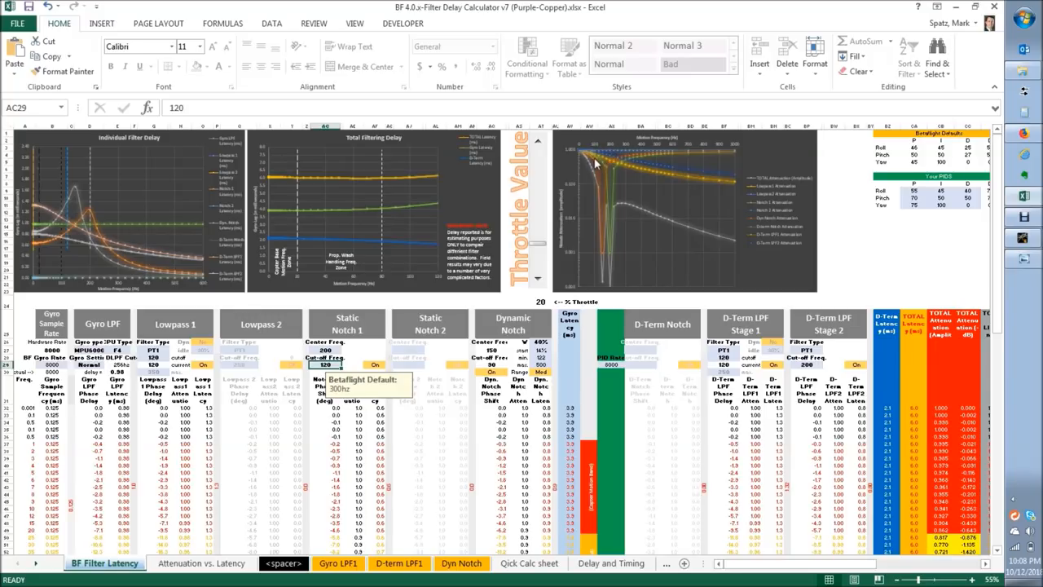
mouse_move(595, 164)
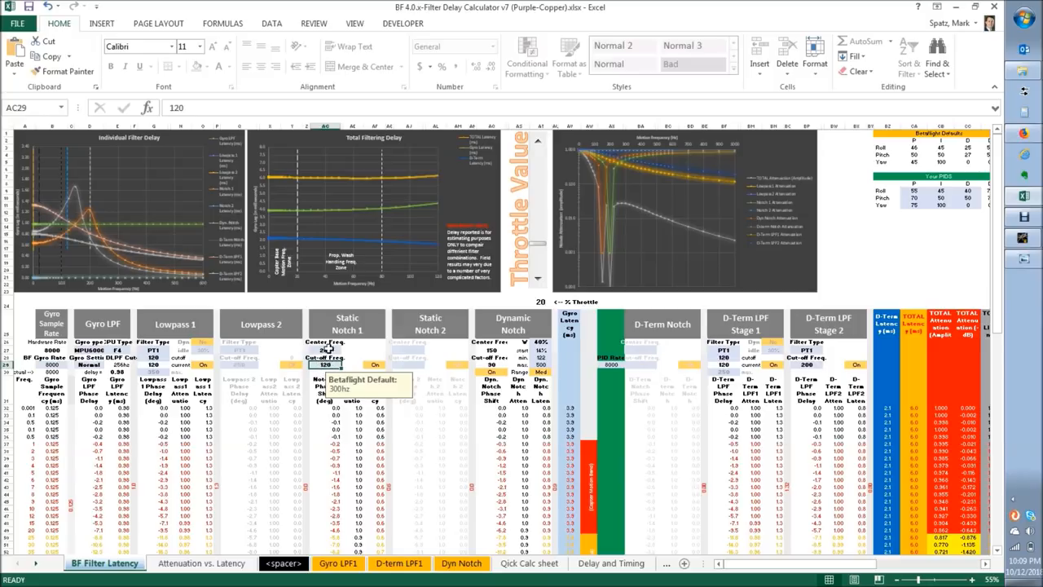
scroll("down", 3)
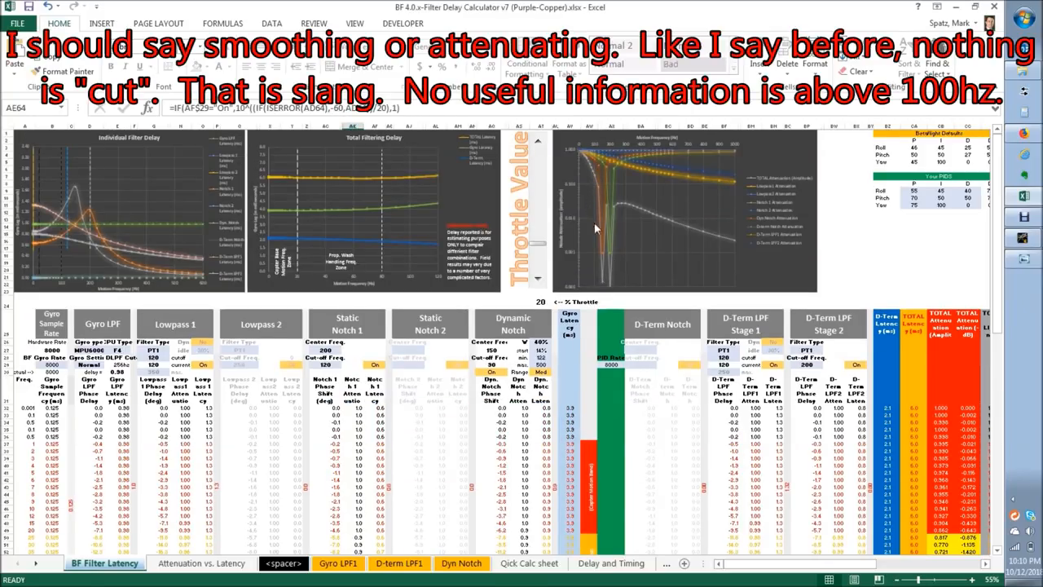
mouse_move(334, 488)
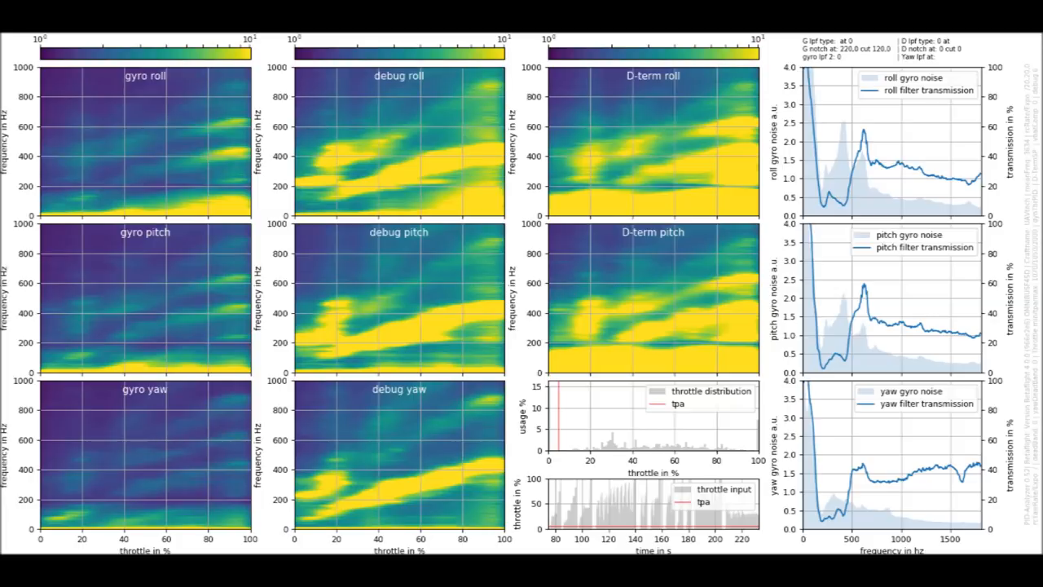
mouse_move(708, 74)
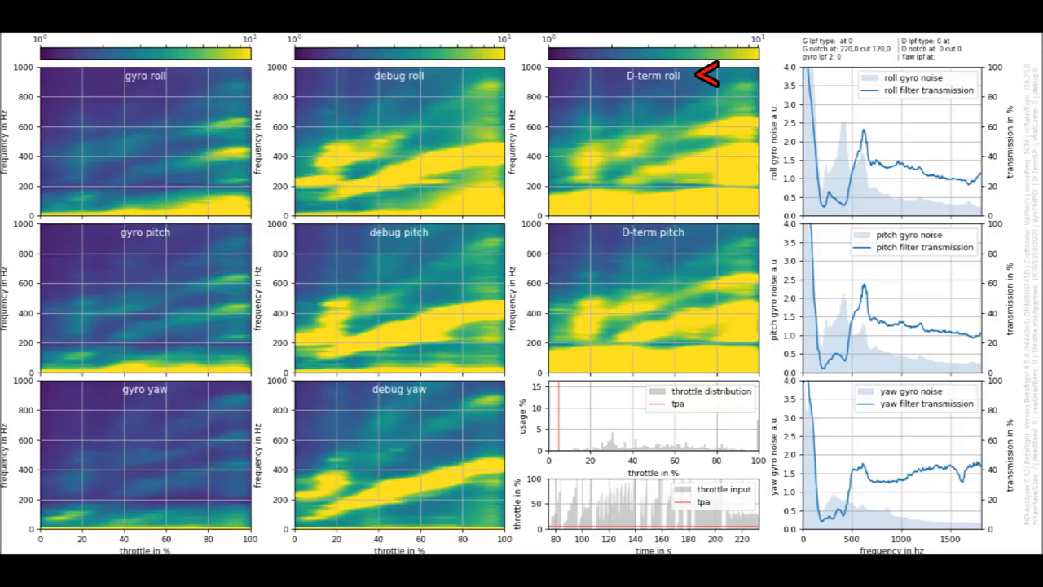
mouse_move(707, 75)
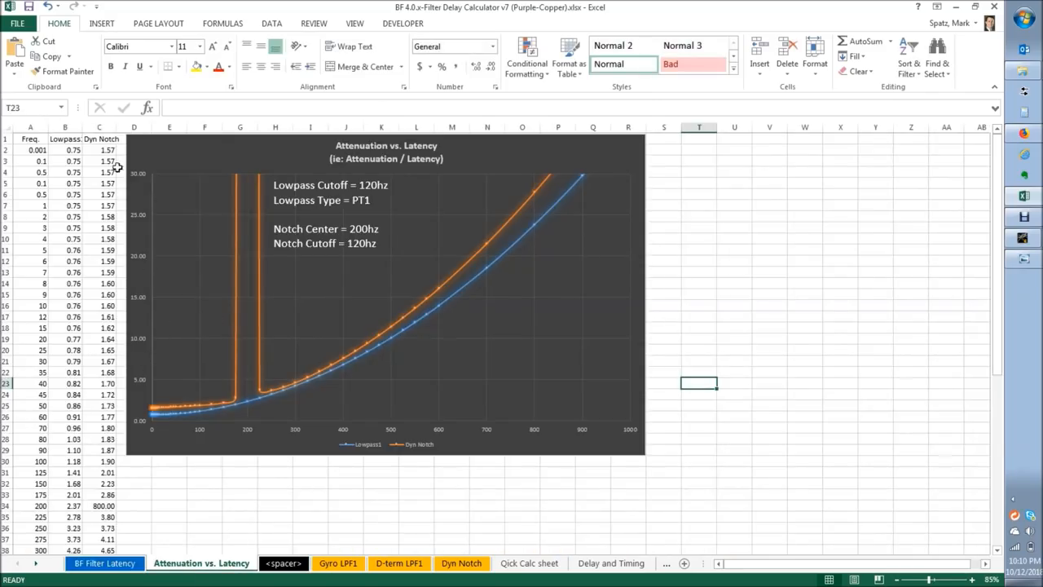
mouse_move(430, 172)
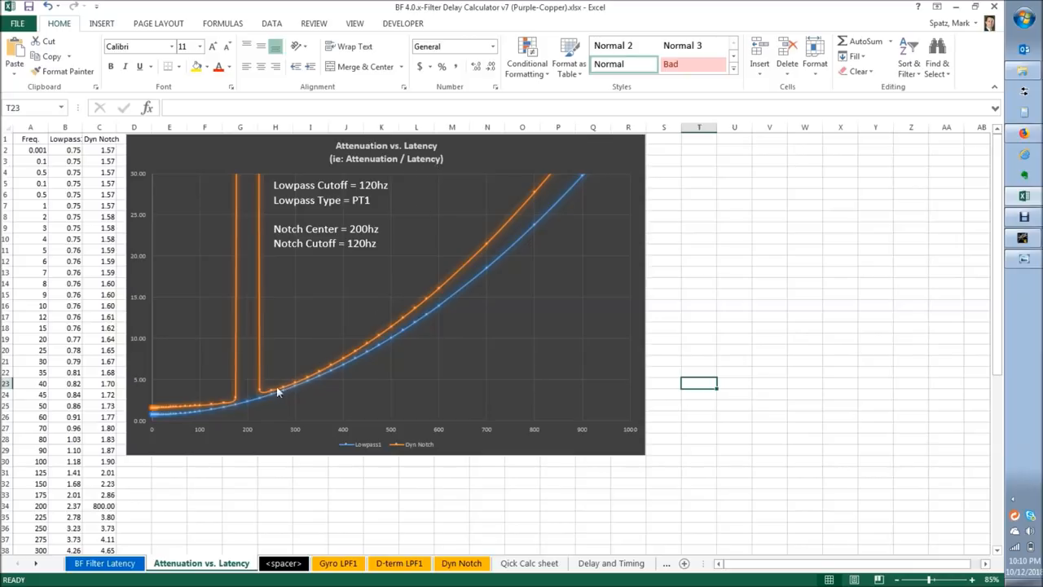
mouse_move(453, 252)
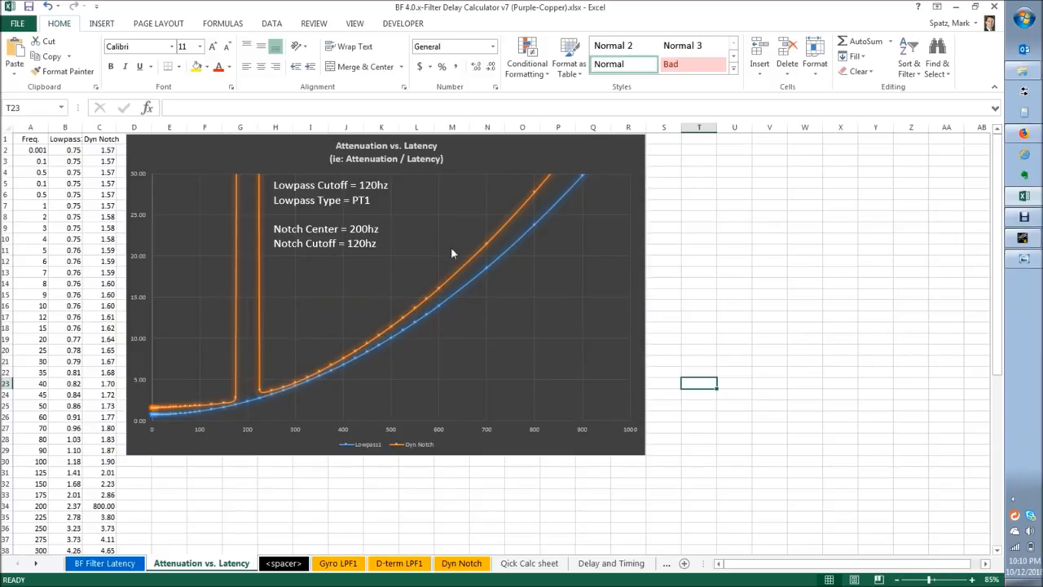
mouse_move(315, 274)
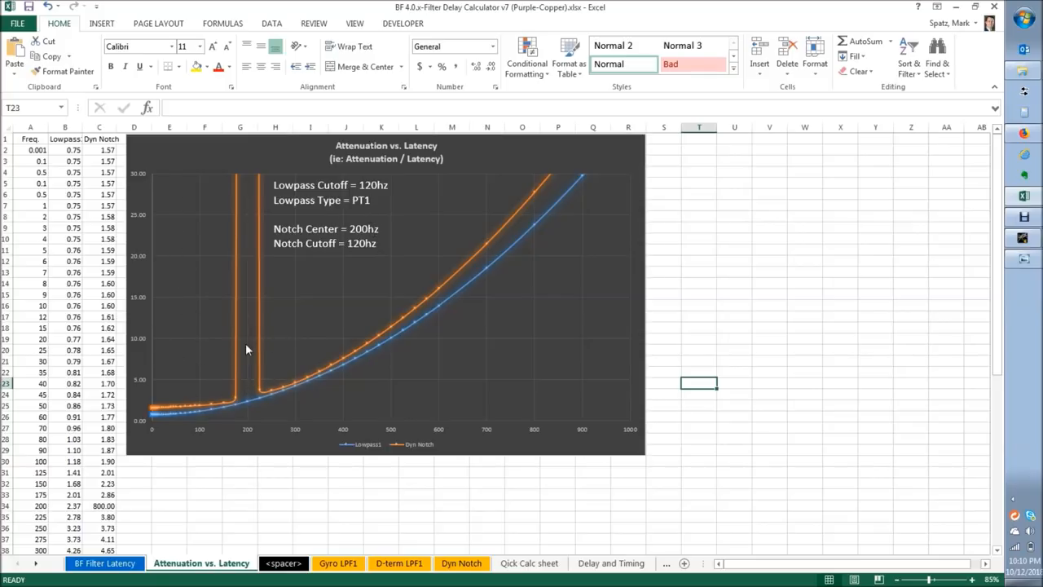
mouse_move(423, 161)
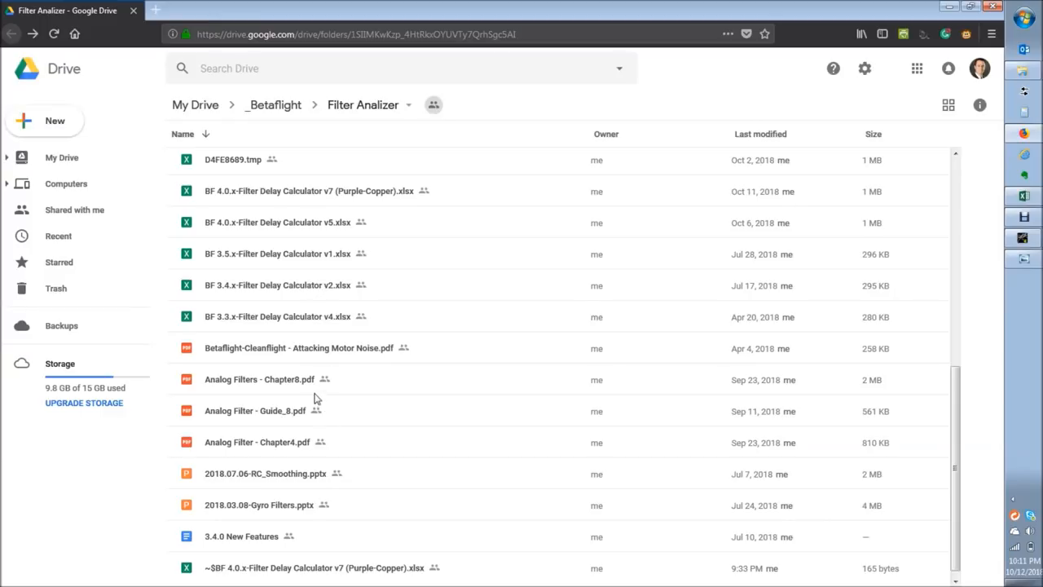
mouse_move(281, 466)
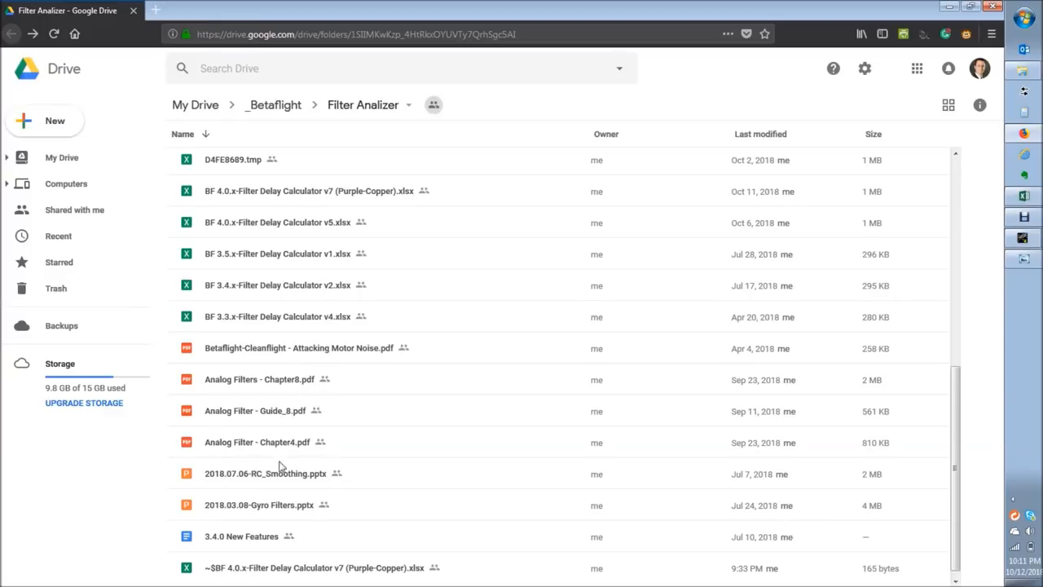
mouse_move(911, 129)
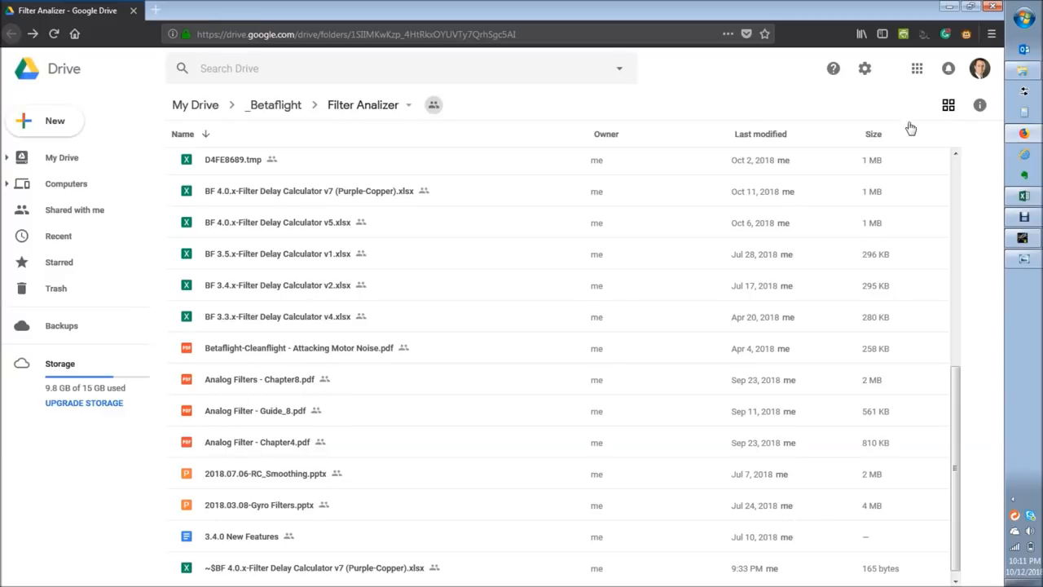
Open the Filter Analizer folder in Google Drive listing the calculator versions and filter documents.
double_click(309, 191)
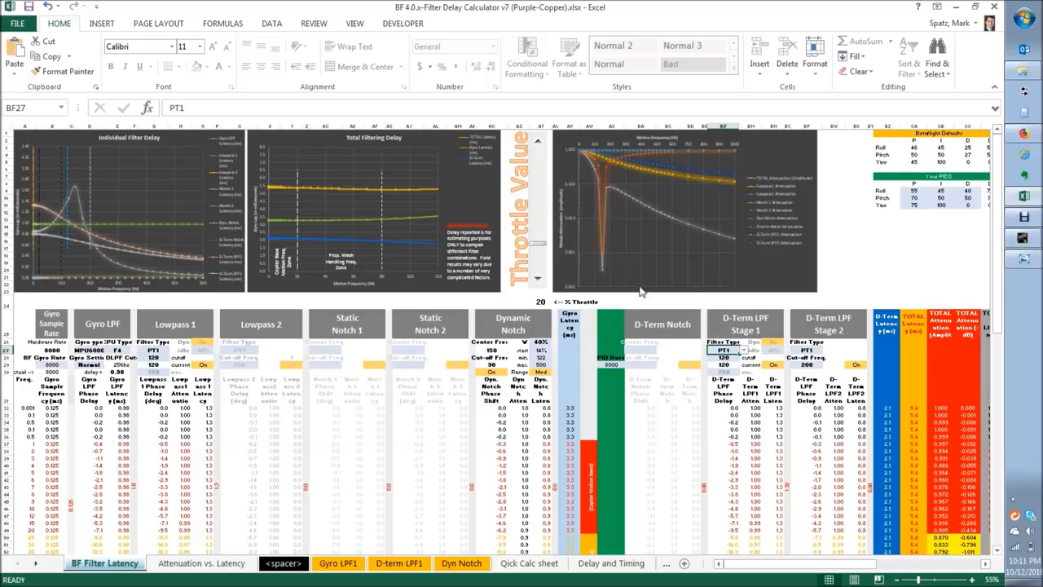
mouse_move(606, 258)
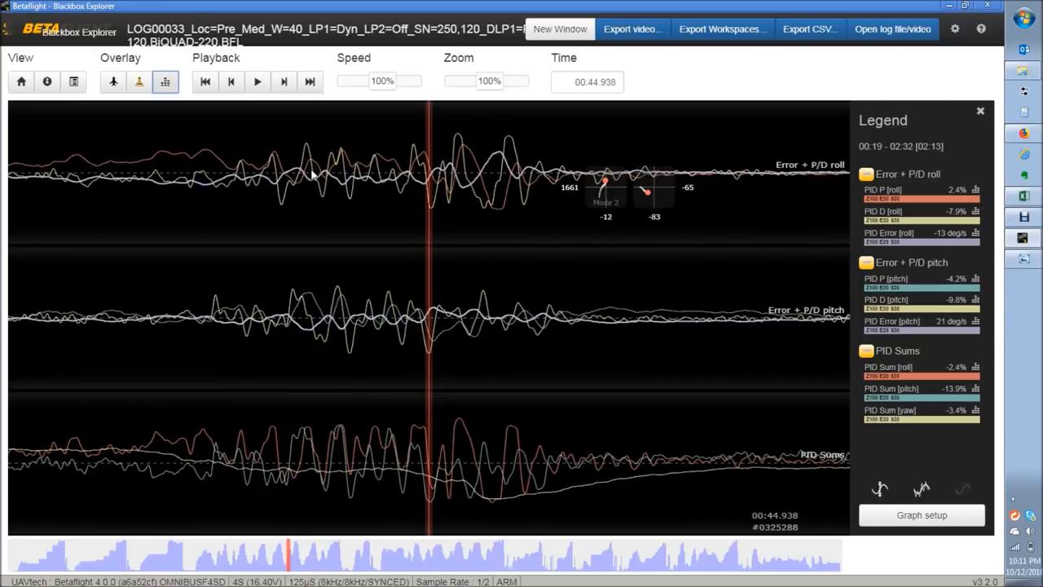
mouse_move(316, 182)
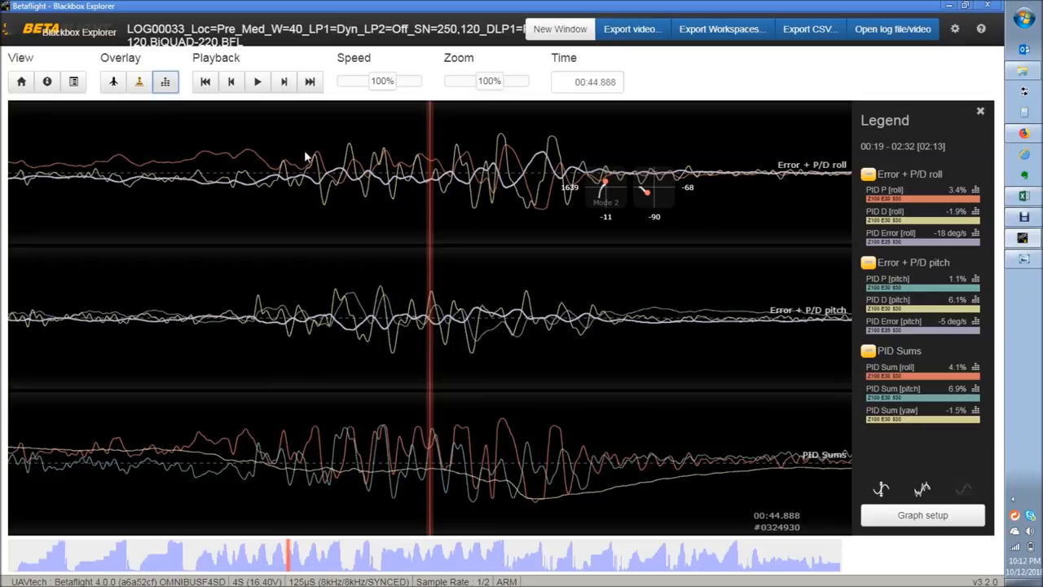
mouse_move(232, 82)
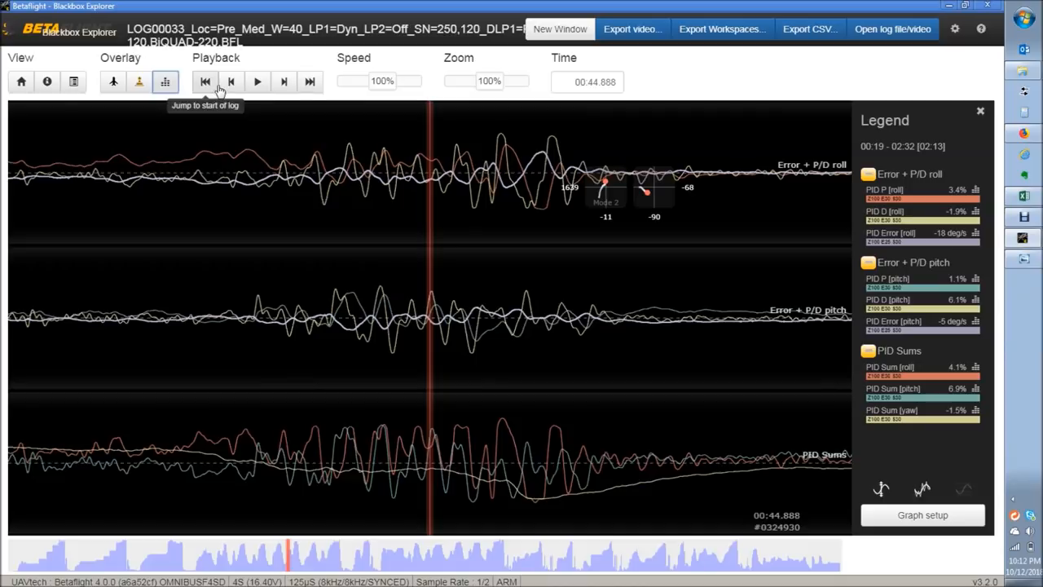
mouse_move(350, 188)
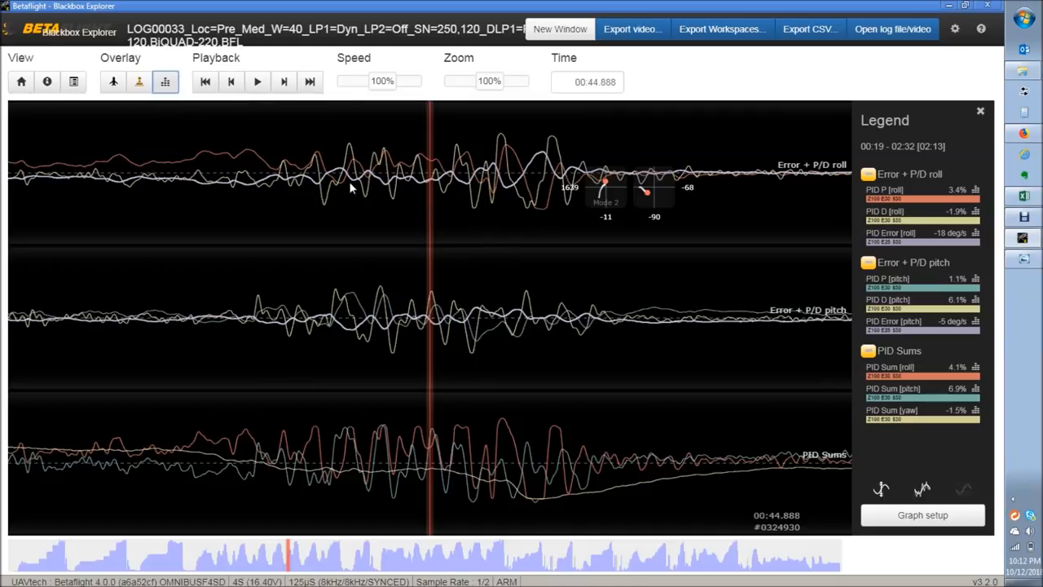
mouse_move(365, 179)
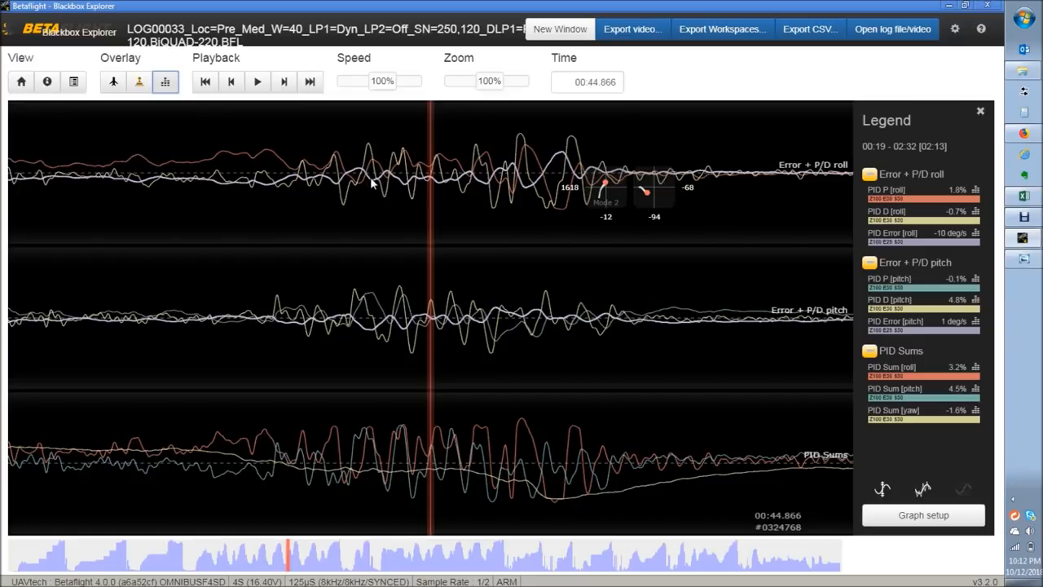
mouse_move(479, 466)
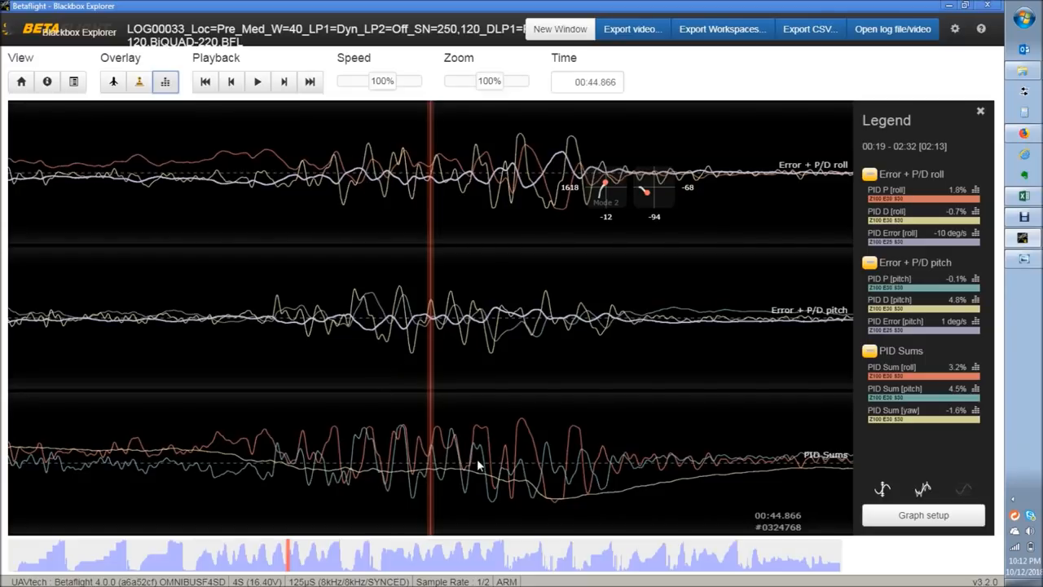
mouse_move(350, 165)
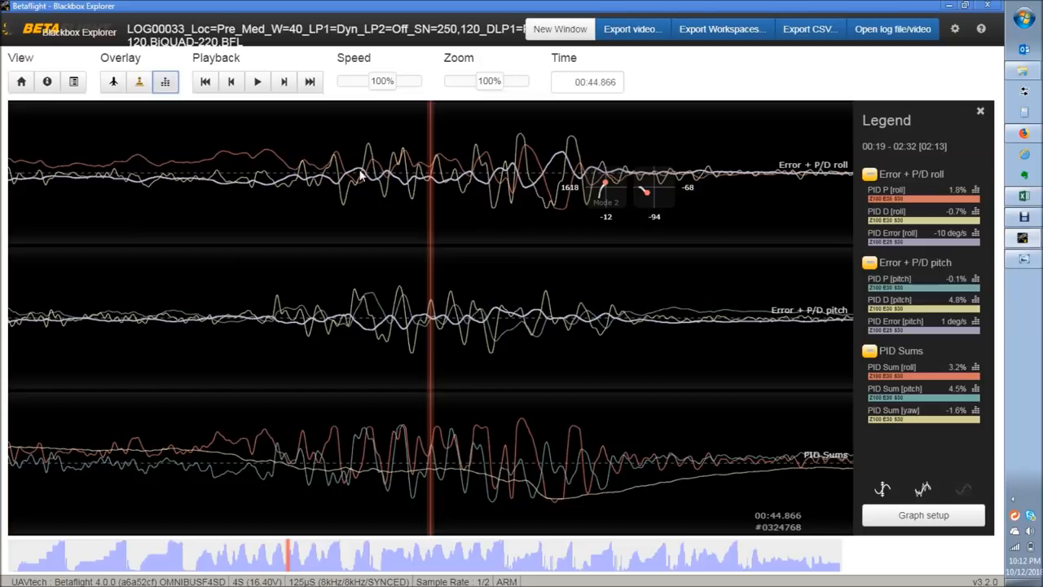
mouse_move(335, 209)
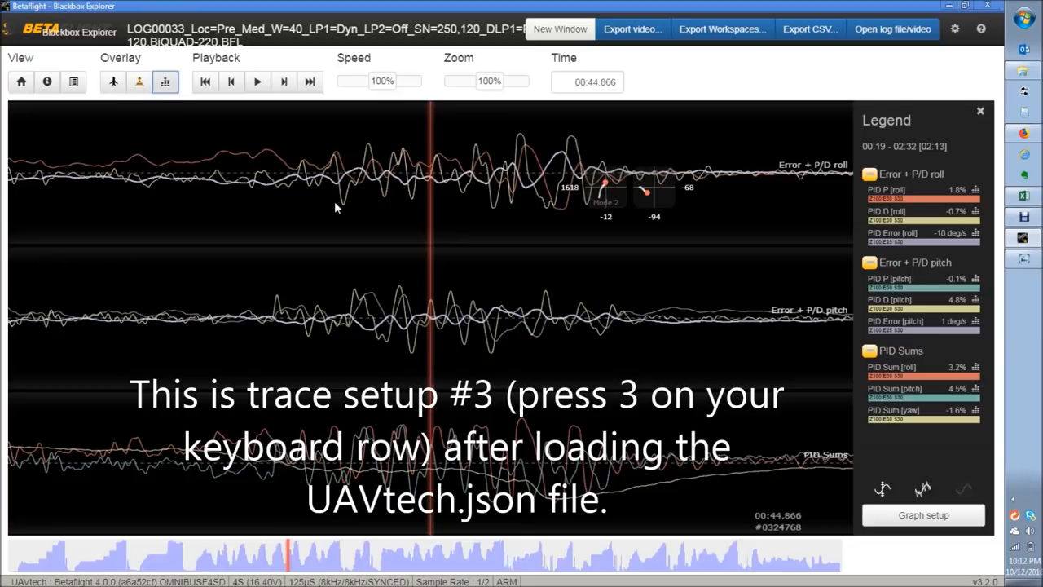
mouse_move(365, 173)
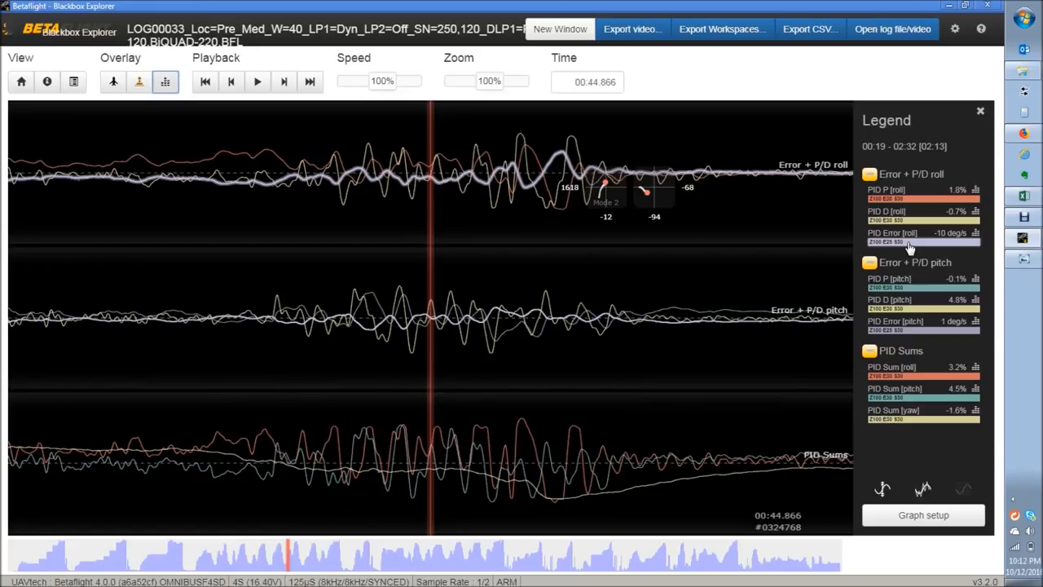
mouse_move(372, 186)
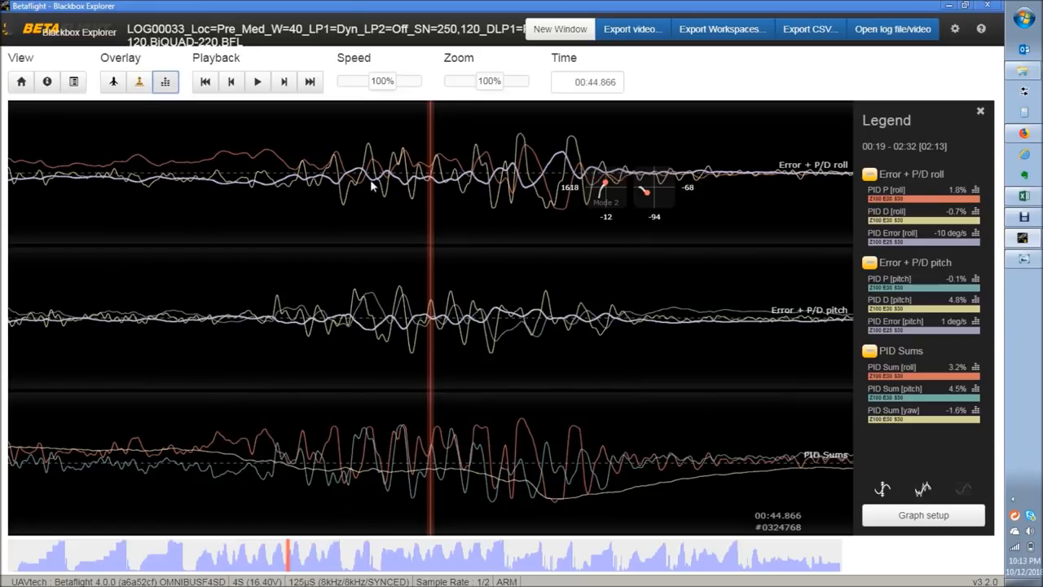
mouse_move(366, 182)
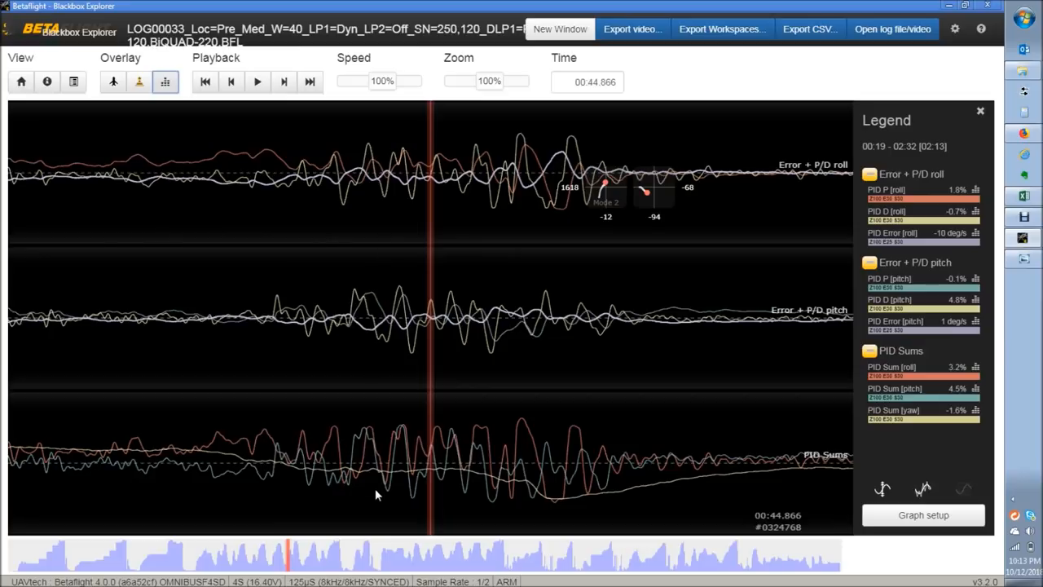
mouse_move(365, 355)
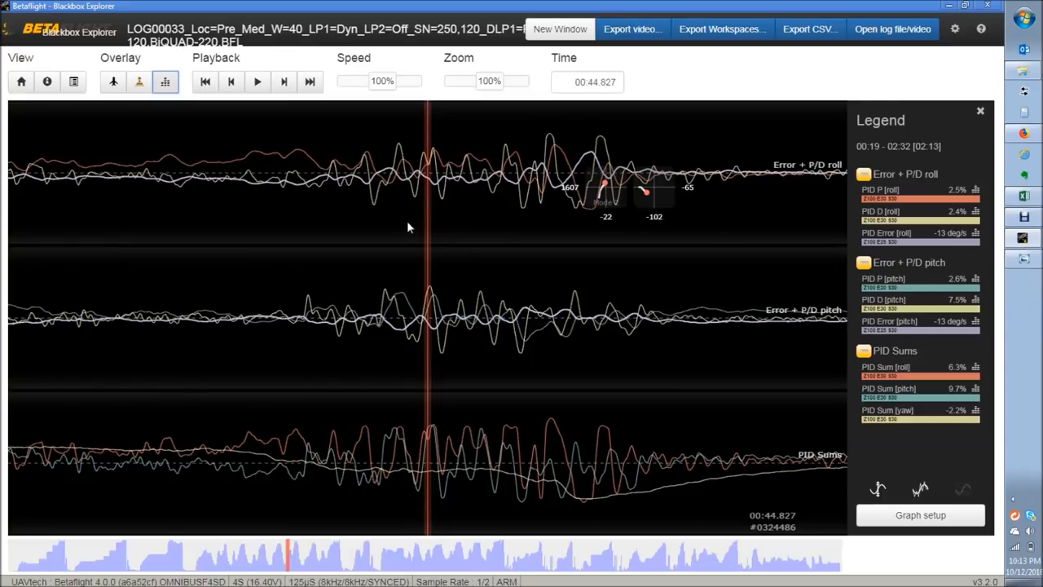
mouse_move(397, 169)
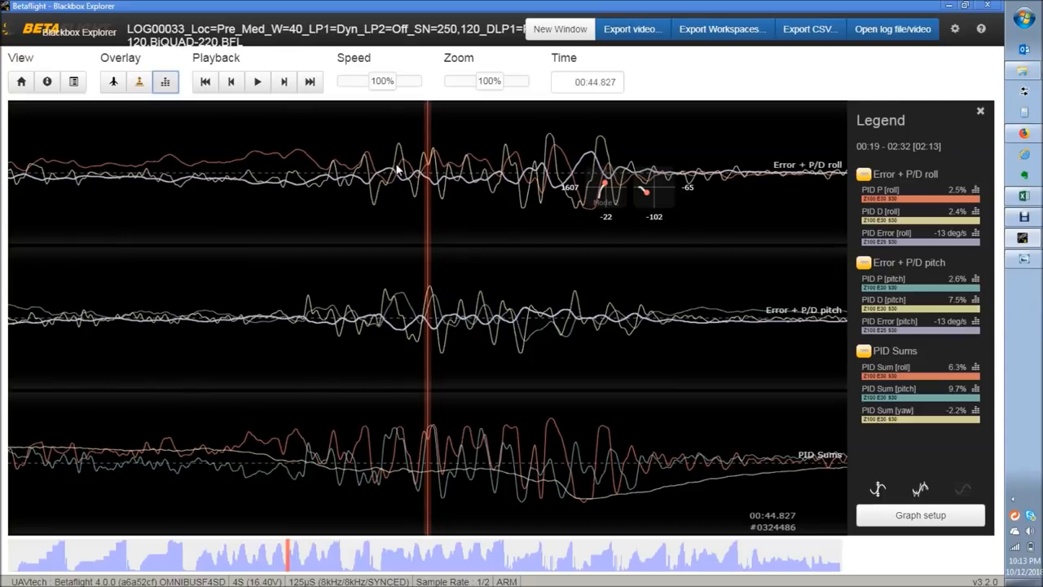
mouse_move(413, 173)
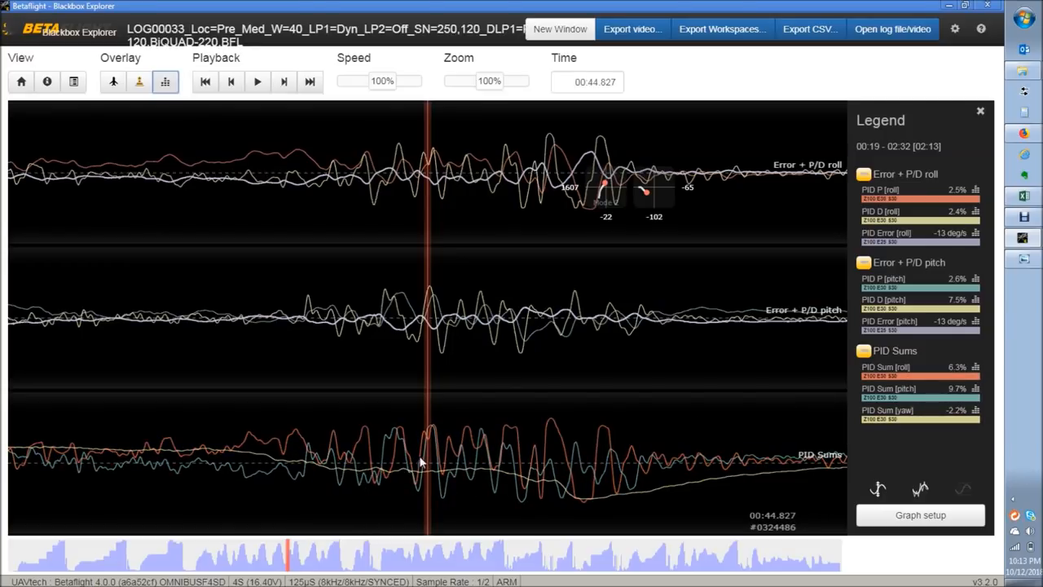
mouse_move(388, 459)
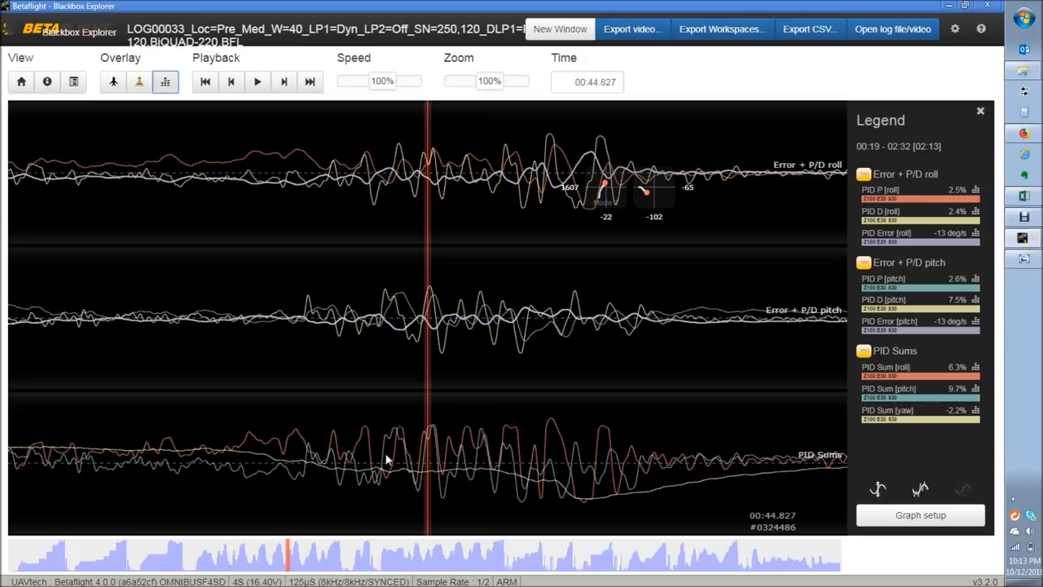
mouse_move(528, 68)
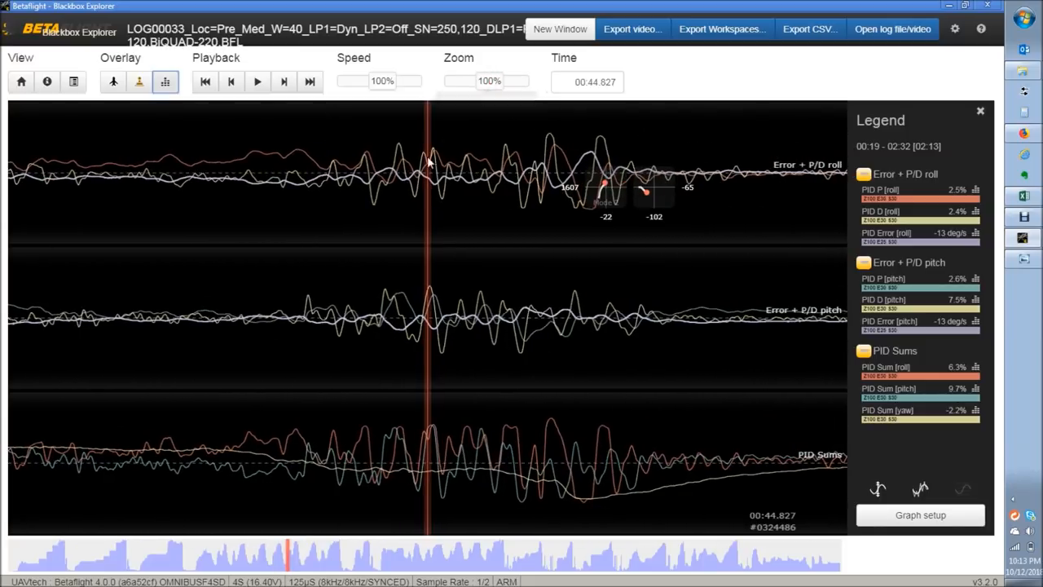
mouse_move(399, 147)
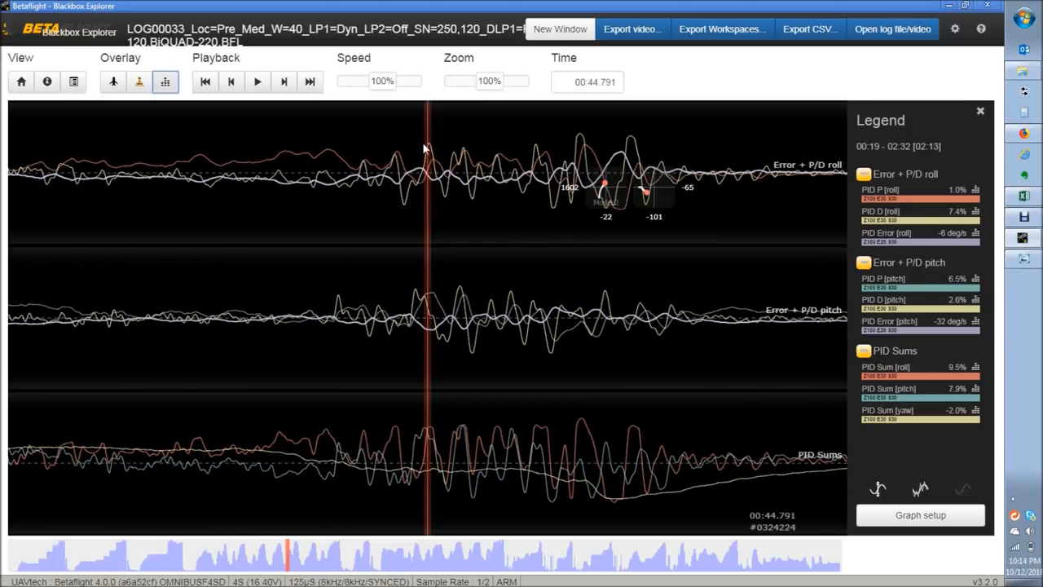
mouse_move(437, 182)
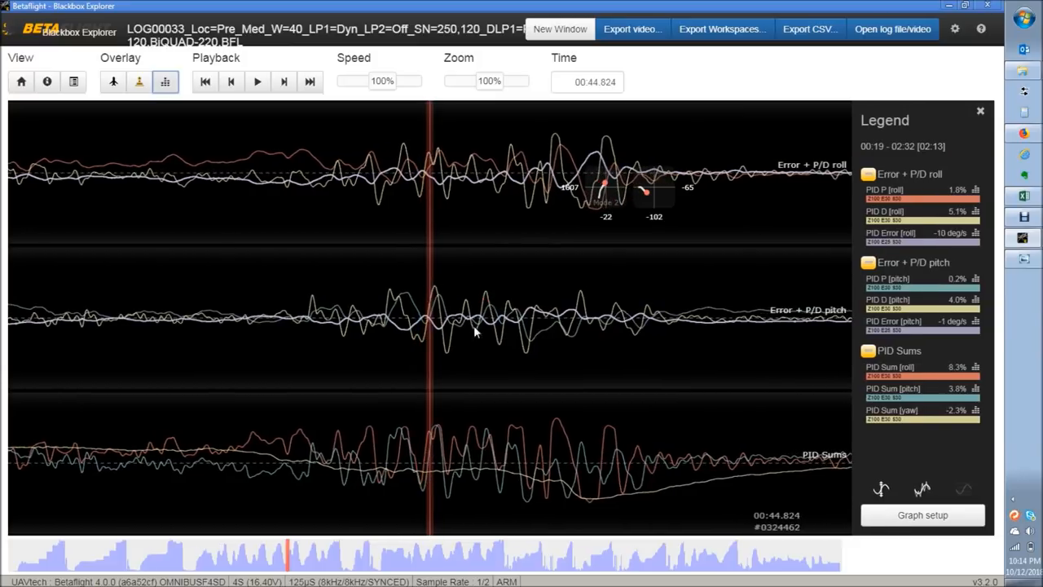
mouse_move(446, 469)
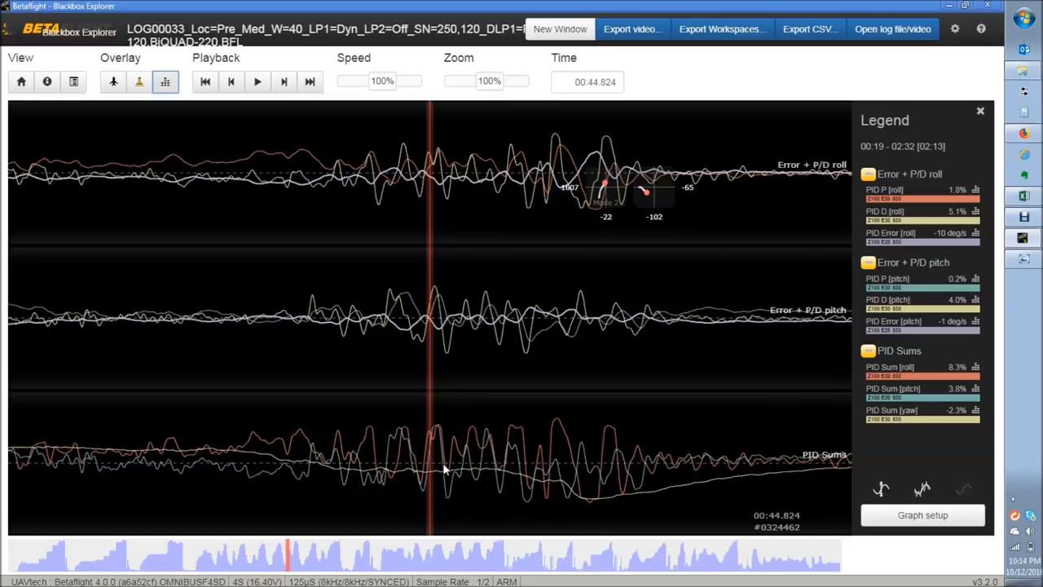
mouse_move(358, 189)
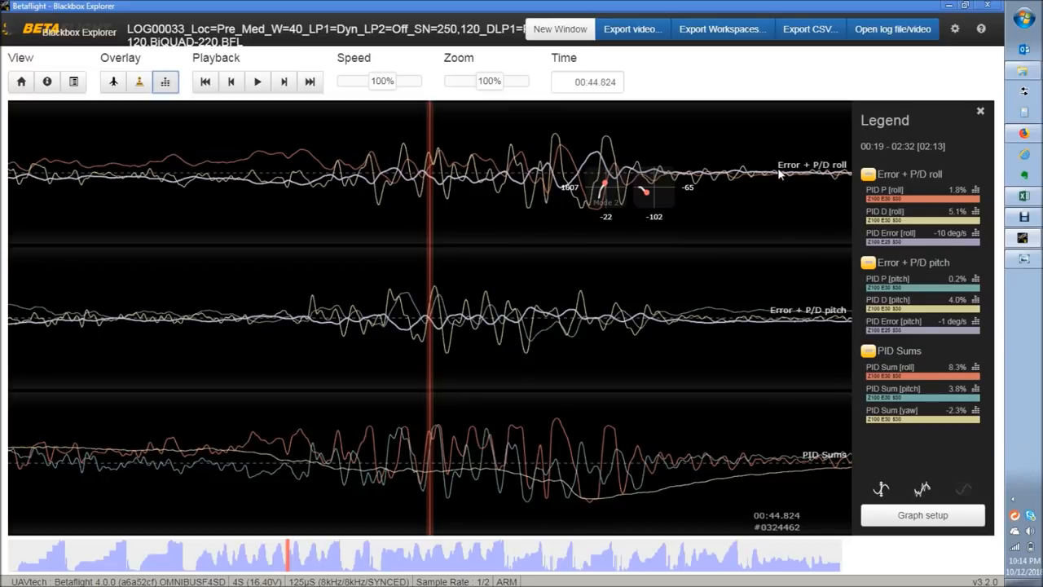
mouse_move(471, 192)
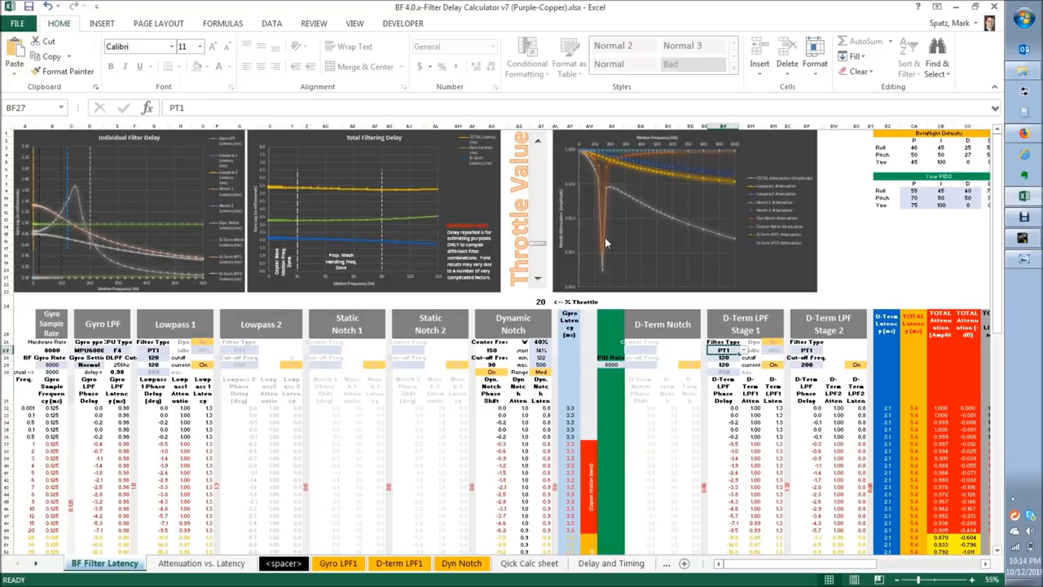
mouse_move(318, 212)
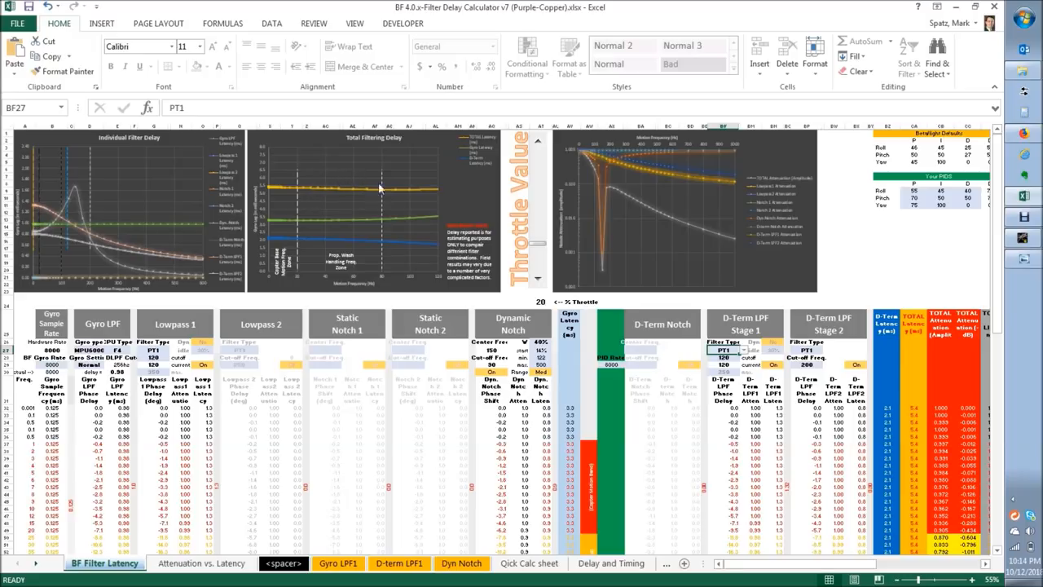
mouse_move(488, 231)
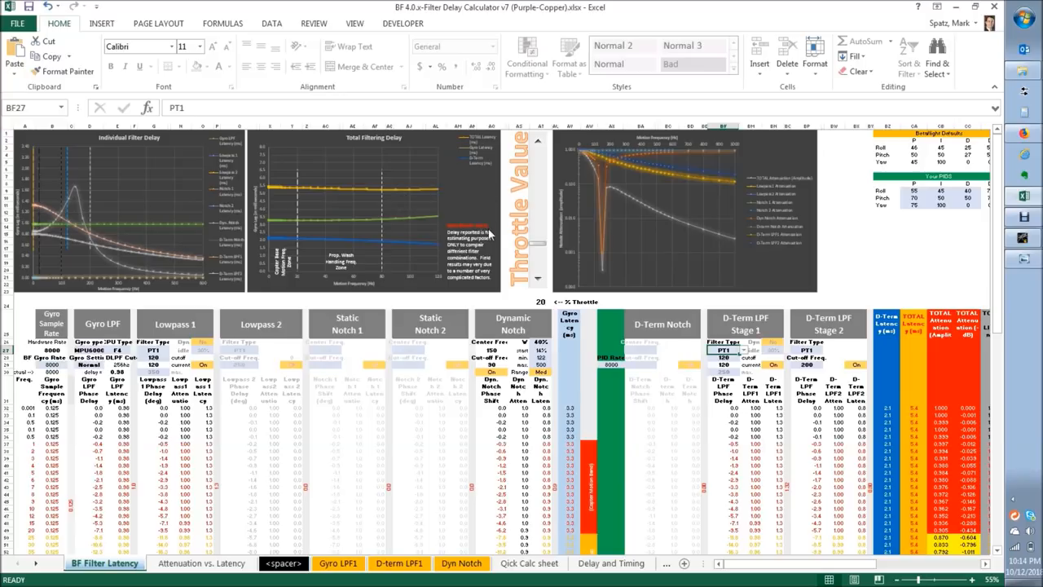
With the throttle value at 50, select cell AQ27 to inspect its VLOOKUP formula.
left_click(541, 357)
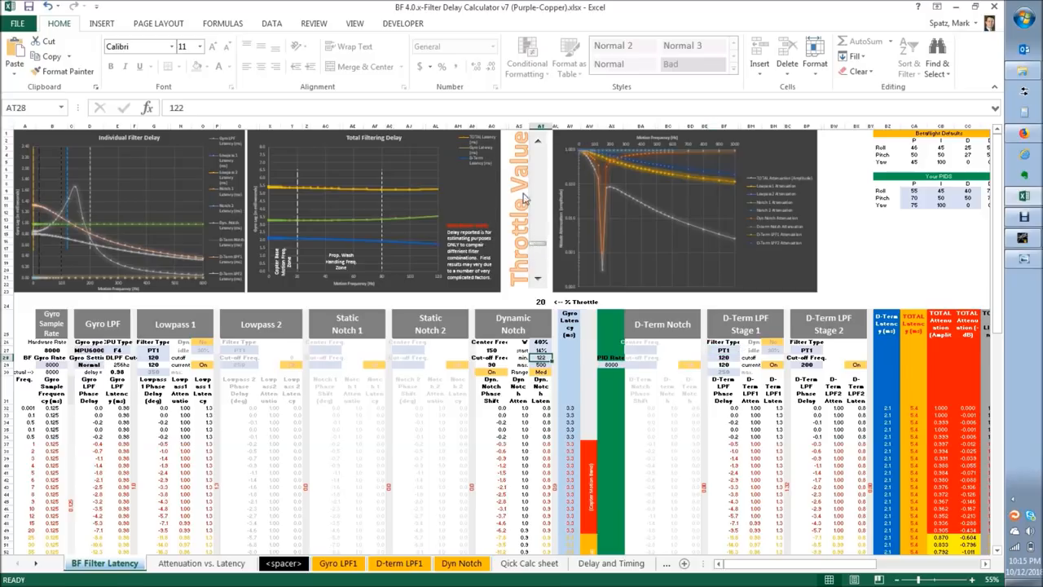
mouse_move(534, 137)
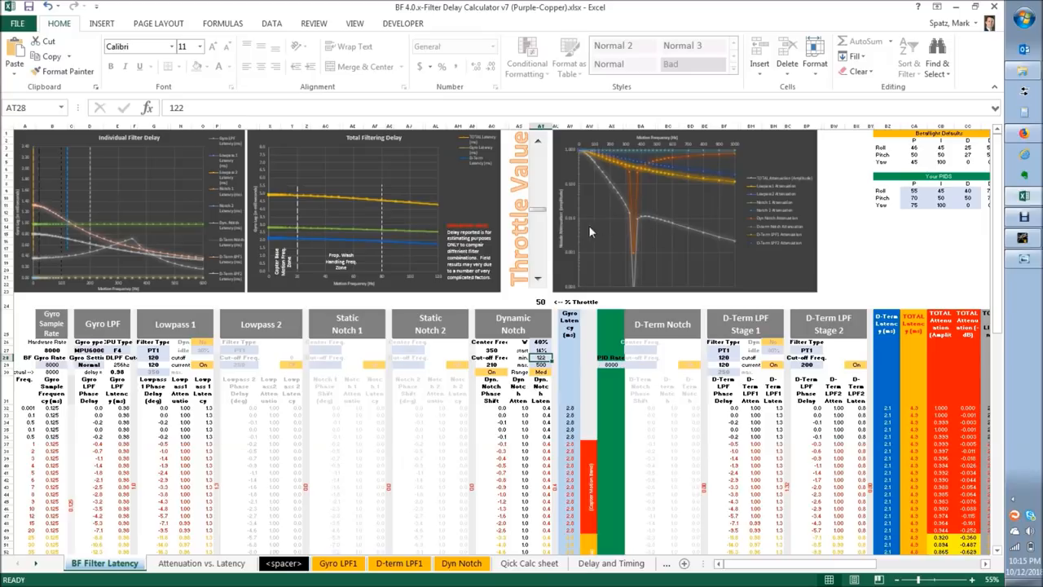
mouse_move(557, 293)
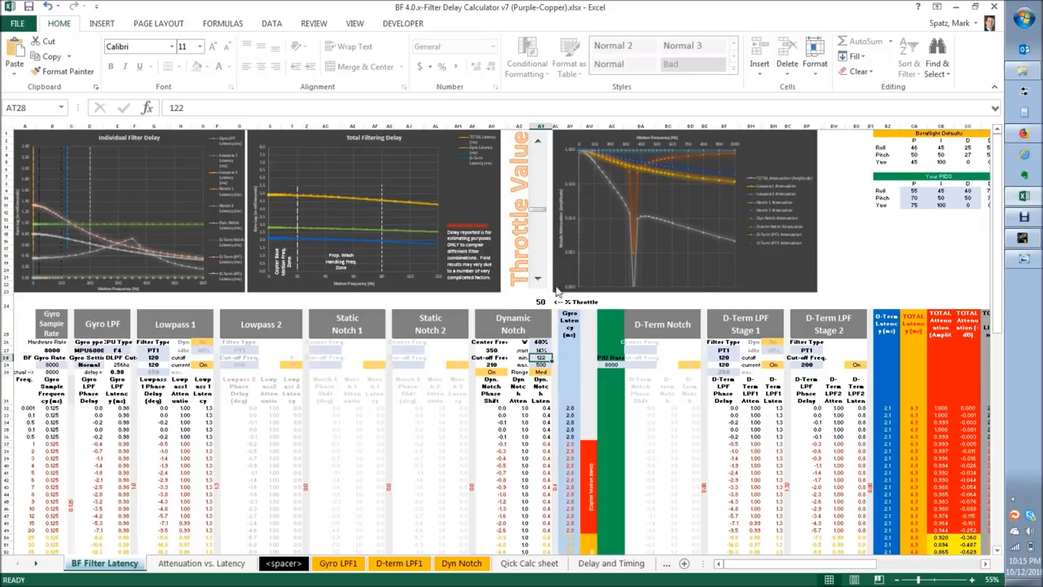
mouse_move(622, 199)
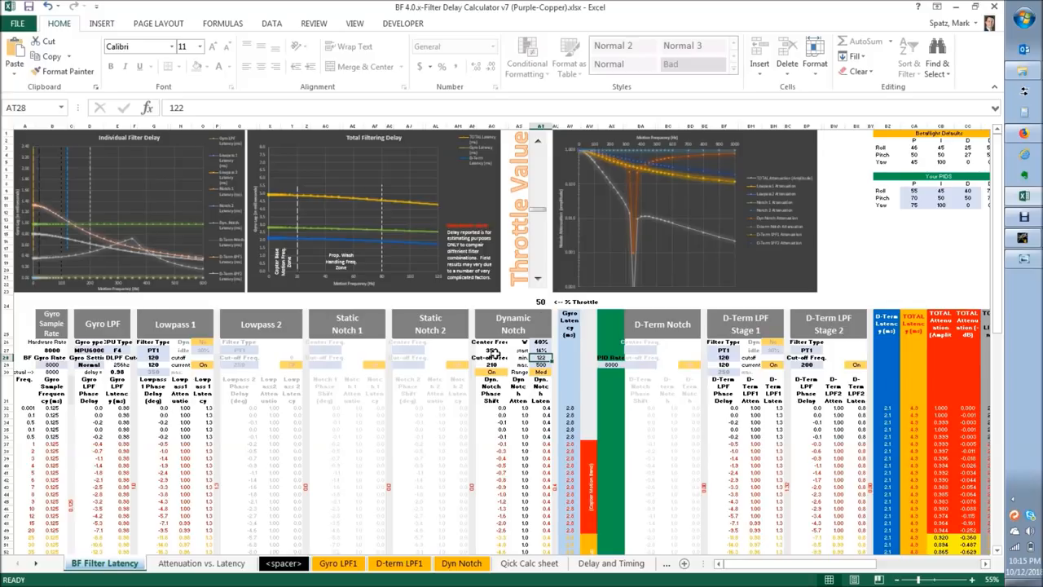
left_click(492, 351)
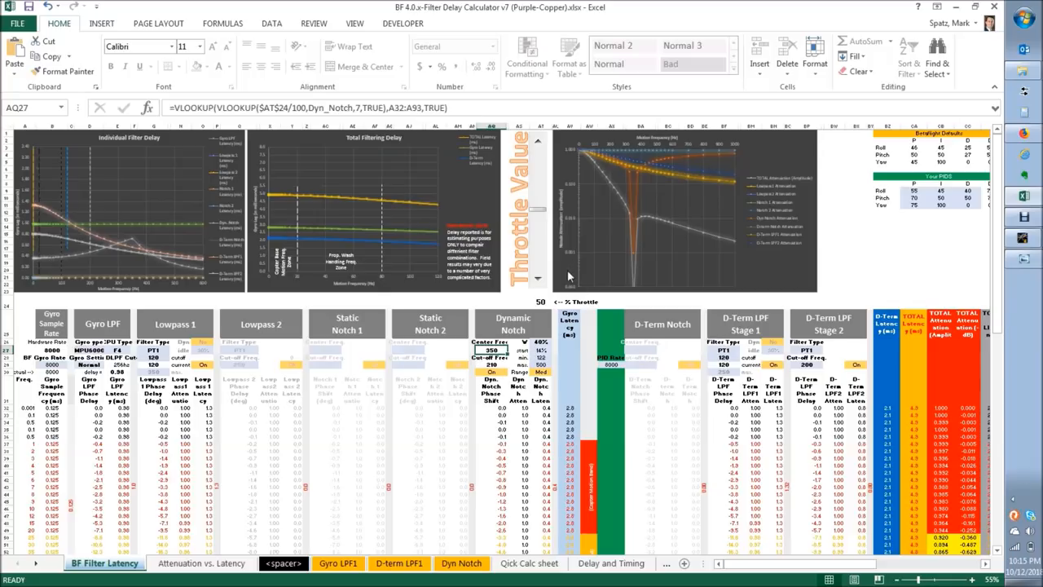
mouse_move(521, 417)
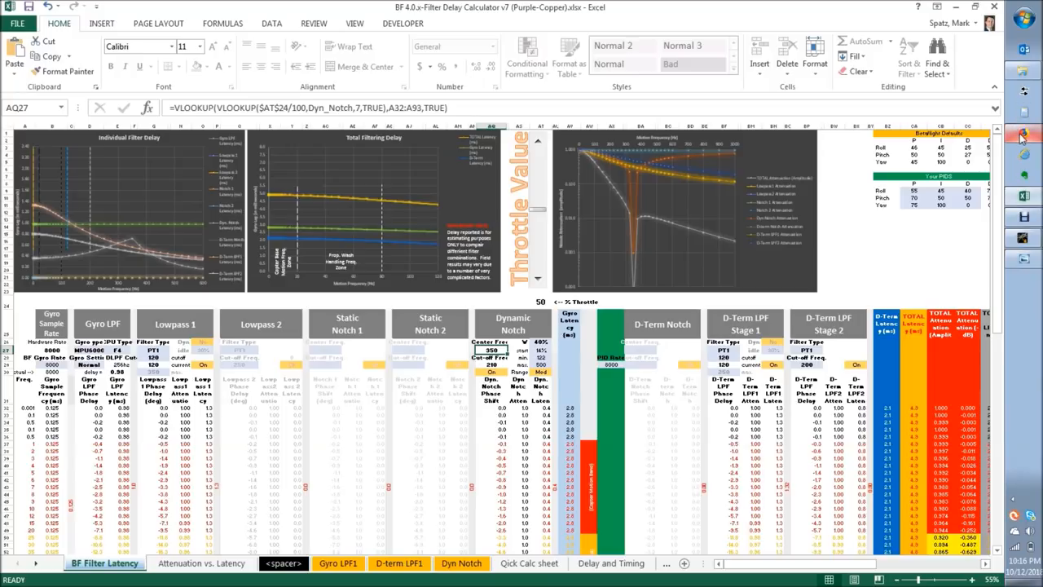
mouse_move(941, 93)
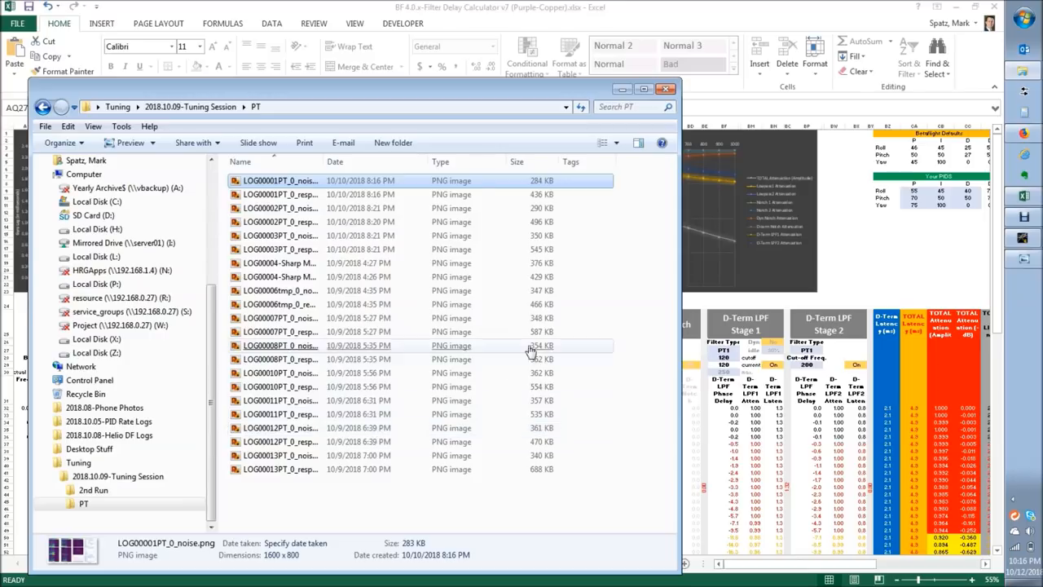
mouse_move(790, 226)
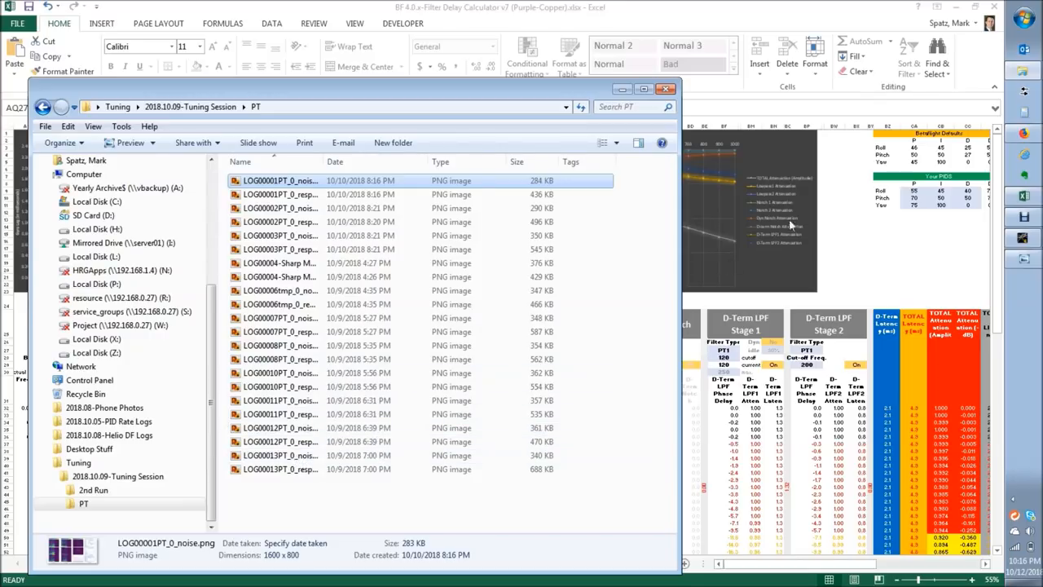
Open a noise PNG from the tuning session's PT folder in Photo Viewer.
double_click(281, 179)
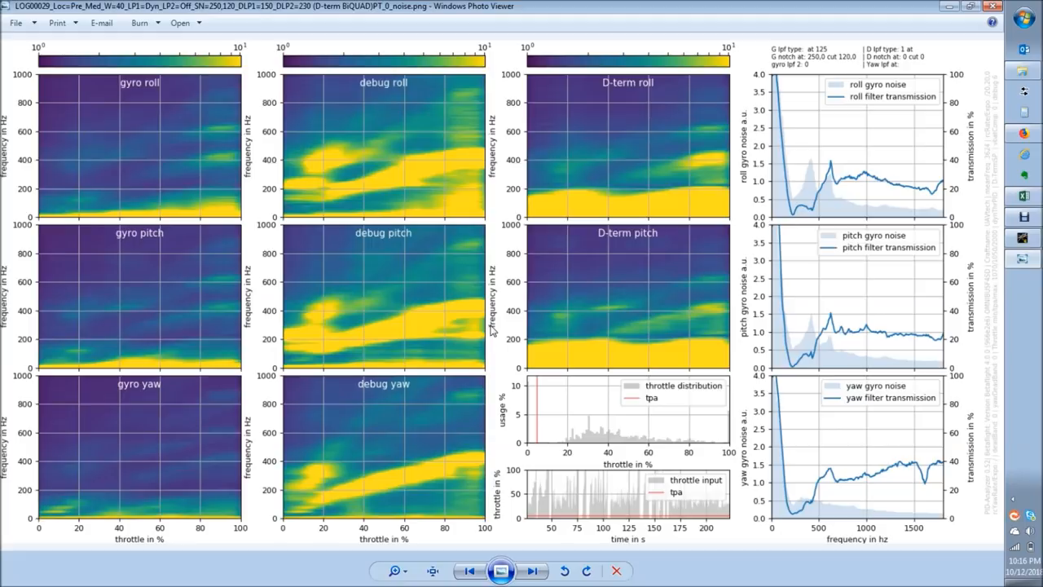
mouse_move(326, 503)
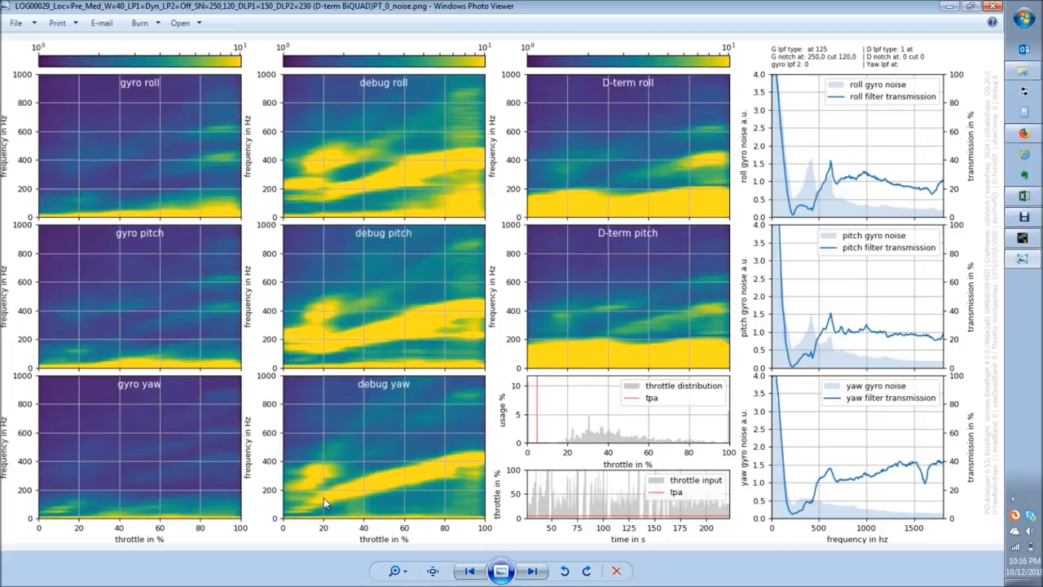
mouse_move(476, 466)
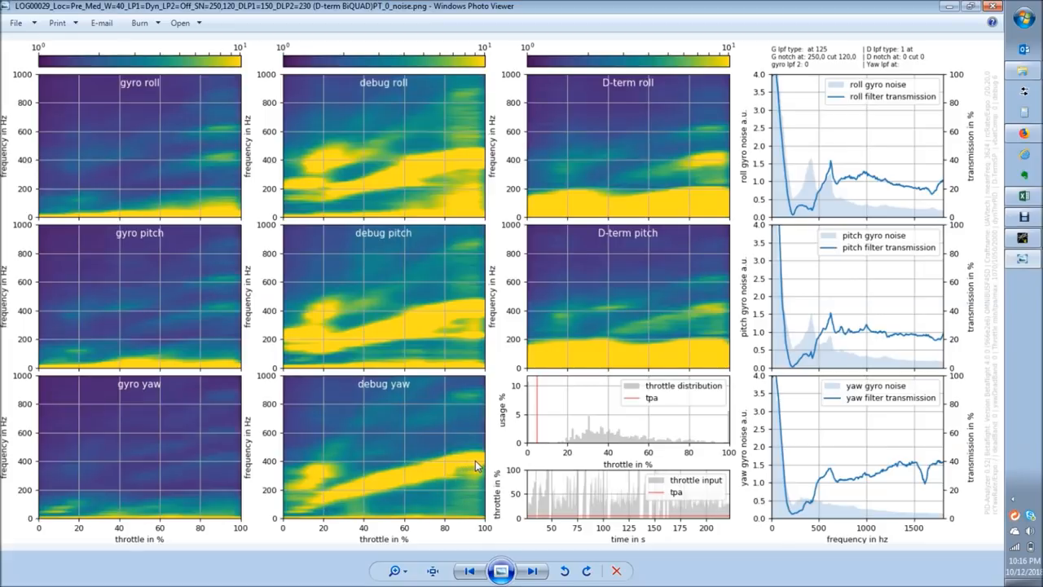
mouse_move(365, 469)
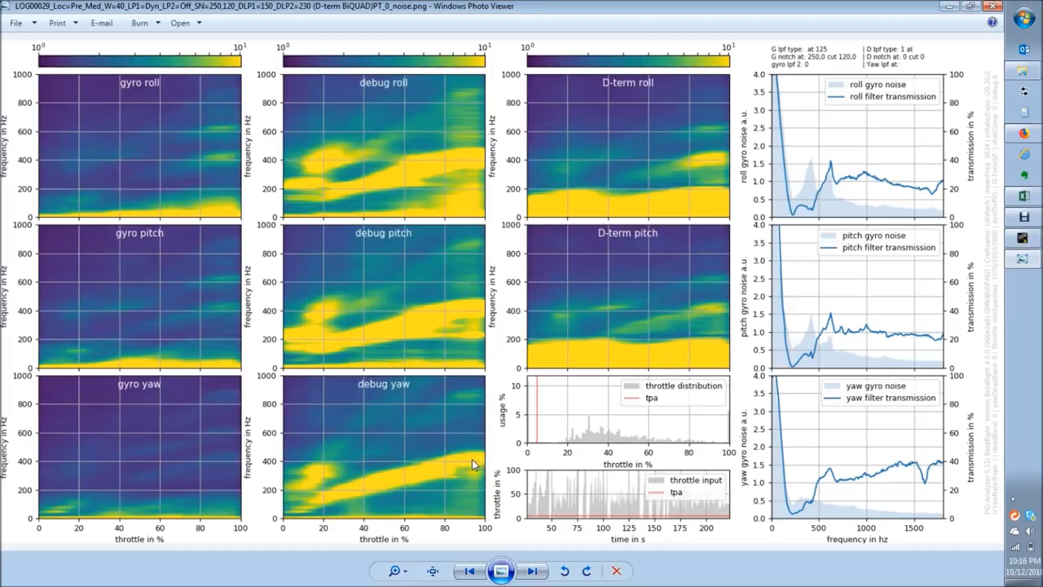
mouse_move(479, 464)
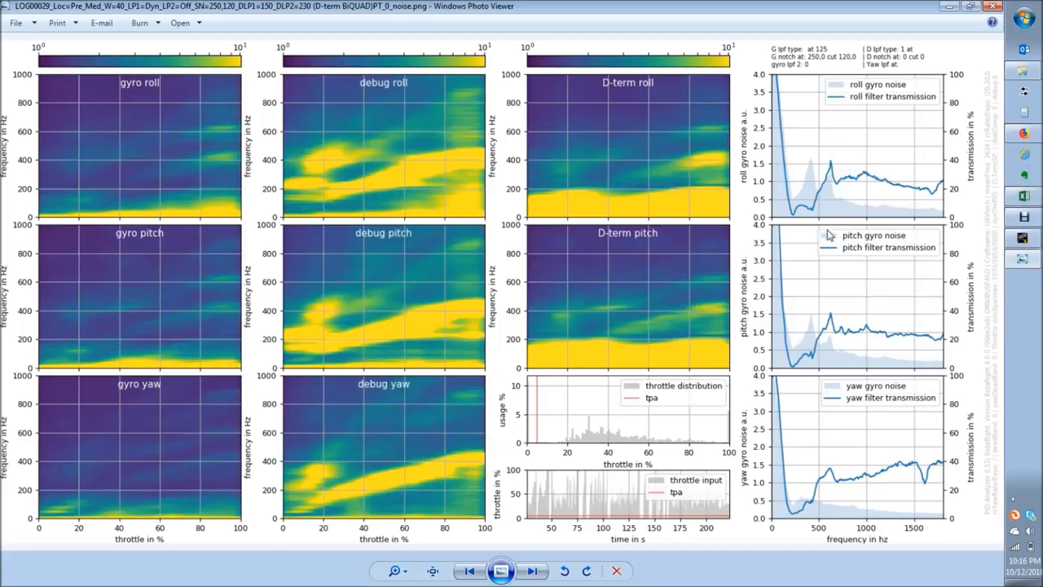
mouse_move(372, 372)
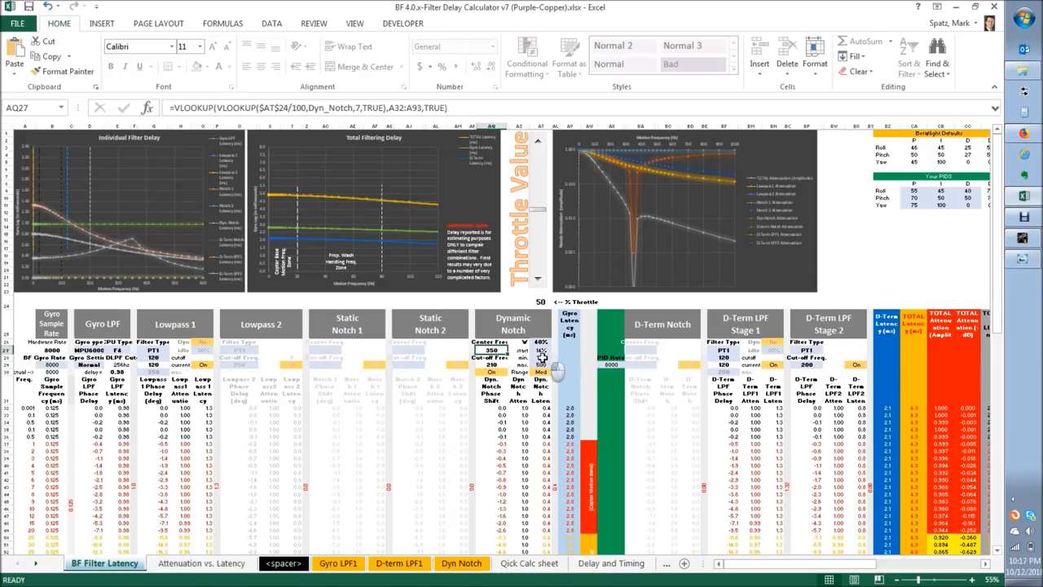
left_click(541, 359)
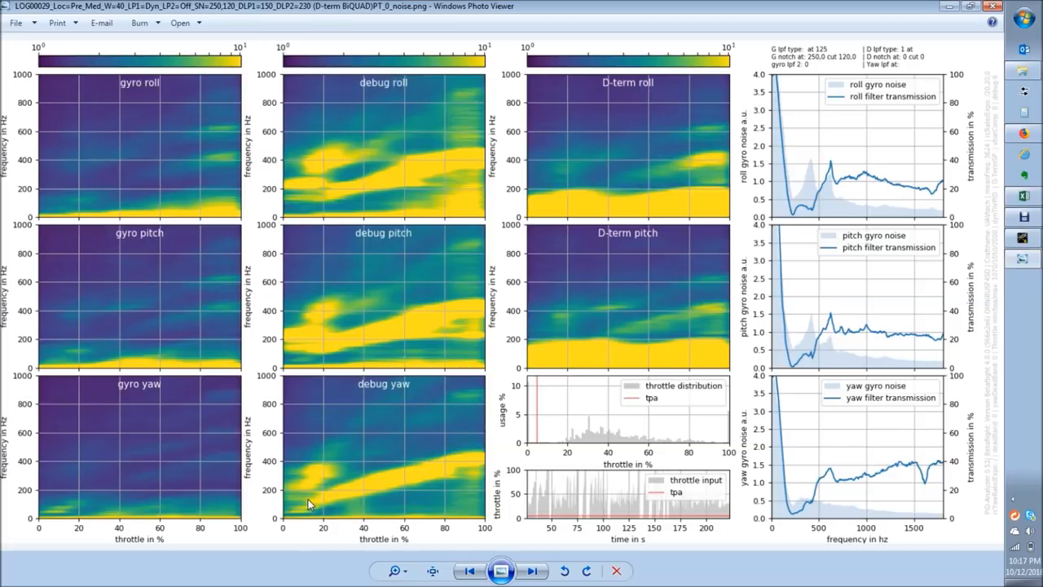
mouse_move(303, 525)
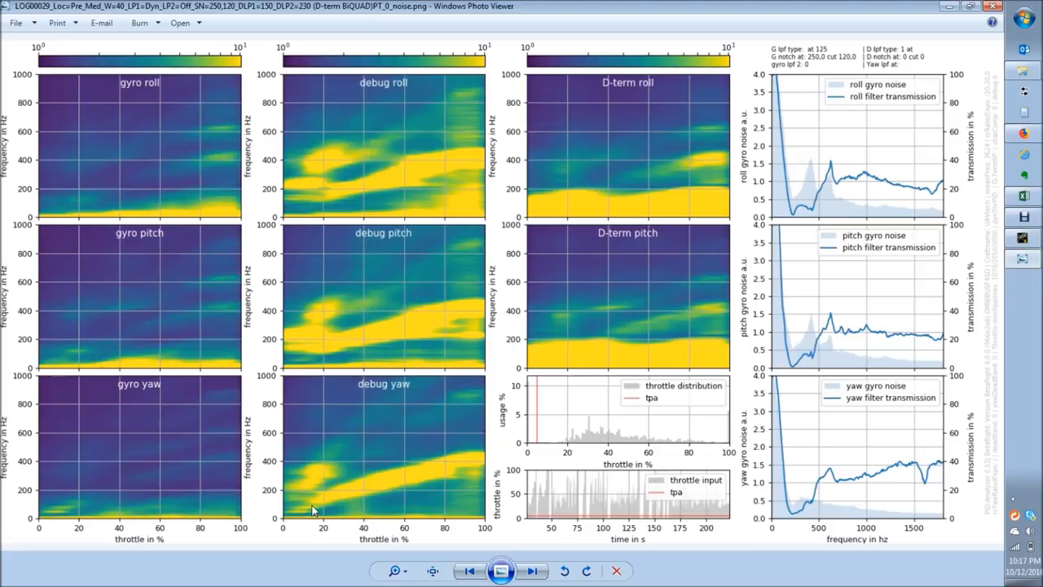
mouse_move(574, 454)
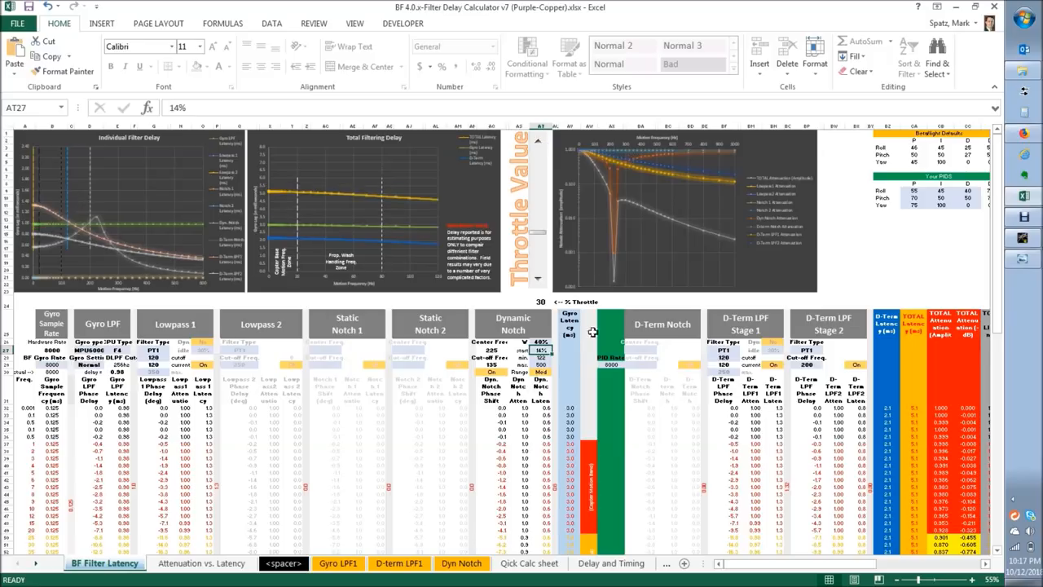
mouse_move(322, 381)
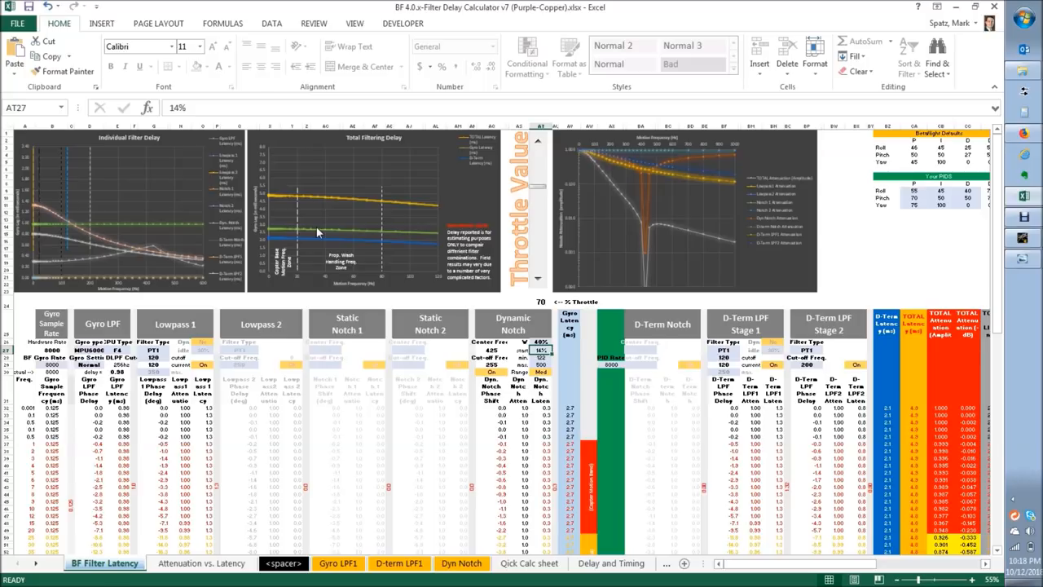
mouse_move(310, 287)
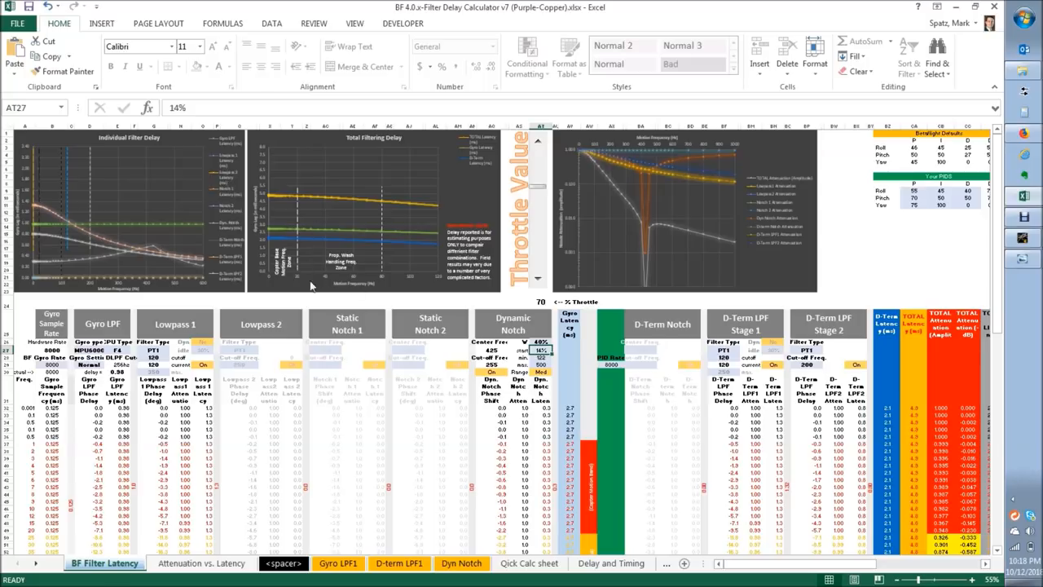
mouse_move(362, 285)
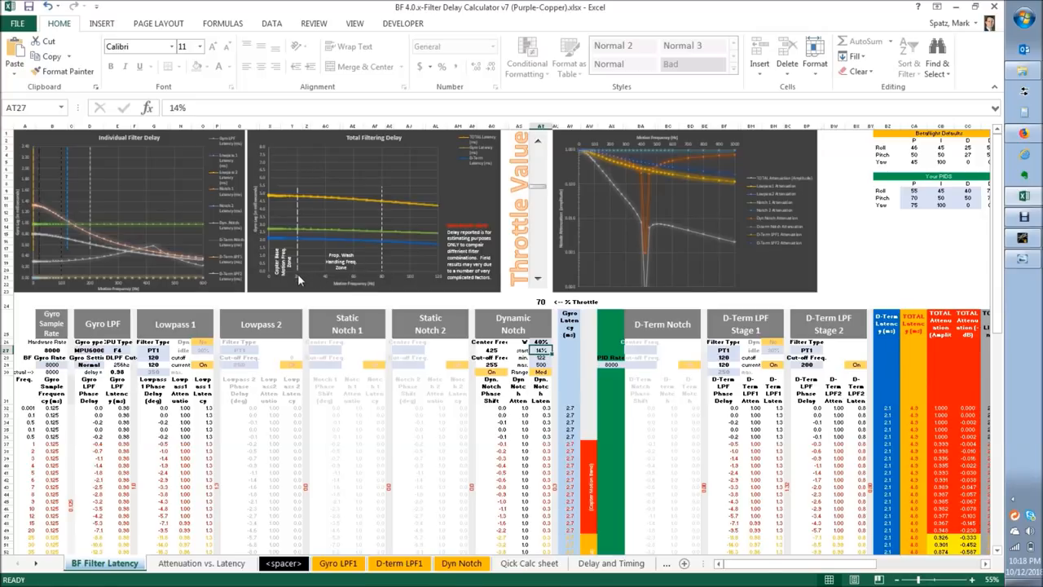
mouse_move(294, 275)
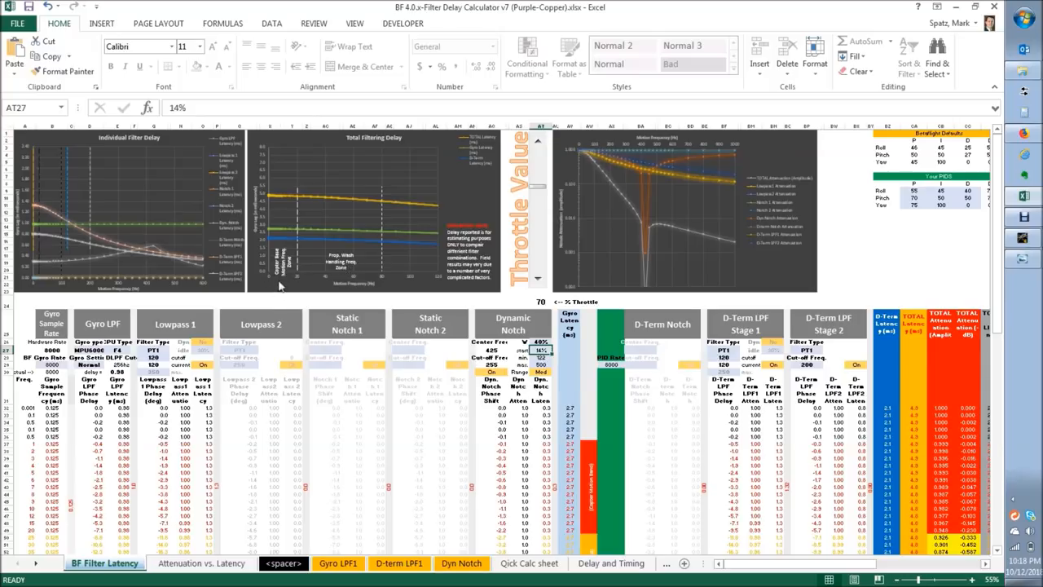
mouse_move(352, 219)
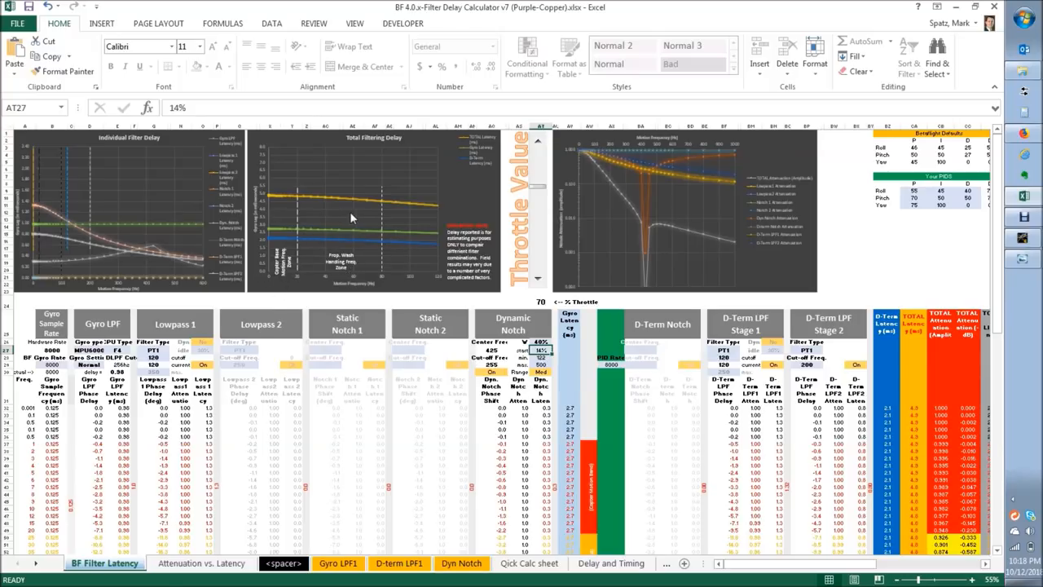
mouse_move(340, 205)
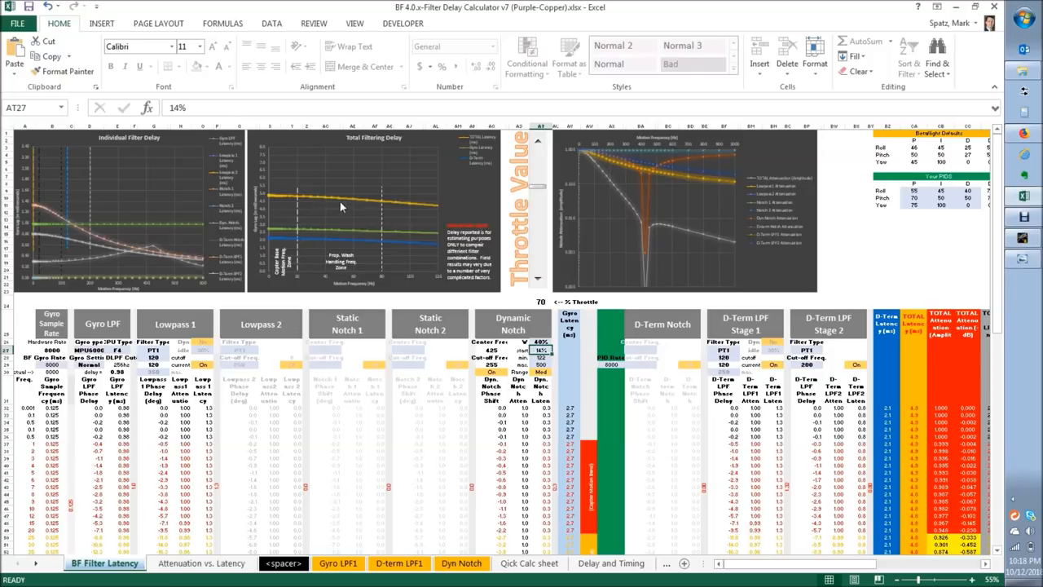
mouse_move(531, 260)
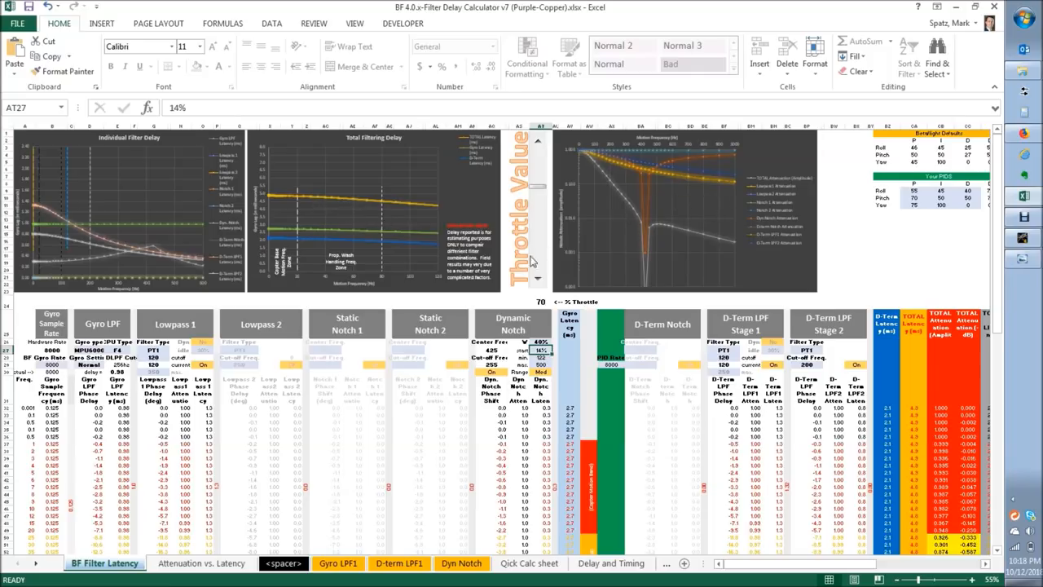
mouse_move(440, 365)
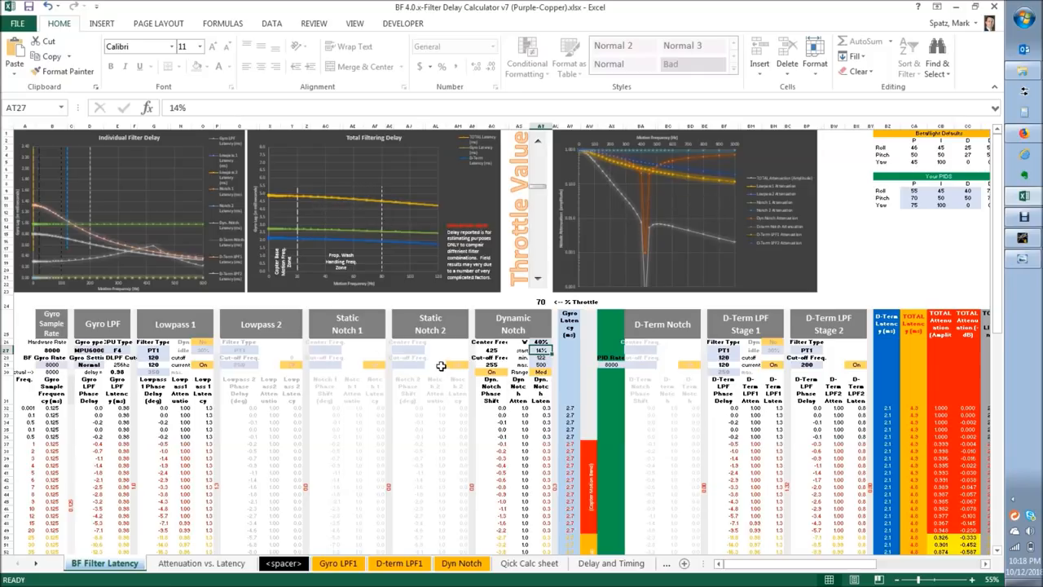
mouse_move(287, 370)
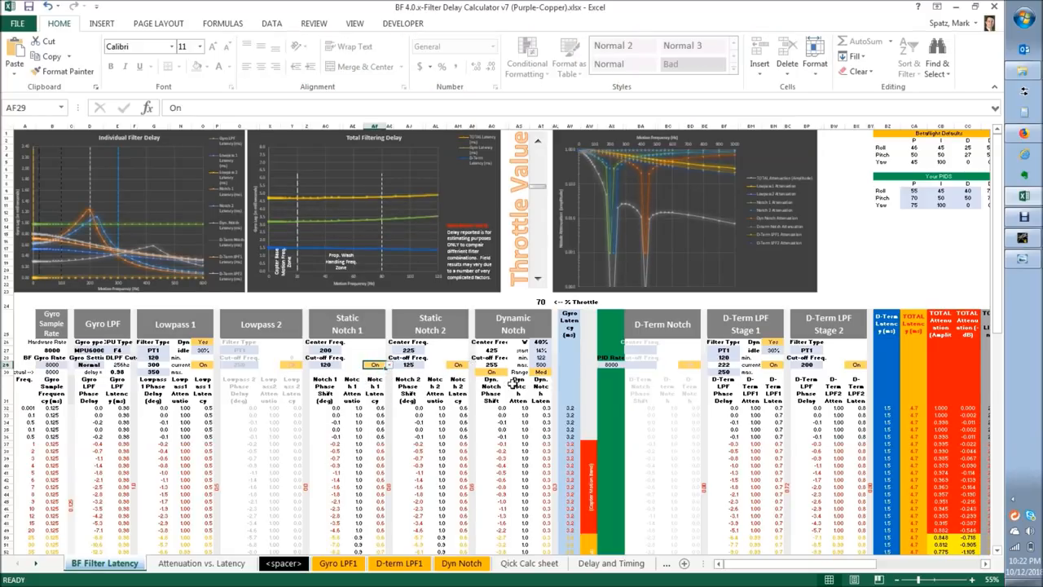
Enter the default 400 static notch center frequency and move on to the next notch value.
left_click(538, 287)
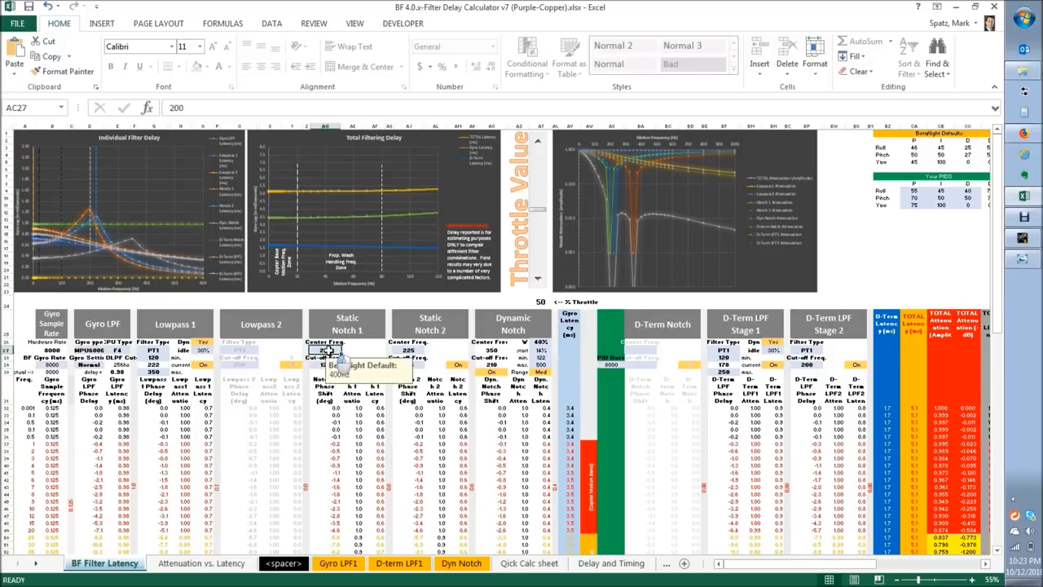
type("400")
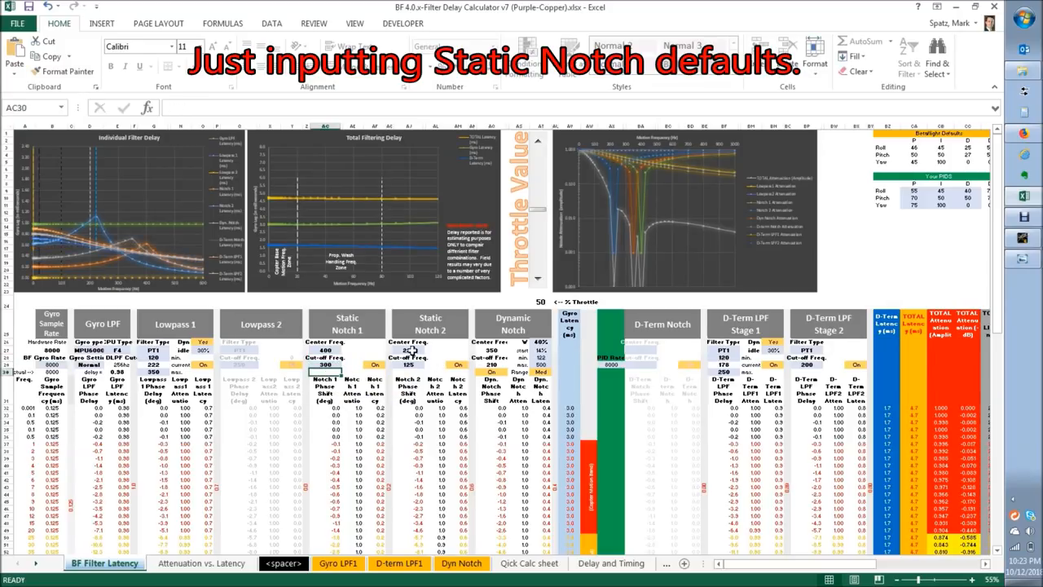
left_click(407, 358)
type("100")
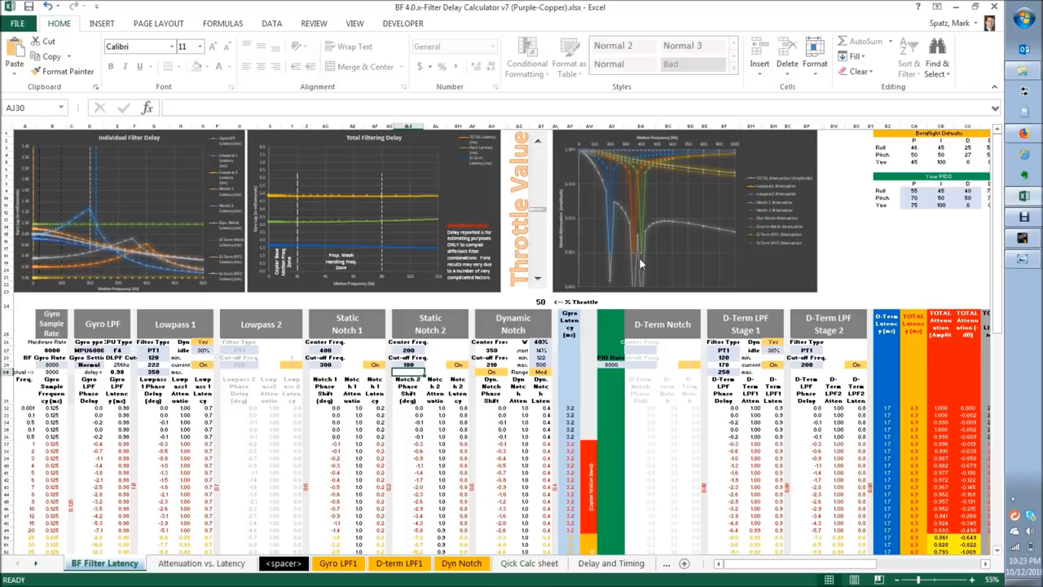
Step the throttle between 40 and 70 to compare the delay charts, ending at 40.
left_click(537, 284)
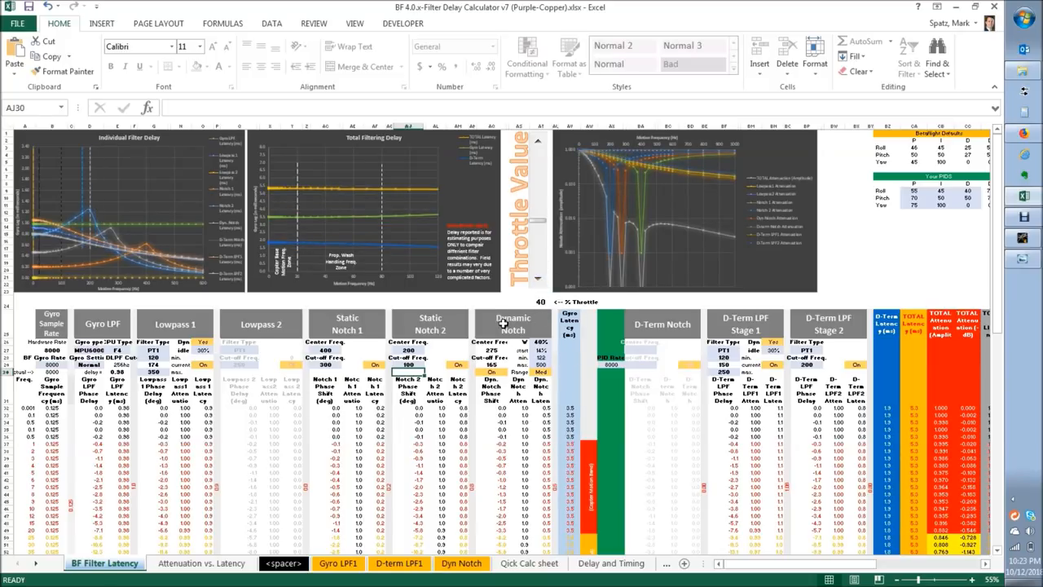
mouse_move(446, 323)
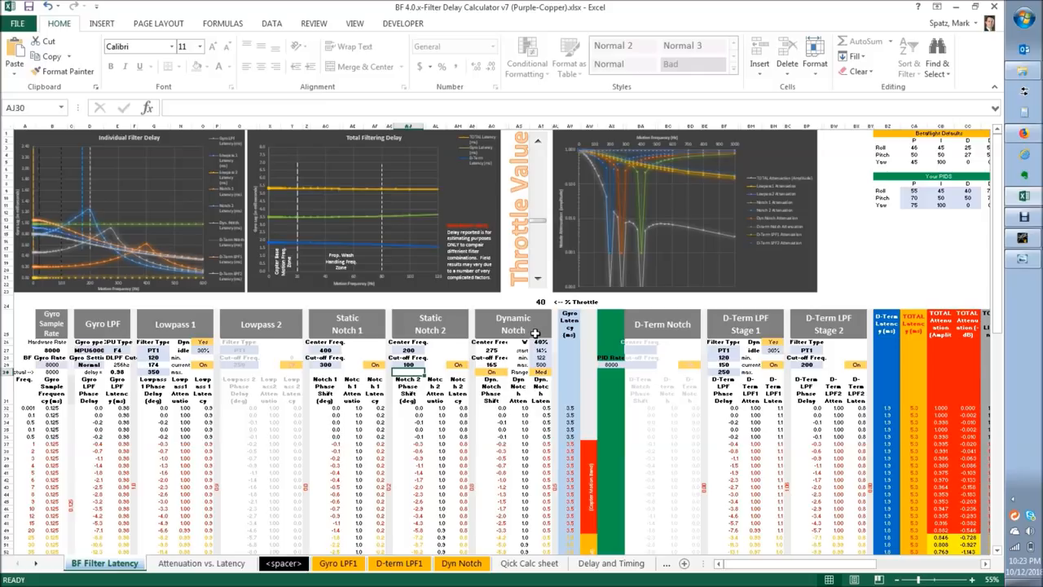
mouse_move(595, 271)
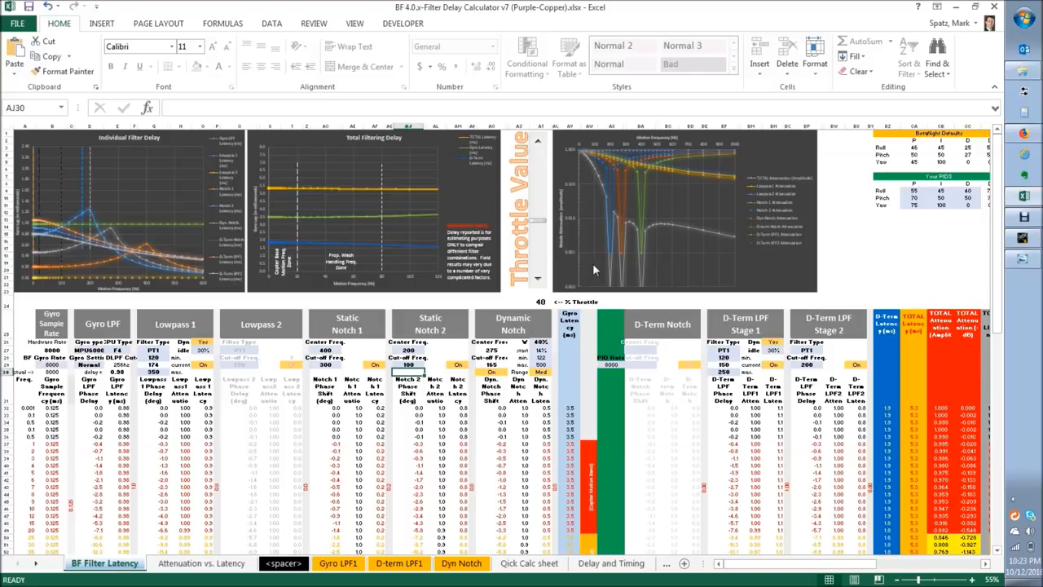
mouse_move(649, 277)
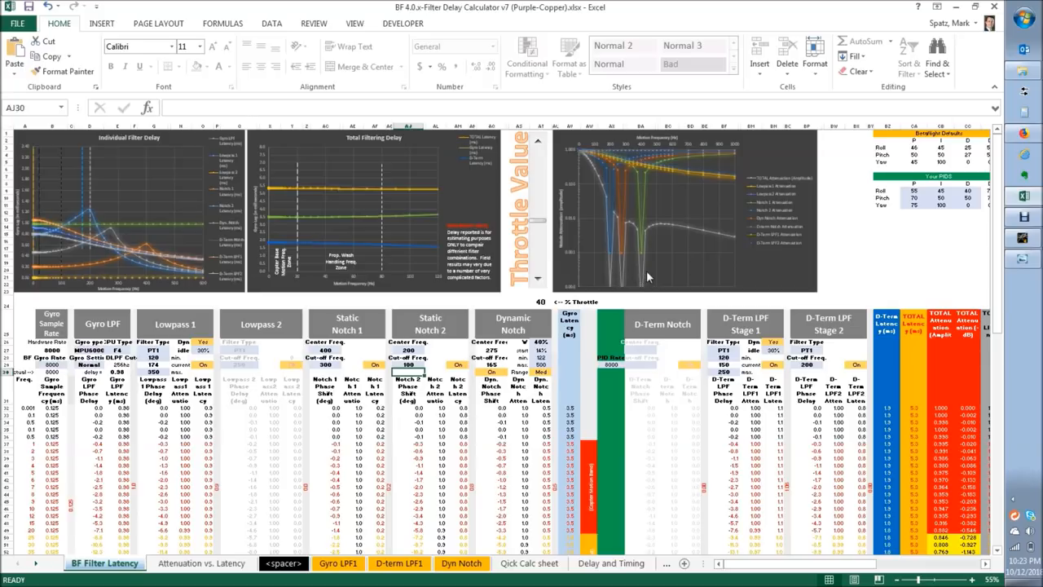
mouse_move(611, 273)
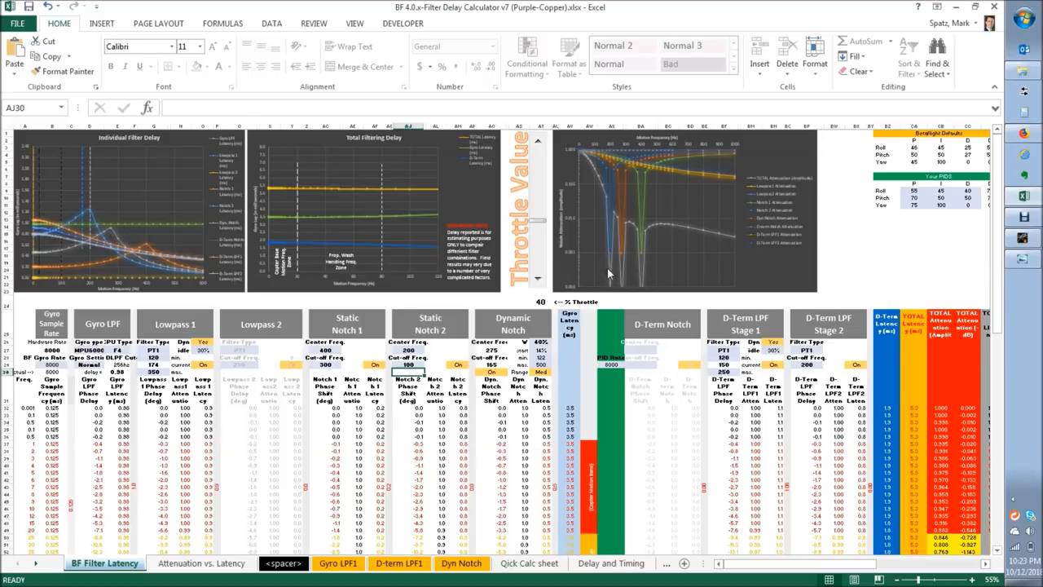
left_click(538, 146)
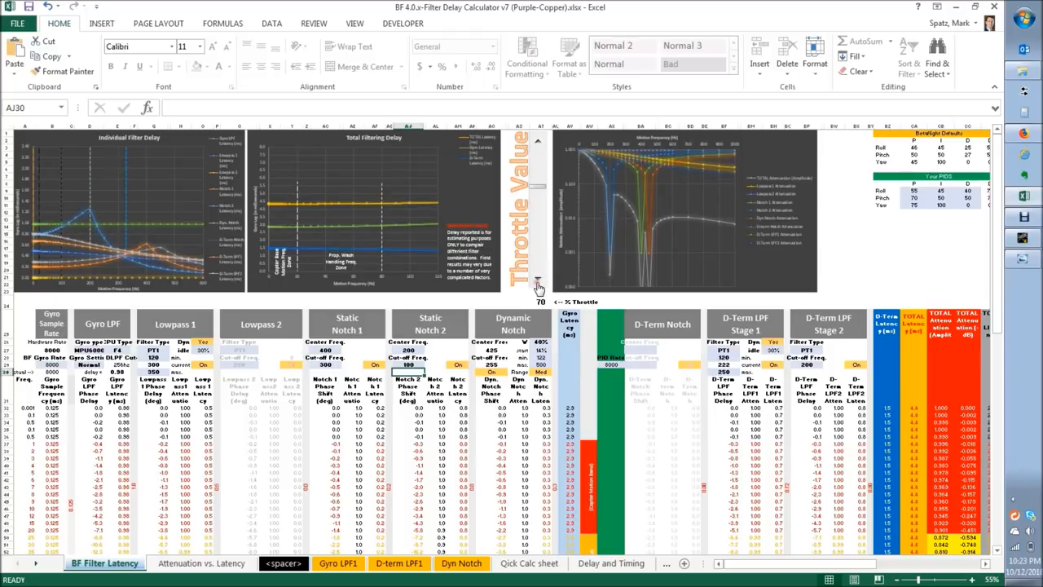
left_click(538, 284)
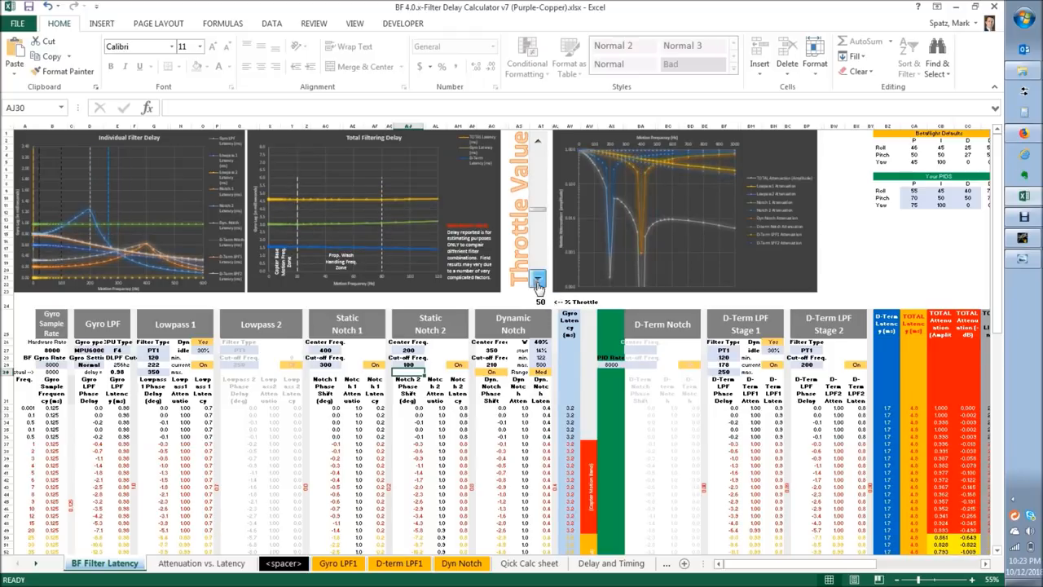
left_click(538, 280)
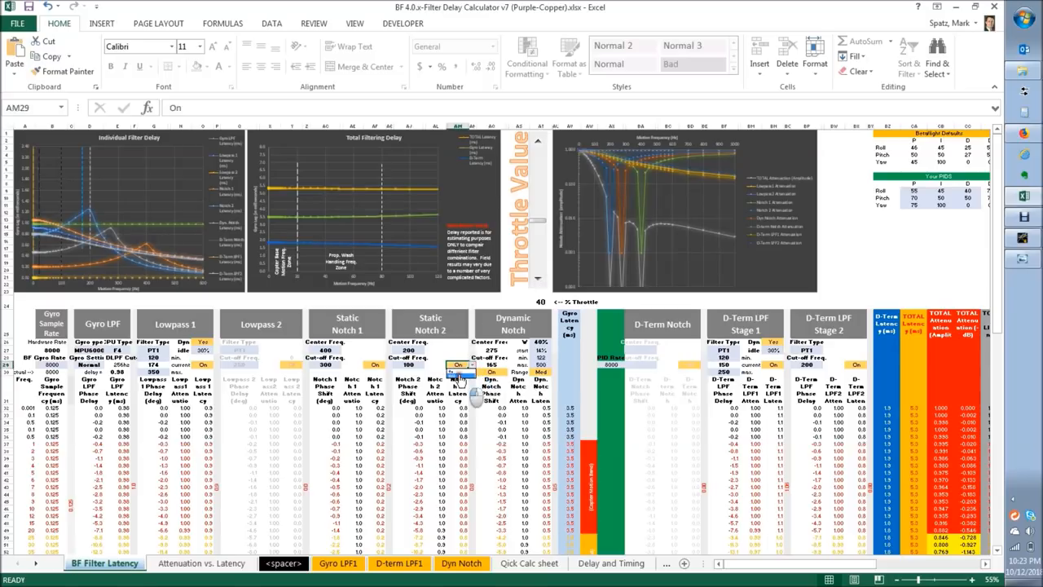
Switch Static Notch 2 and Static Notch 1 Off, leaving only the dynamic notch dip.
left_click(375, 365)
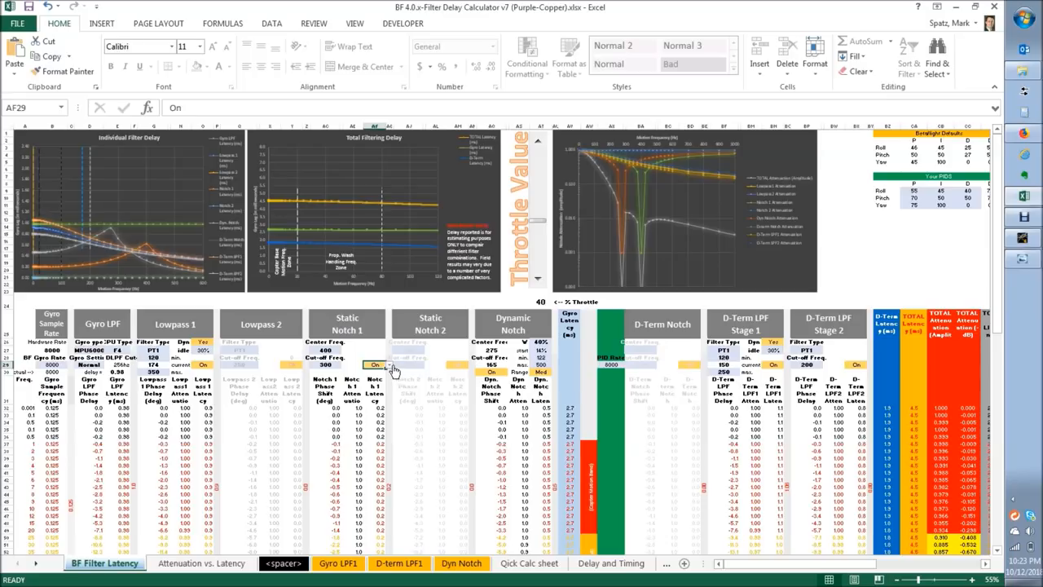
left_click(375, 365)
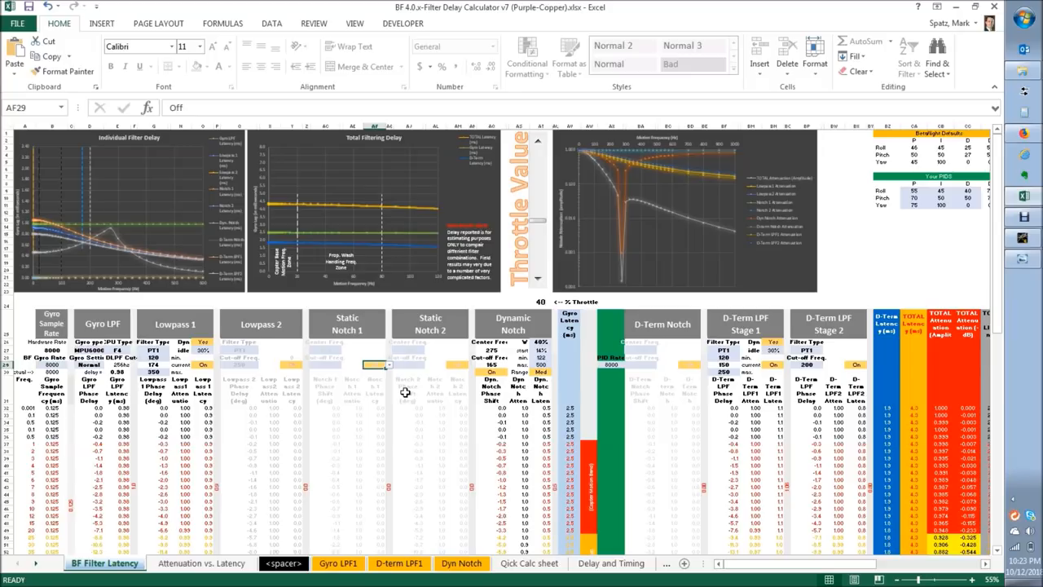
left_click(352, 387)
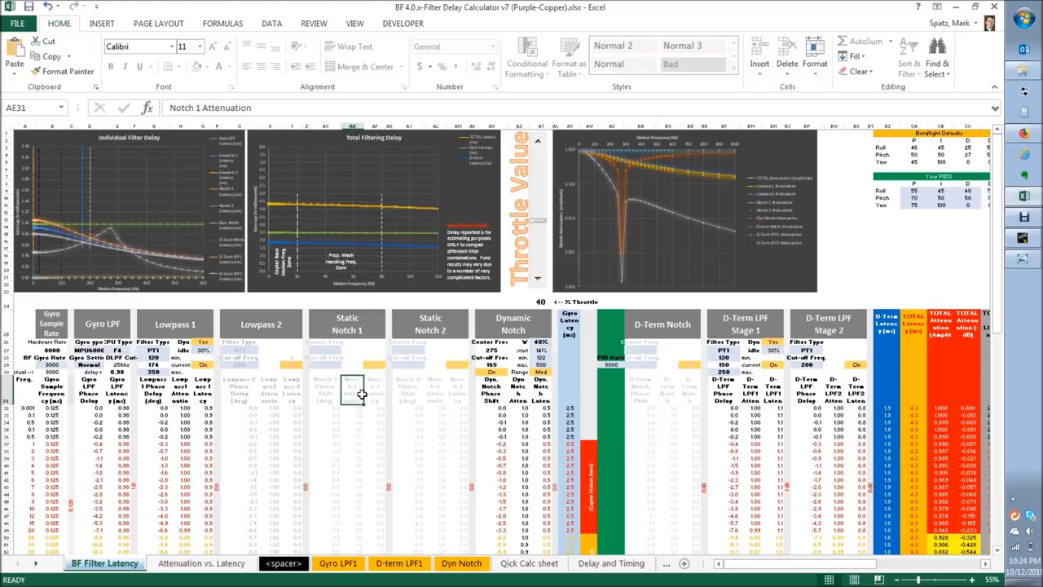